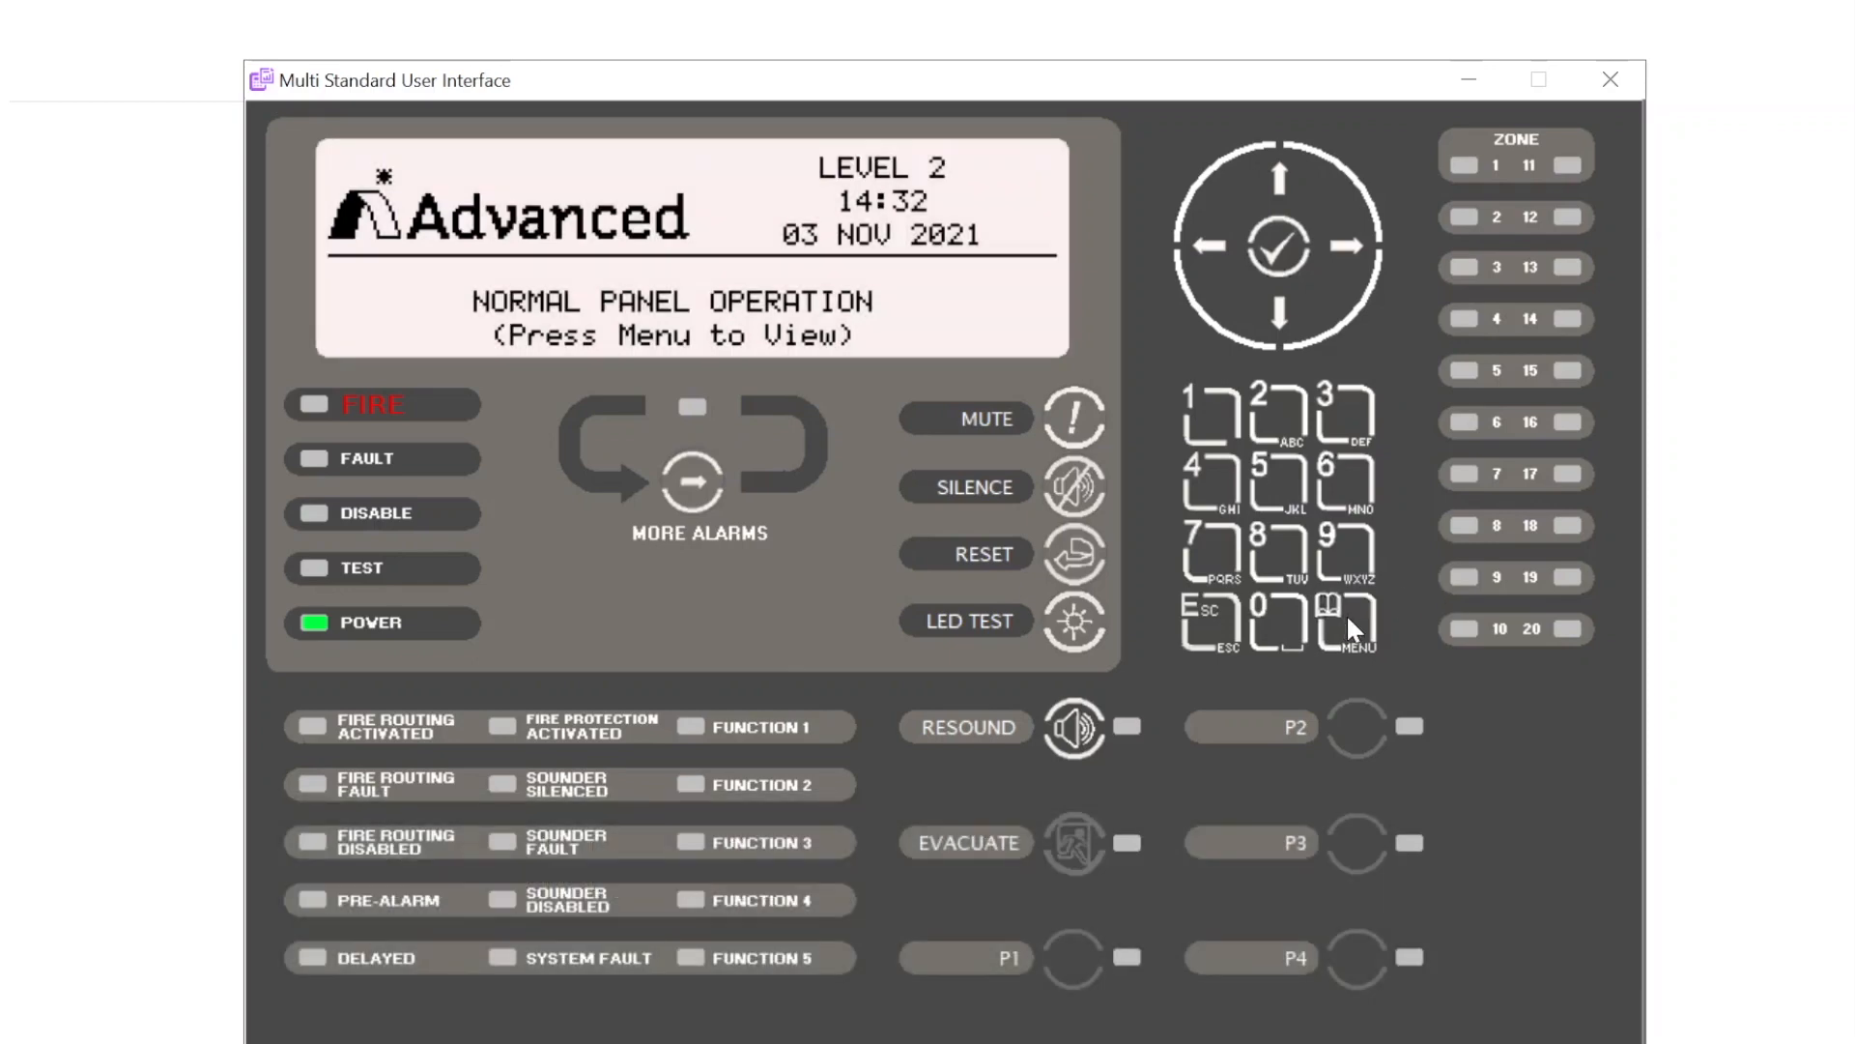
Step: Open the panel's Level 2 menu from the normal operation screen
click(1330, 623)
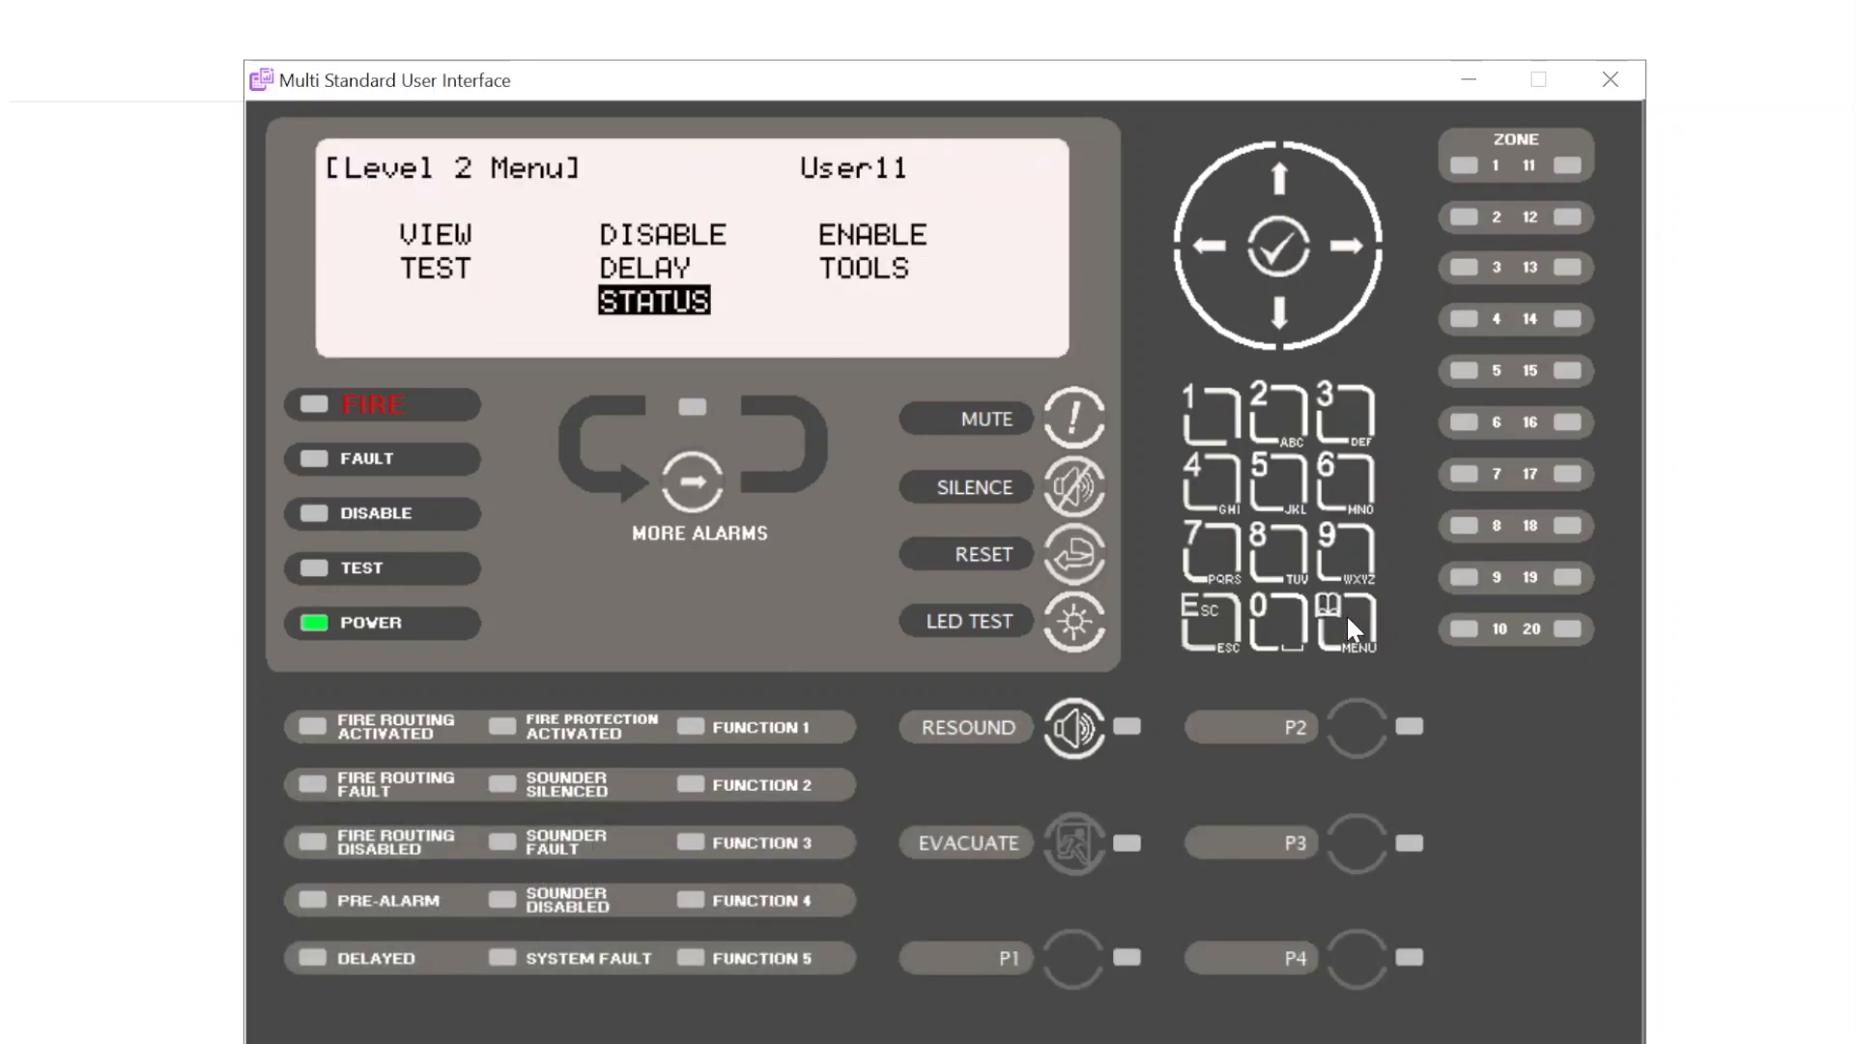
mouse_move(1266, 485)
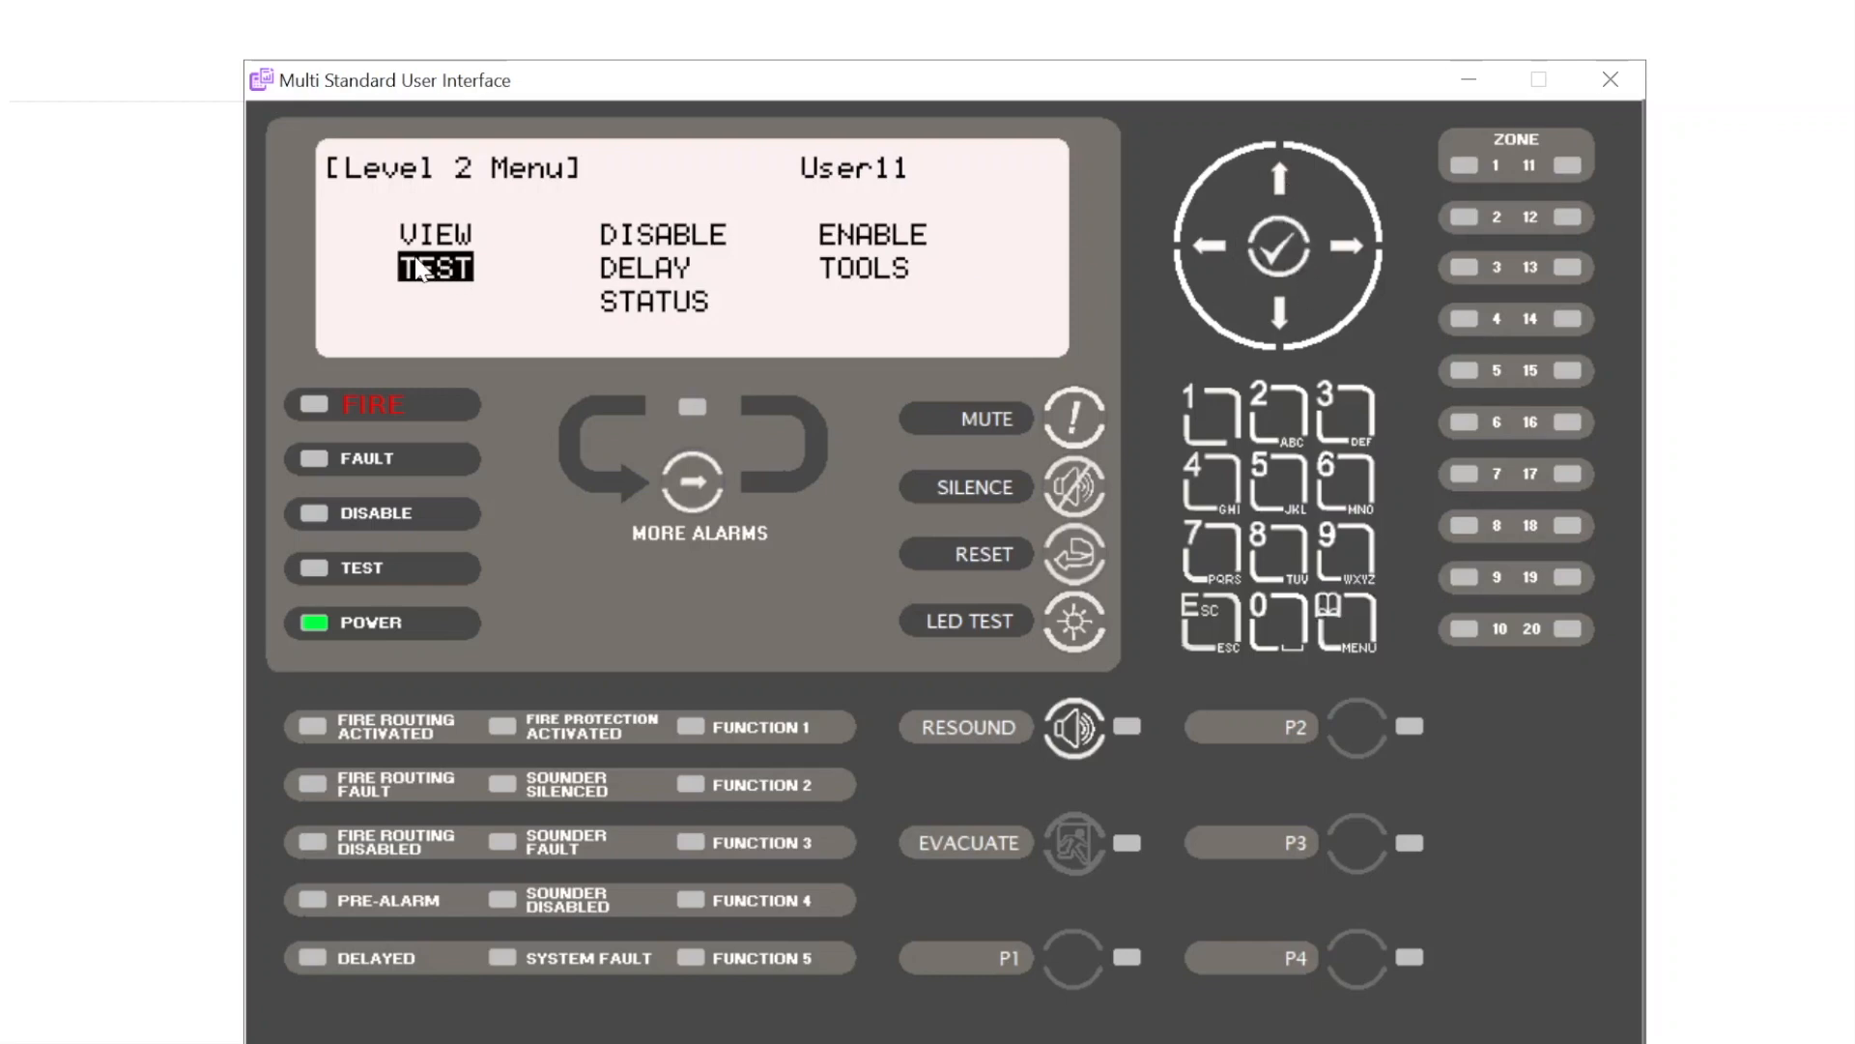
mouse_move(1212, 437)
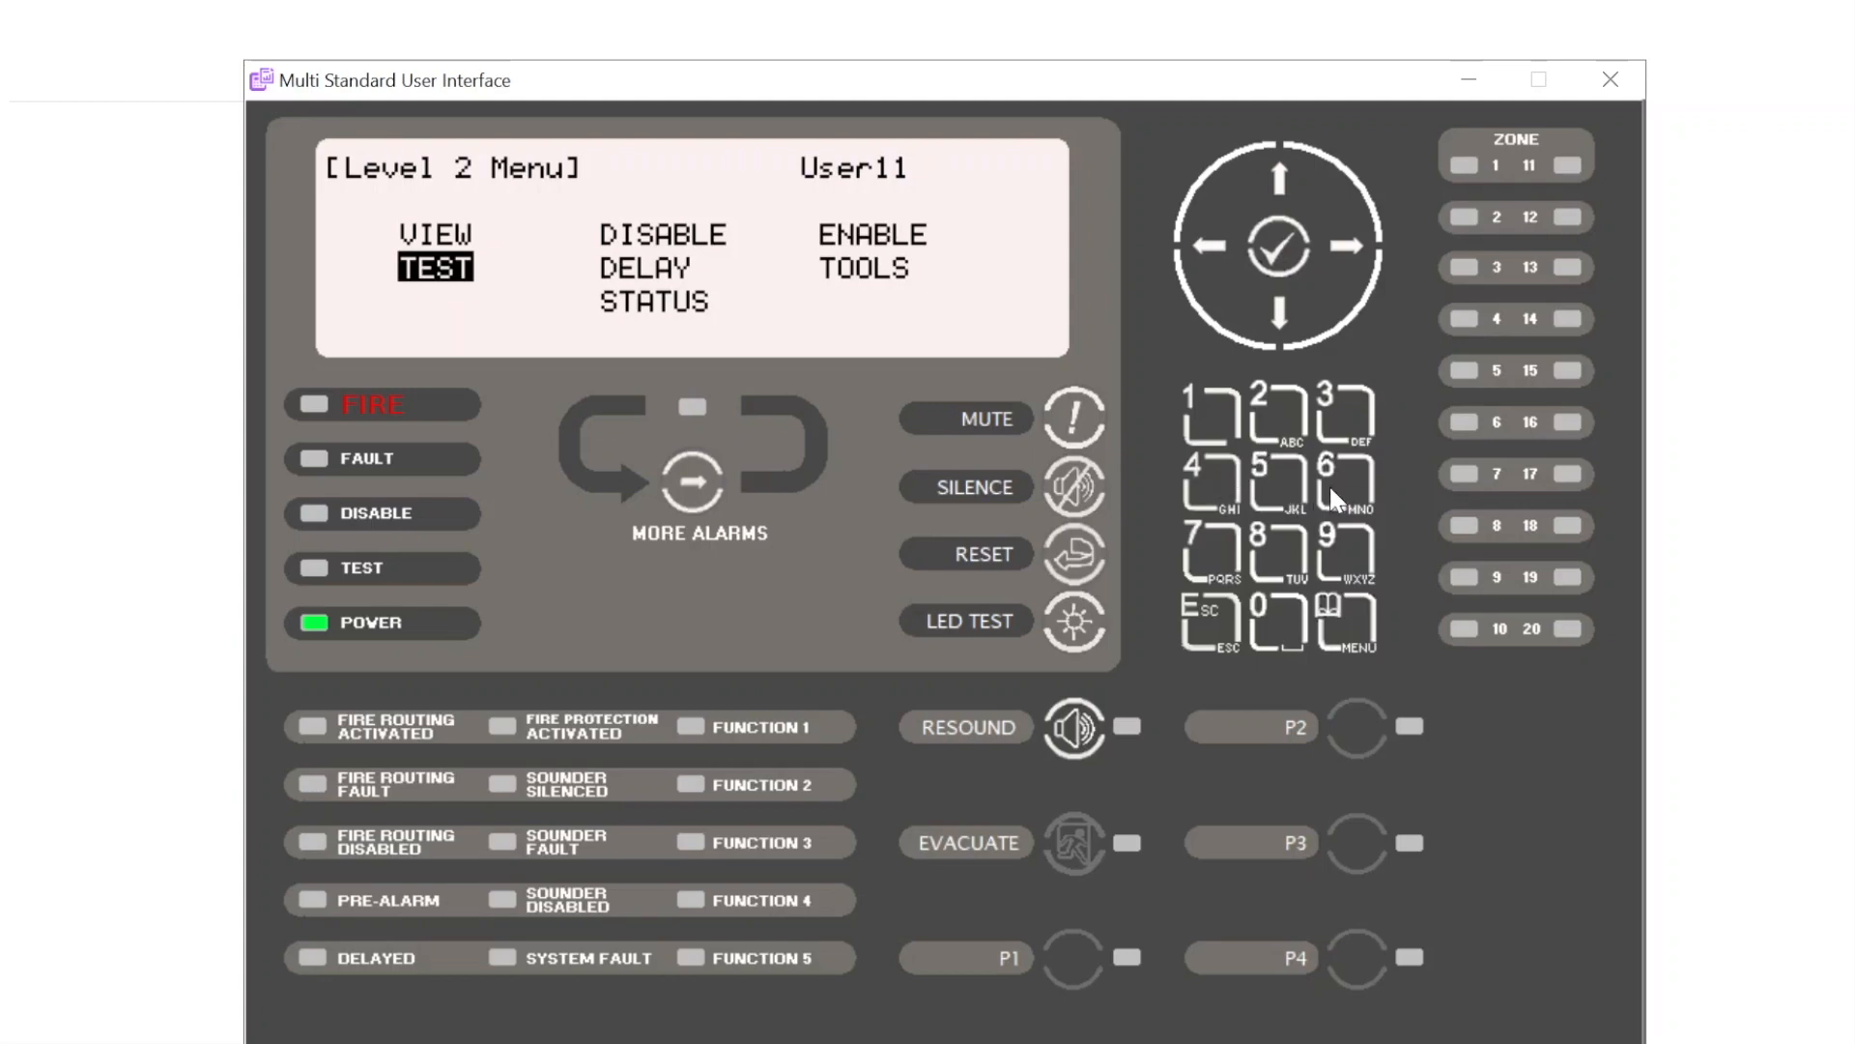
mouse_move(631, 254)
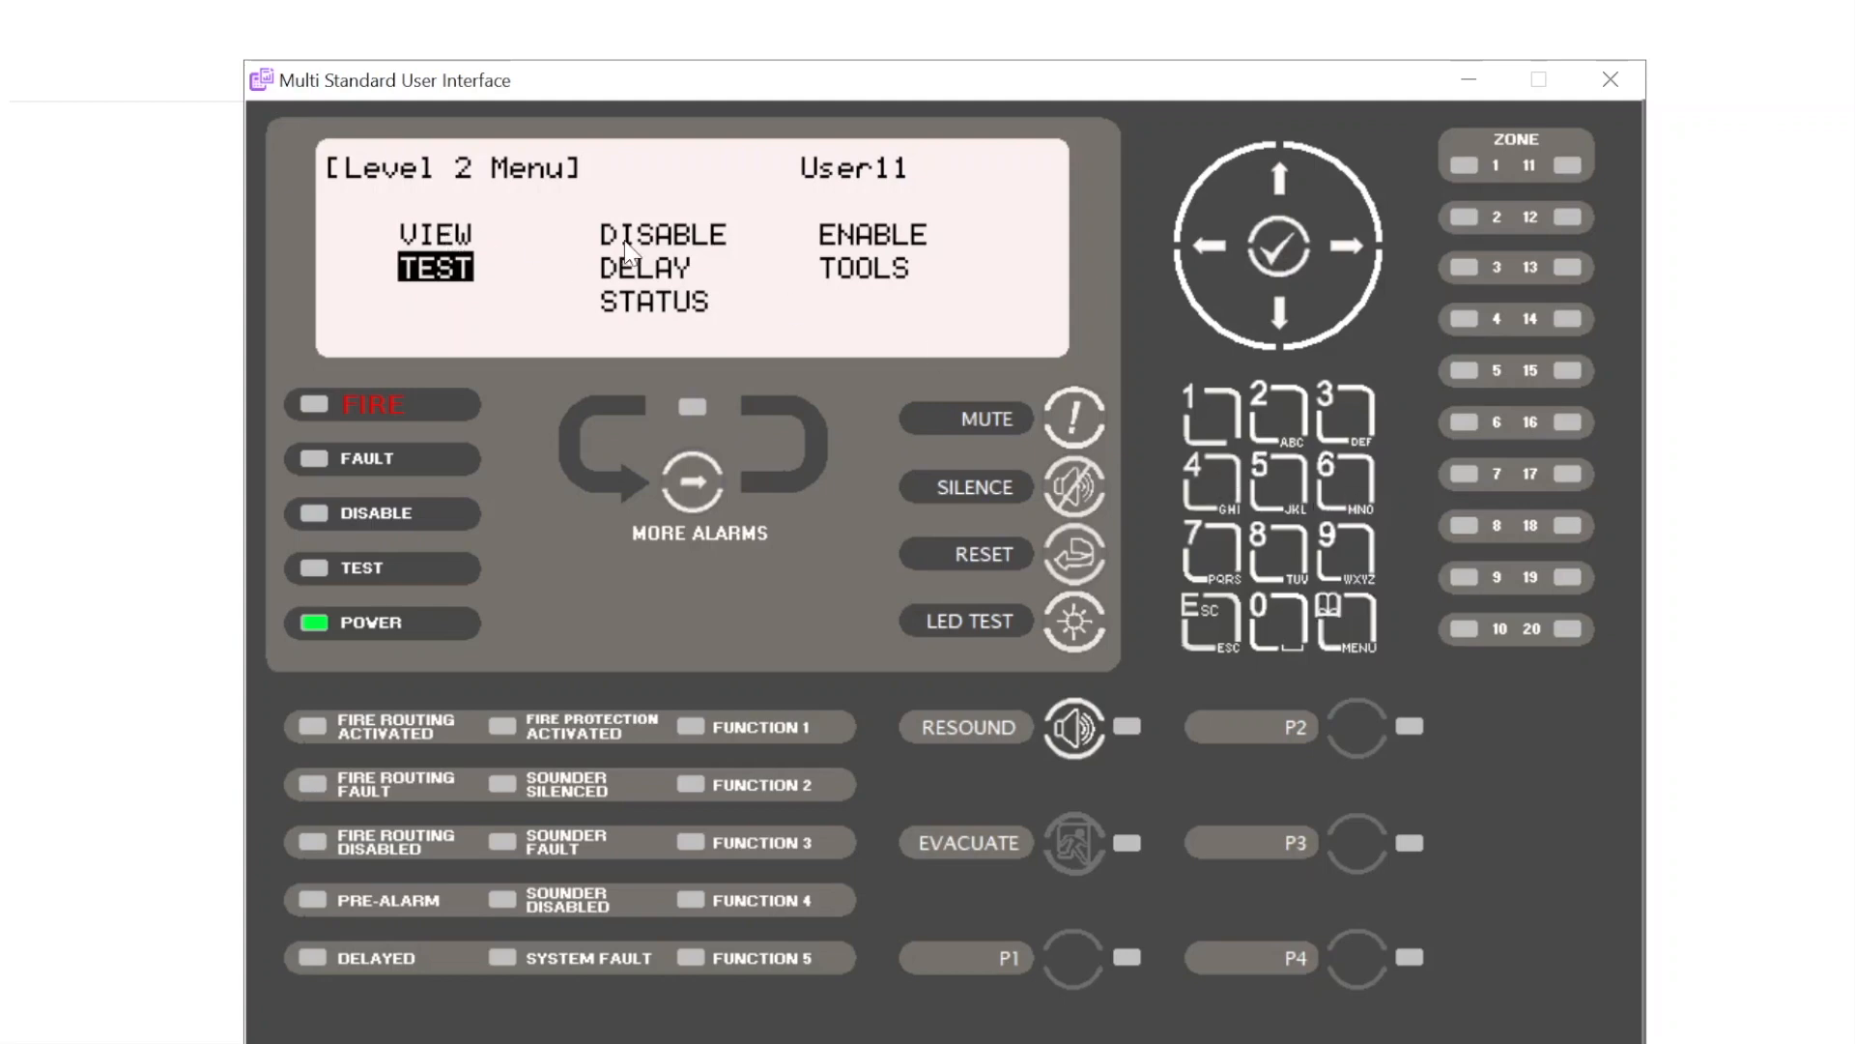
mouse_move(437, 297)
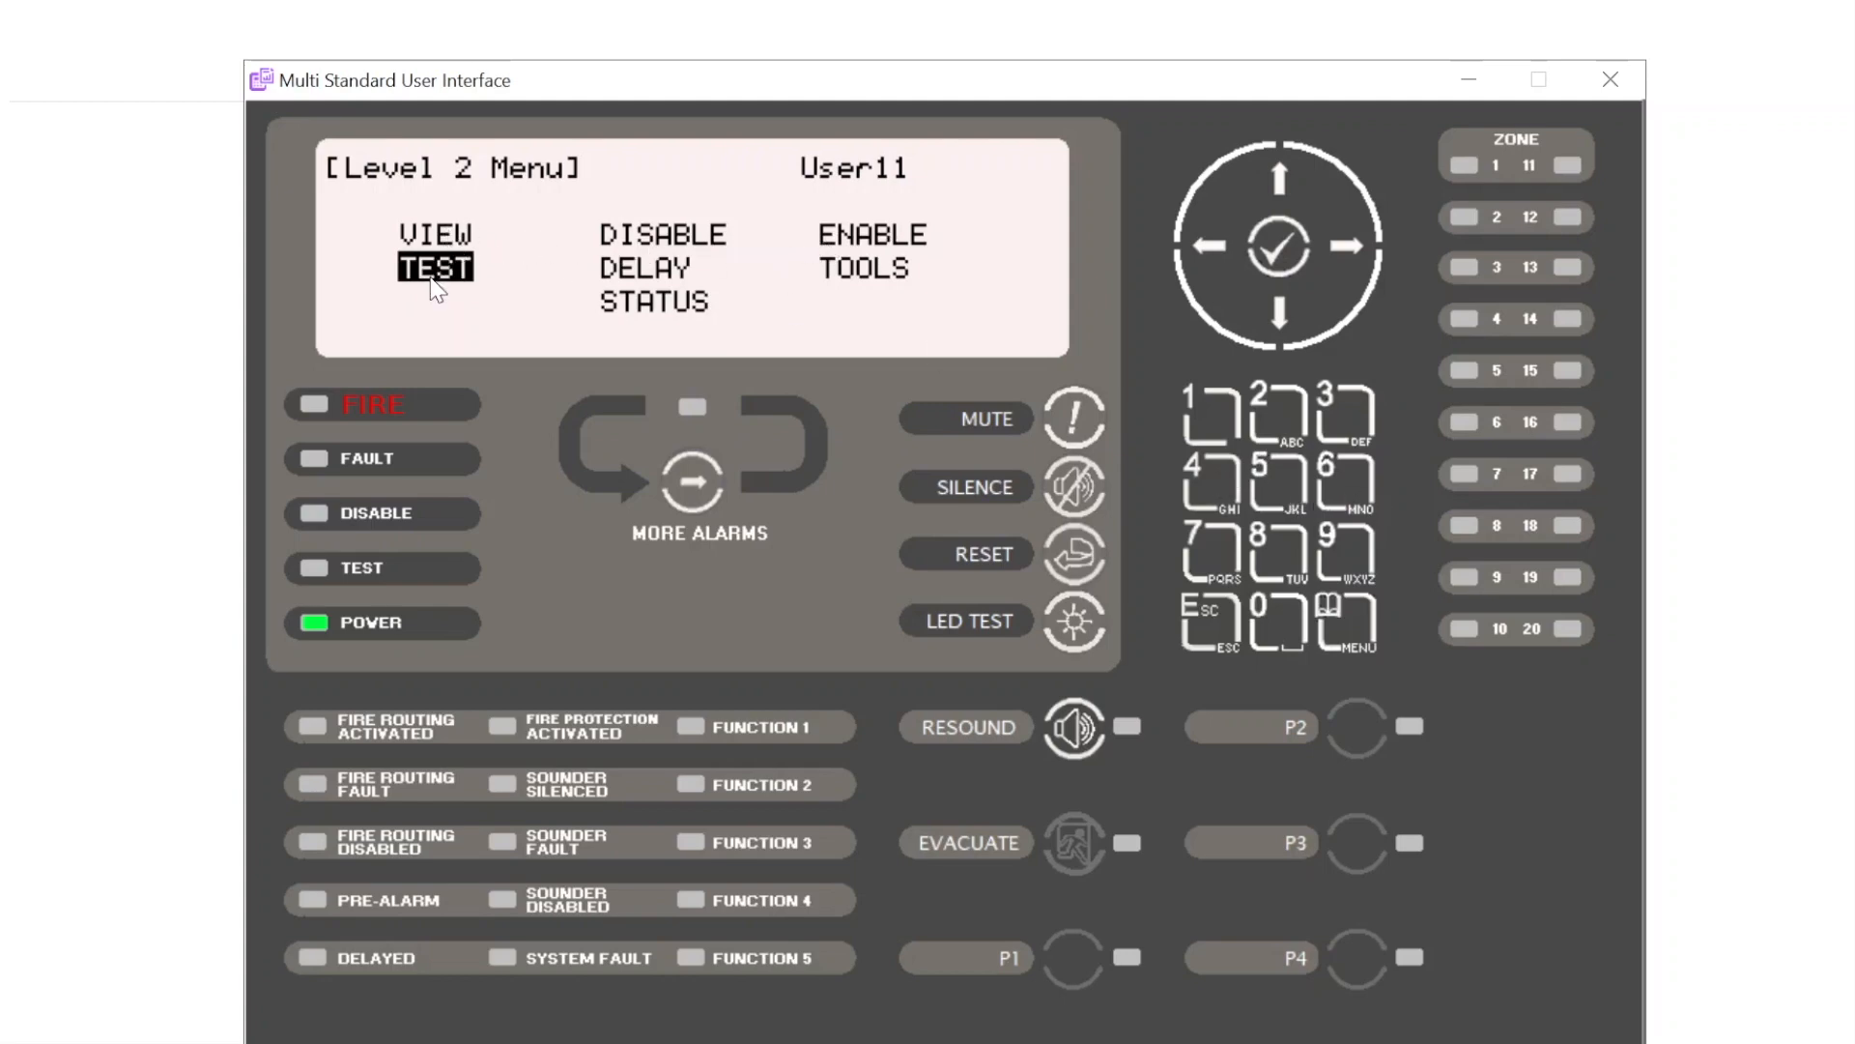
mouse_move(1257, 274)
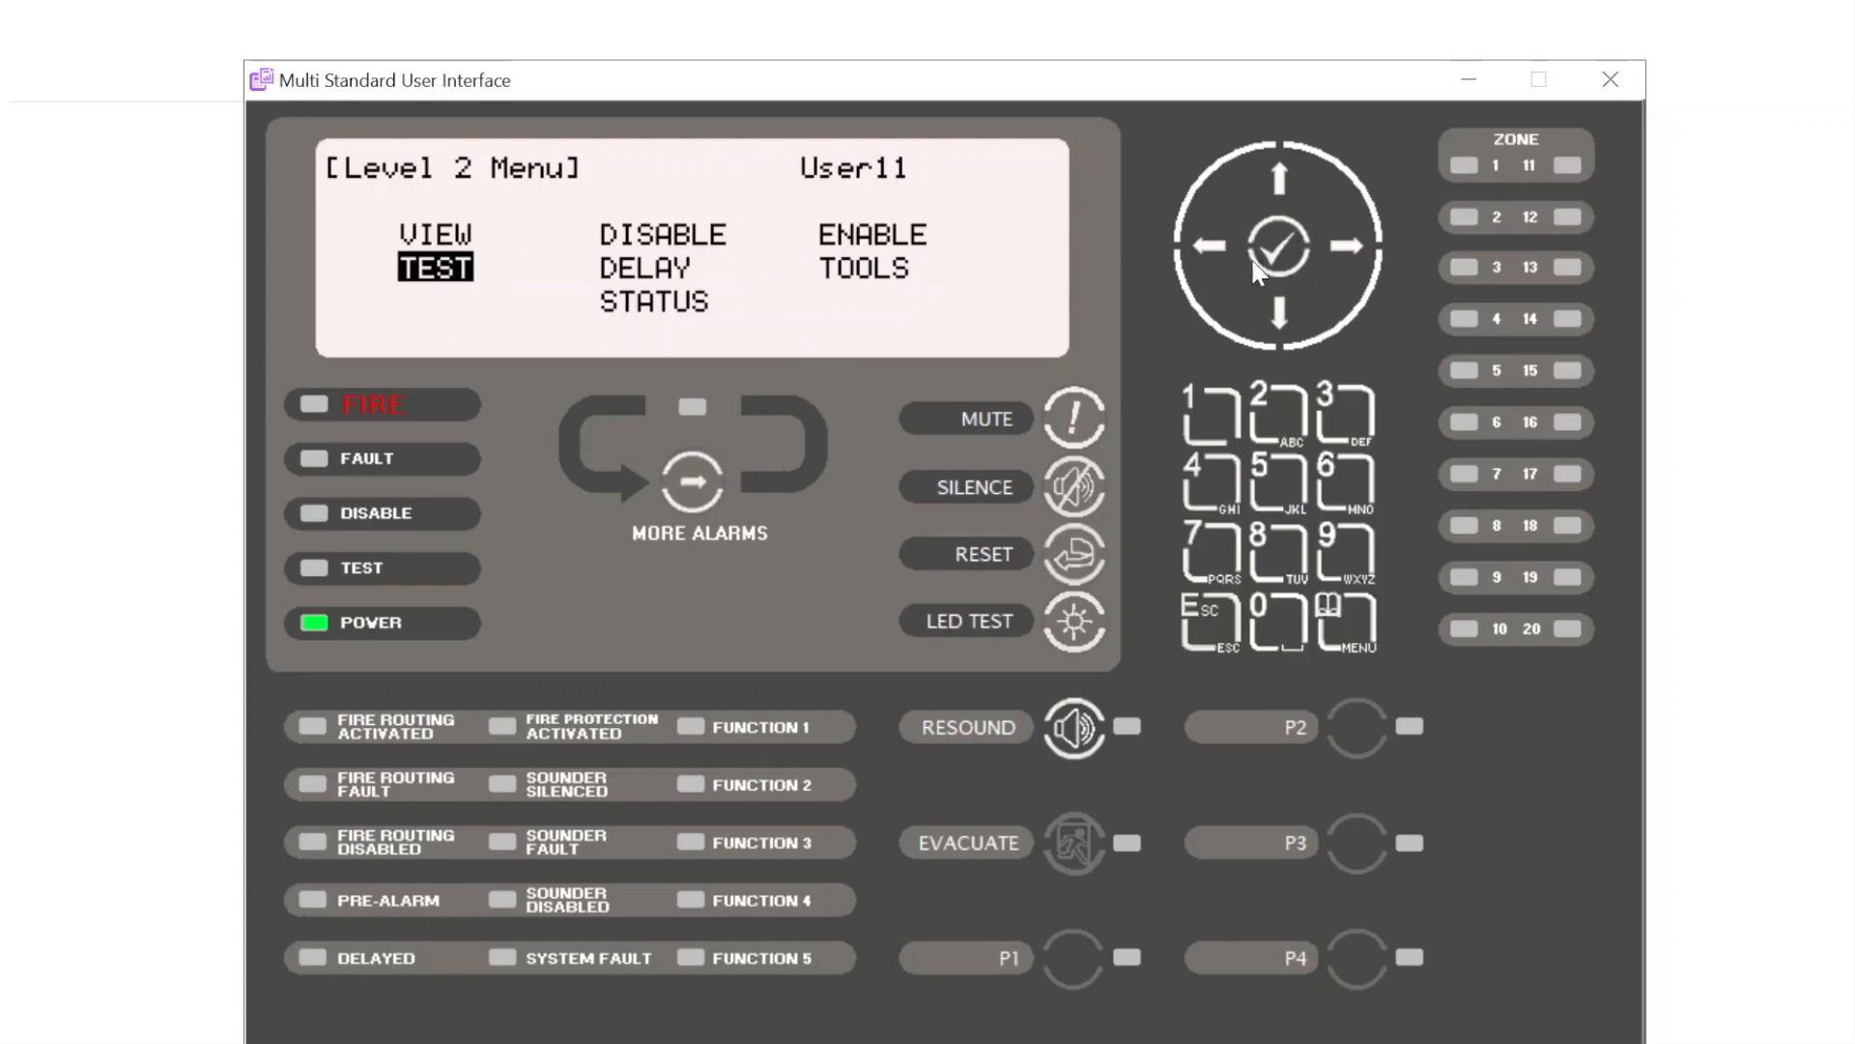
Step: Enter TEST > OUTPUTS and step down the zone list to zone 0010, 10TH FLOOR
click(1280, 243)
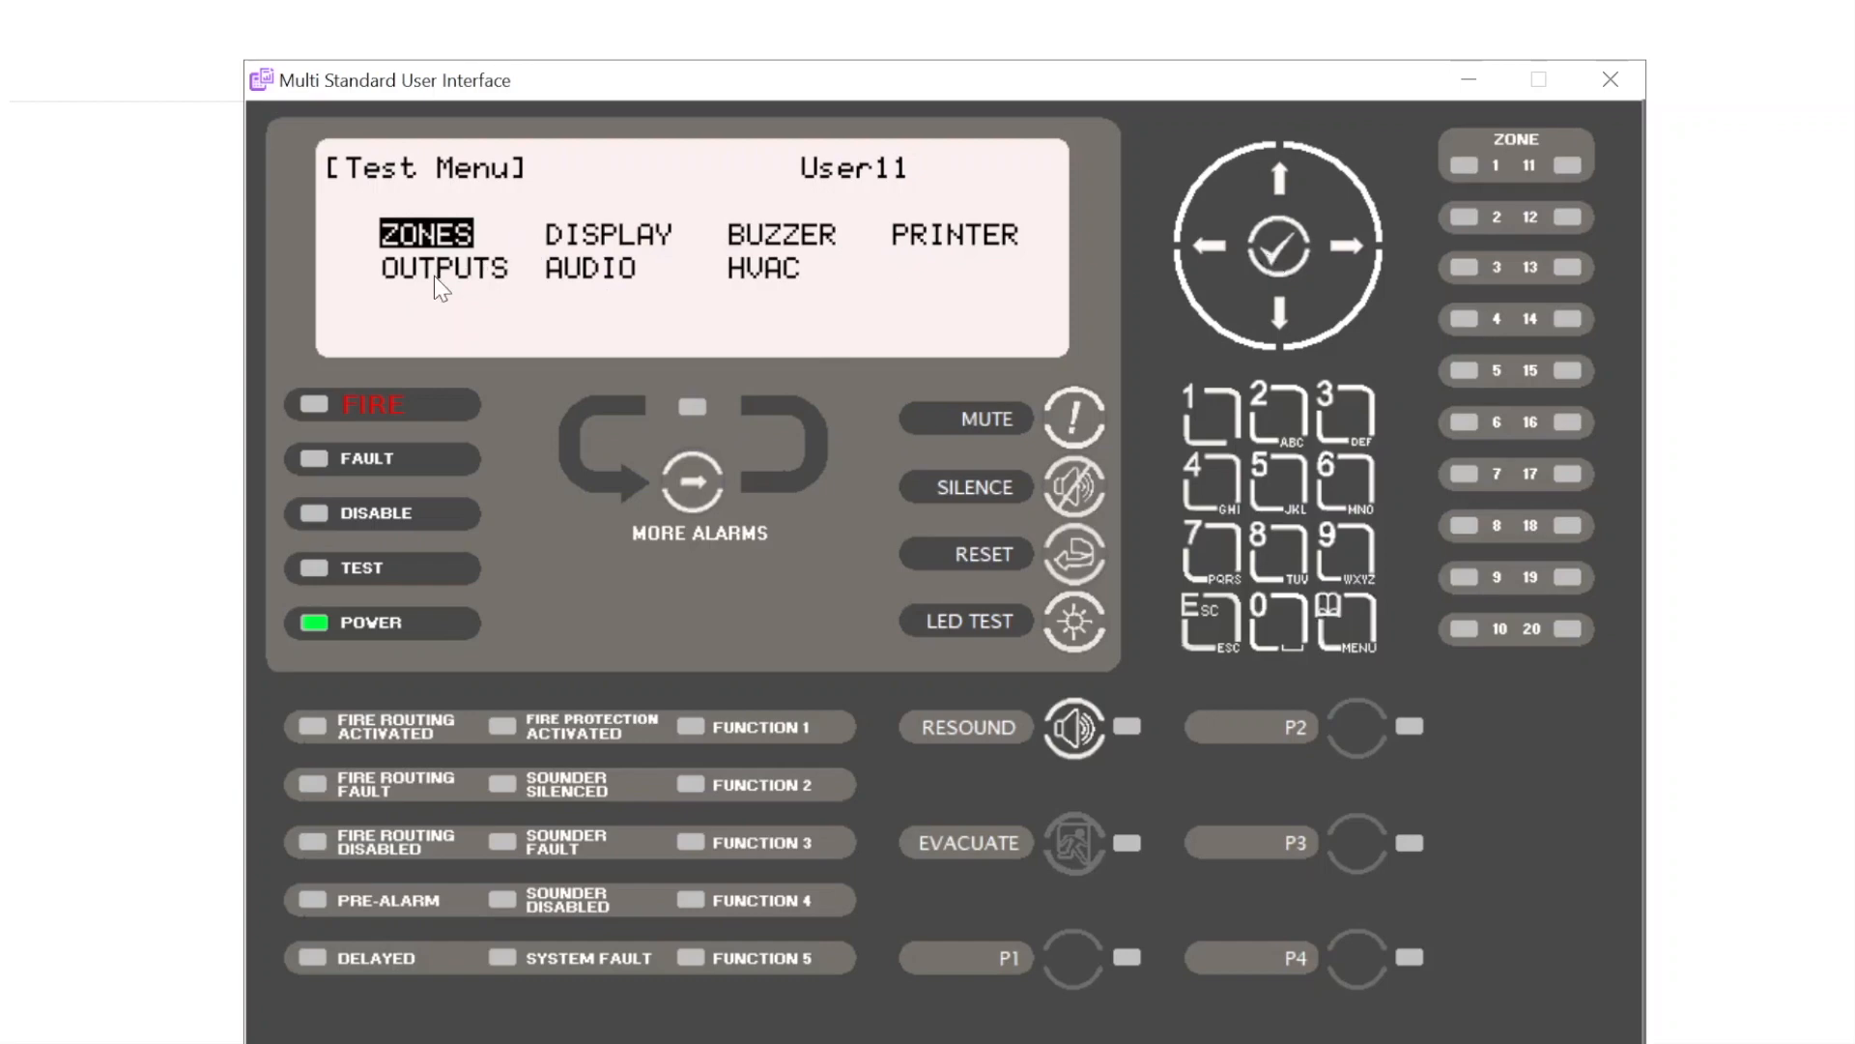
click(1279, 319)
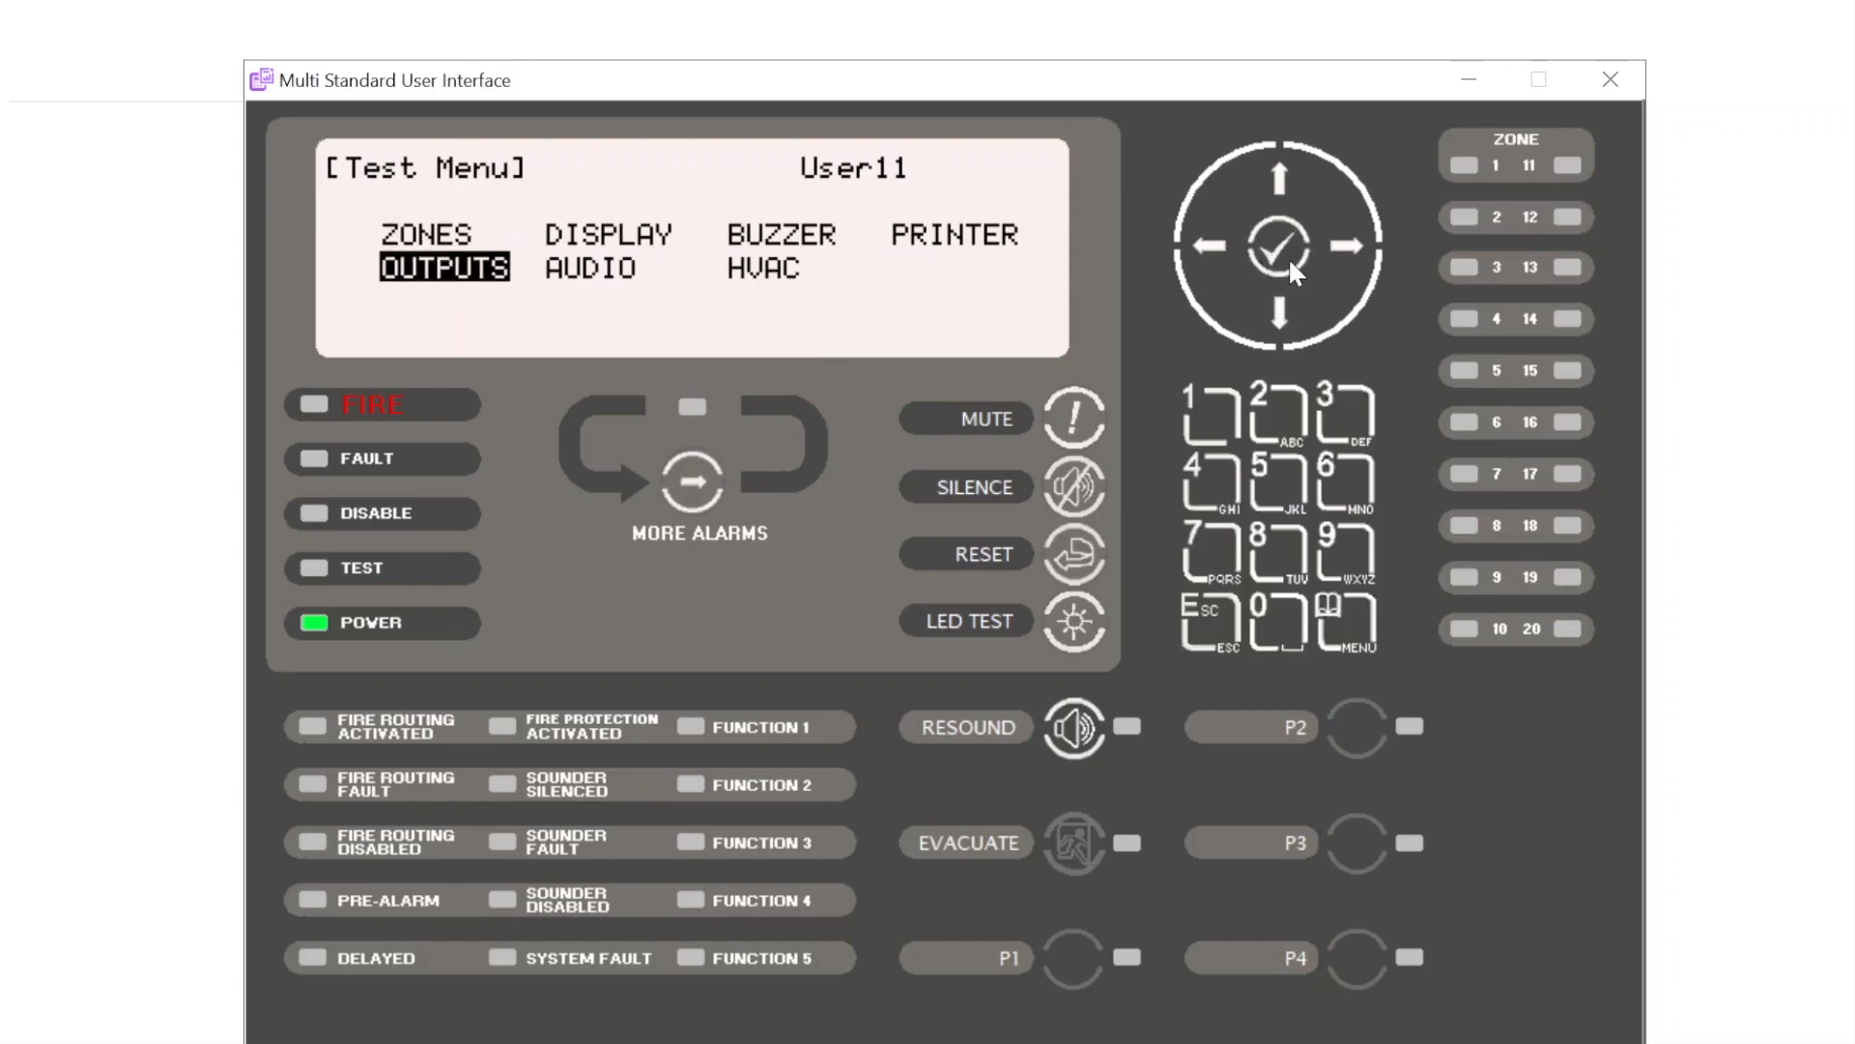
click(1279, 244)
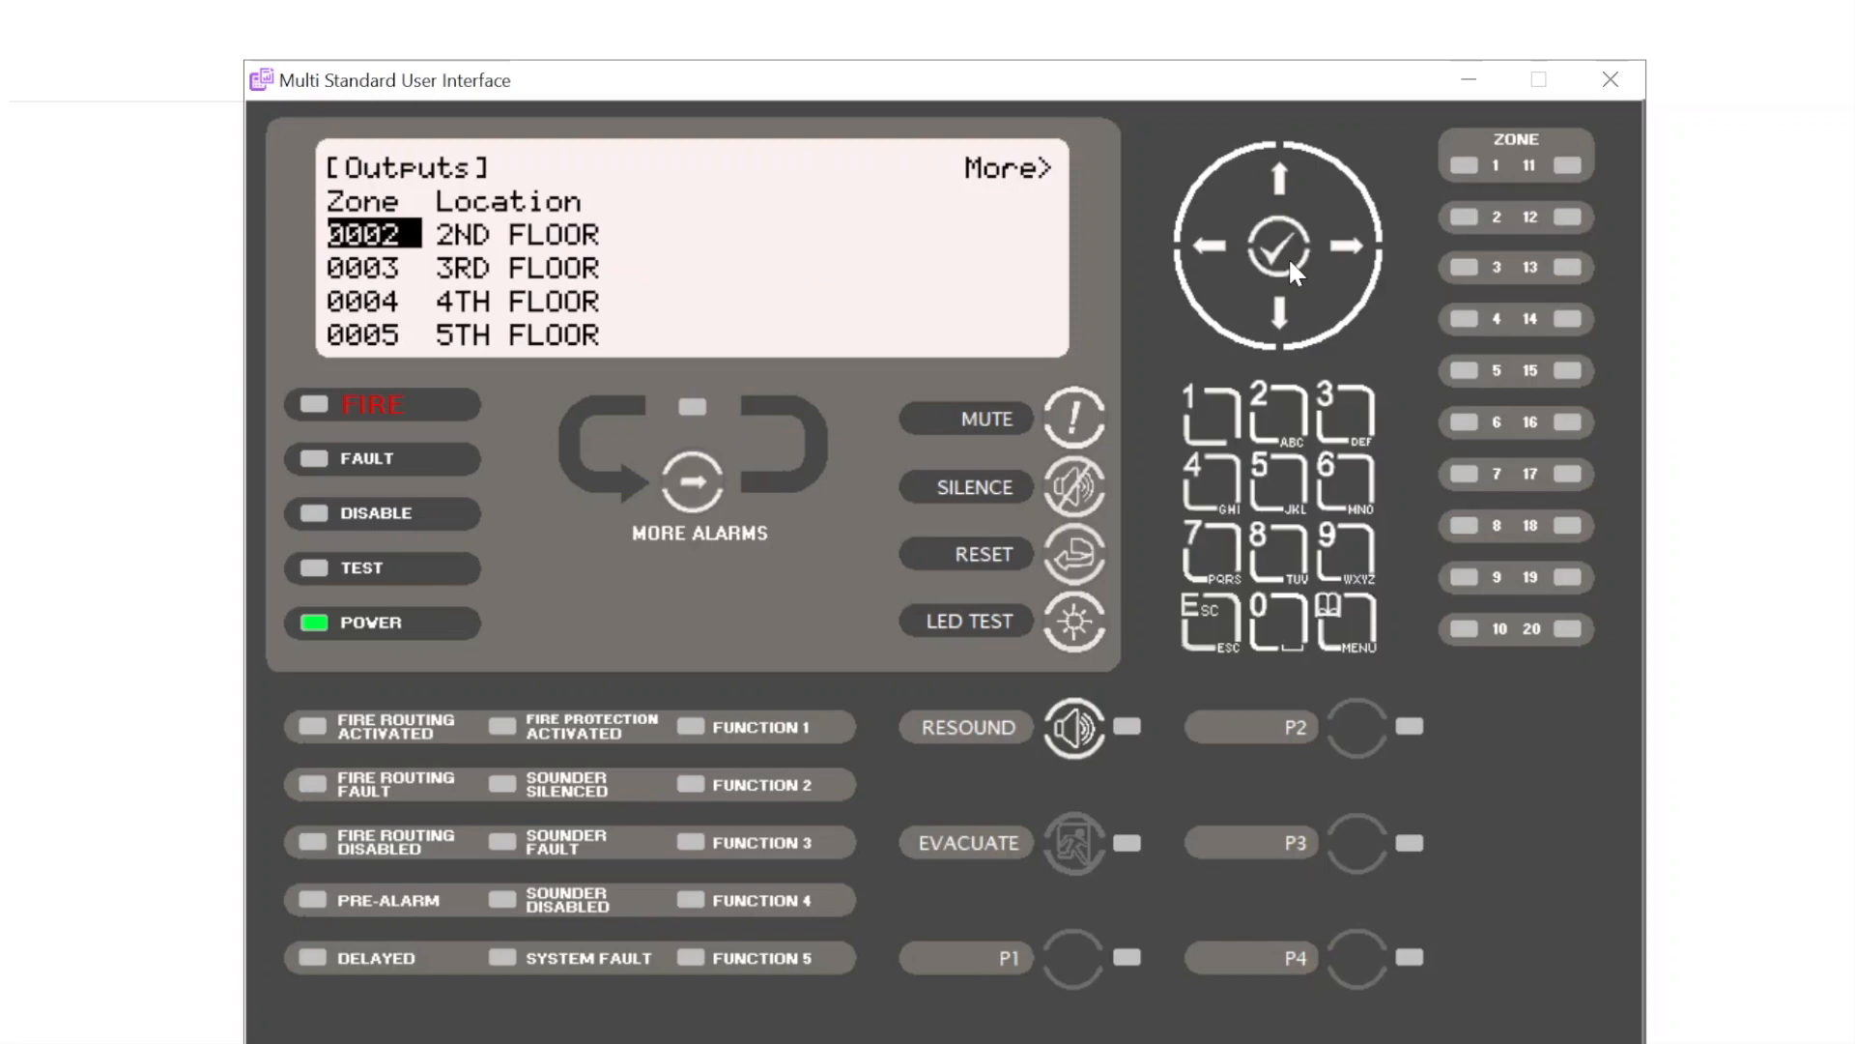
click(1278, 319)
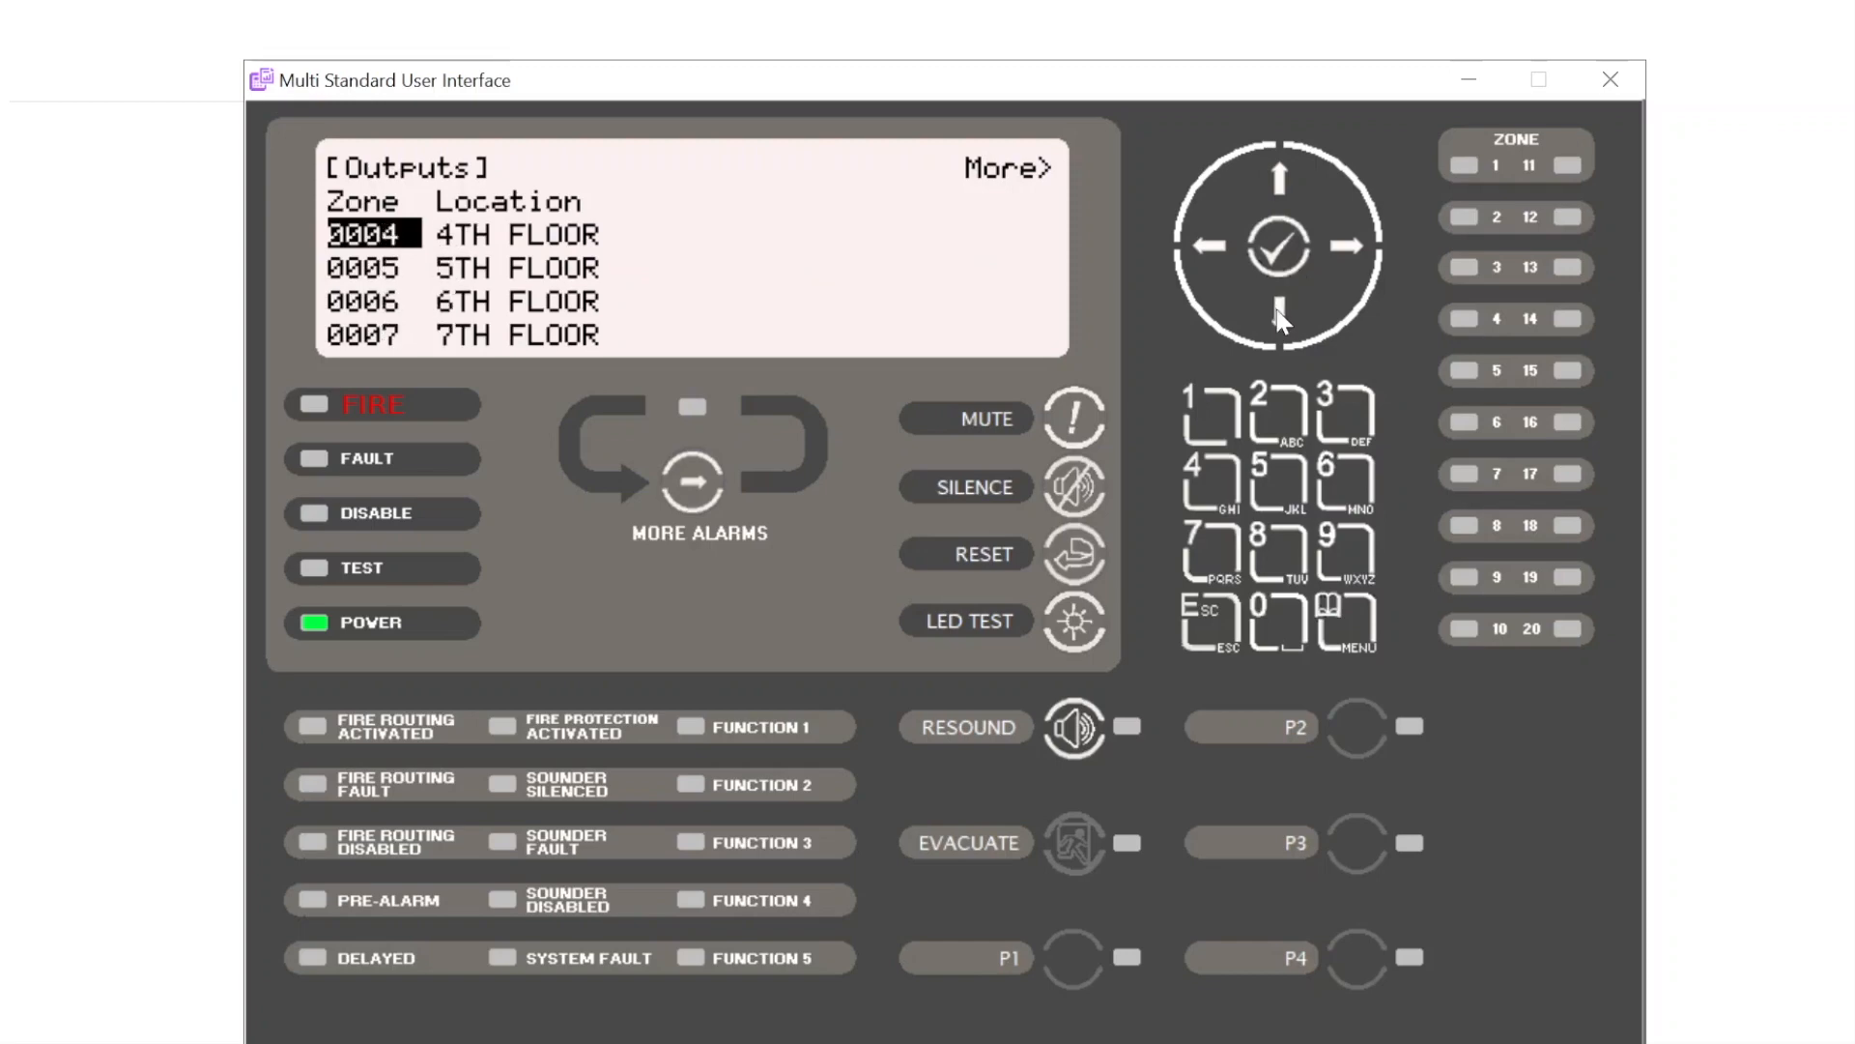
click(1281, 319)
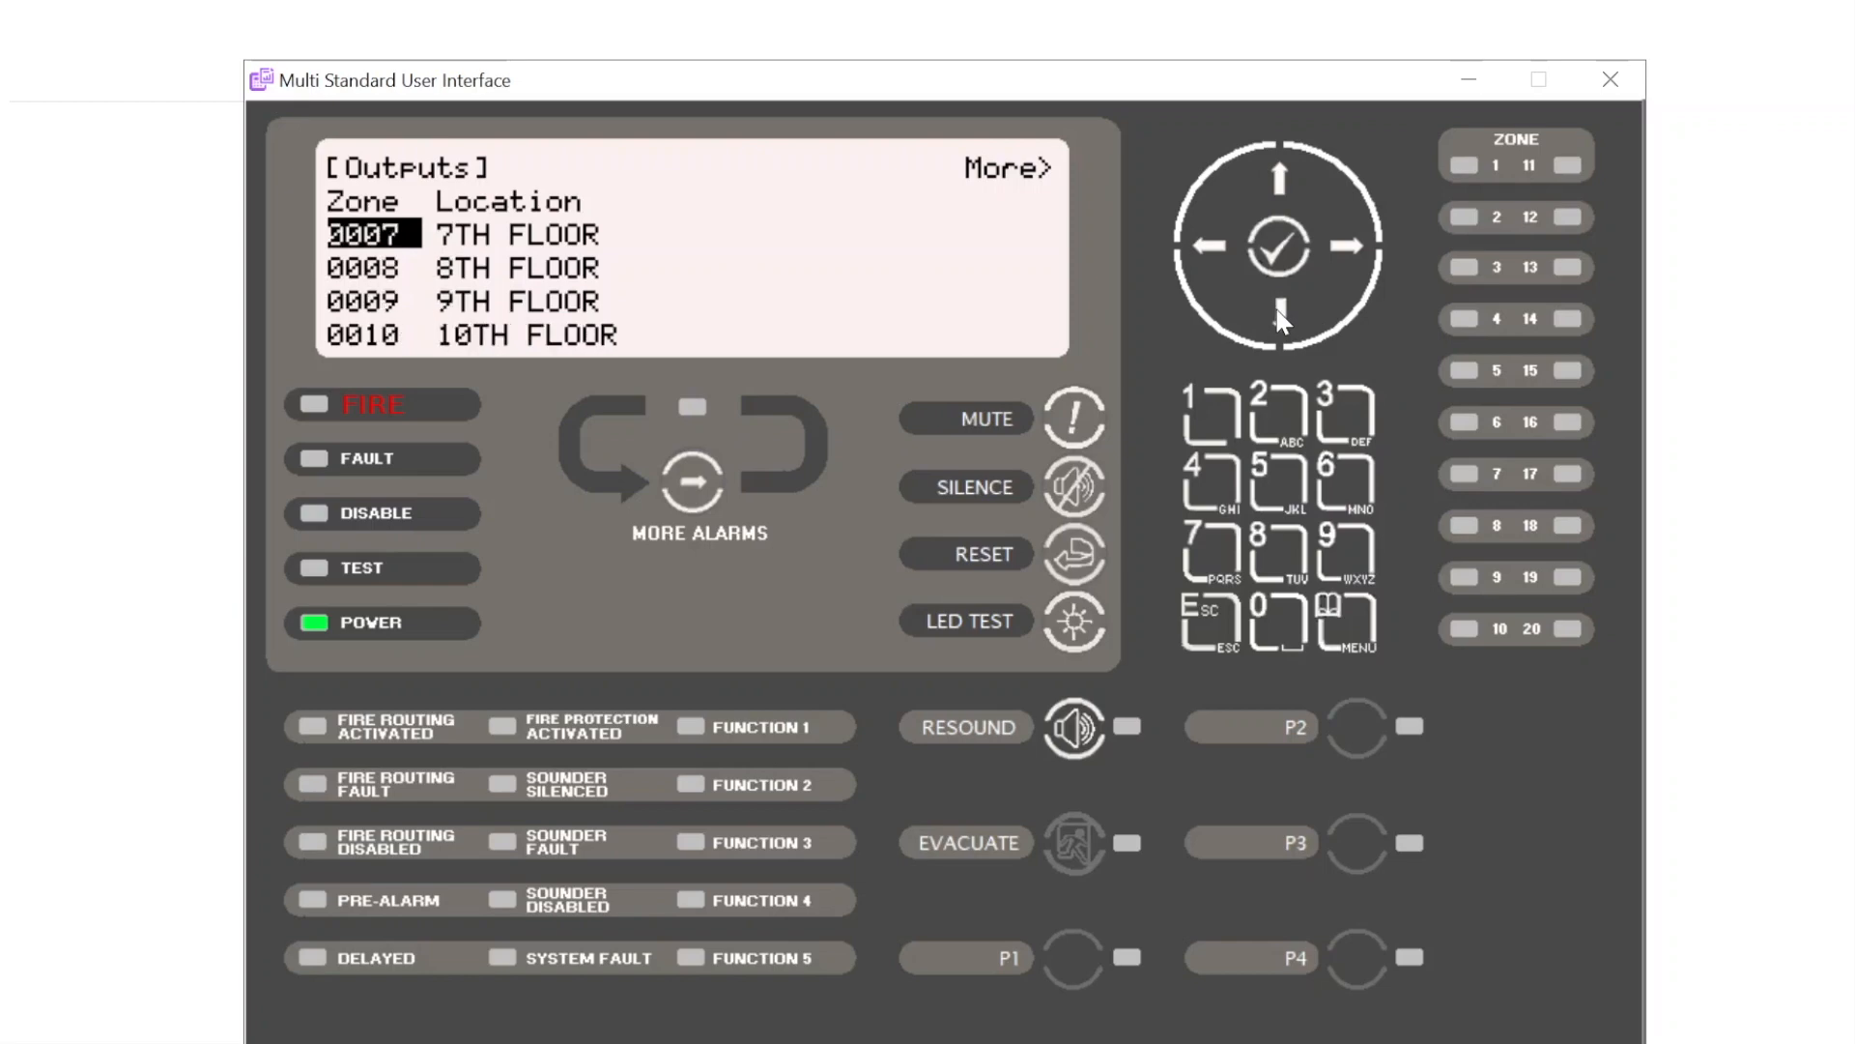
click(1280, 319)
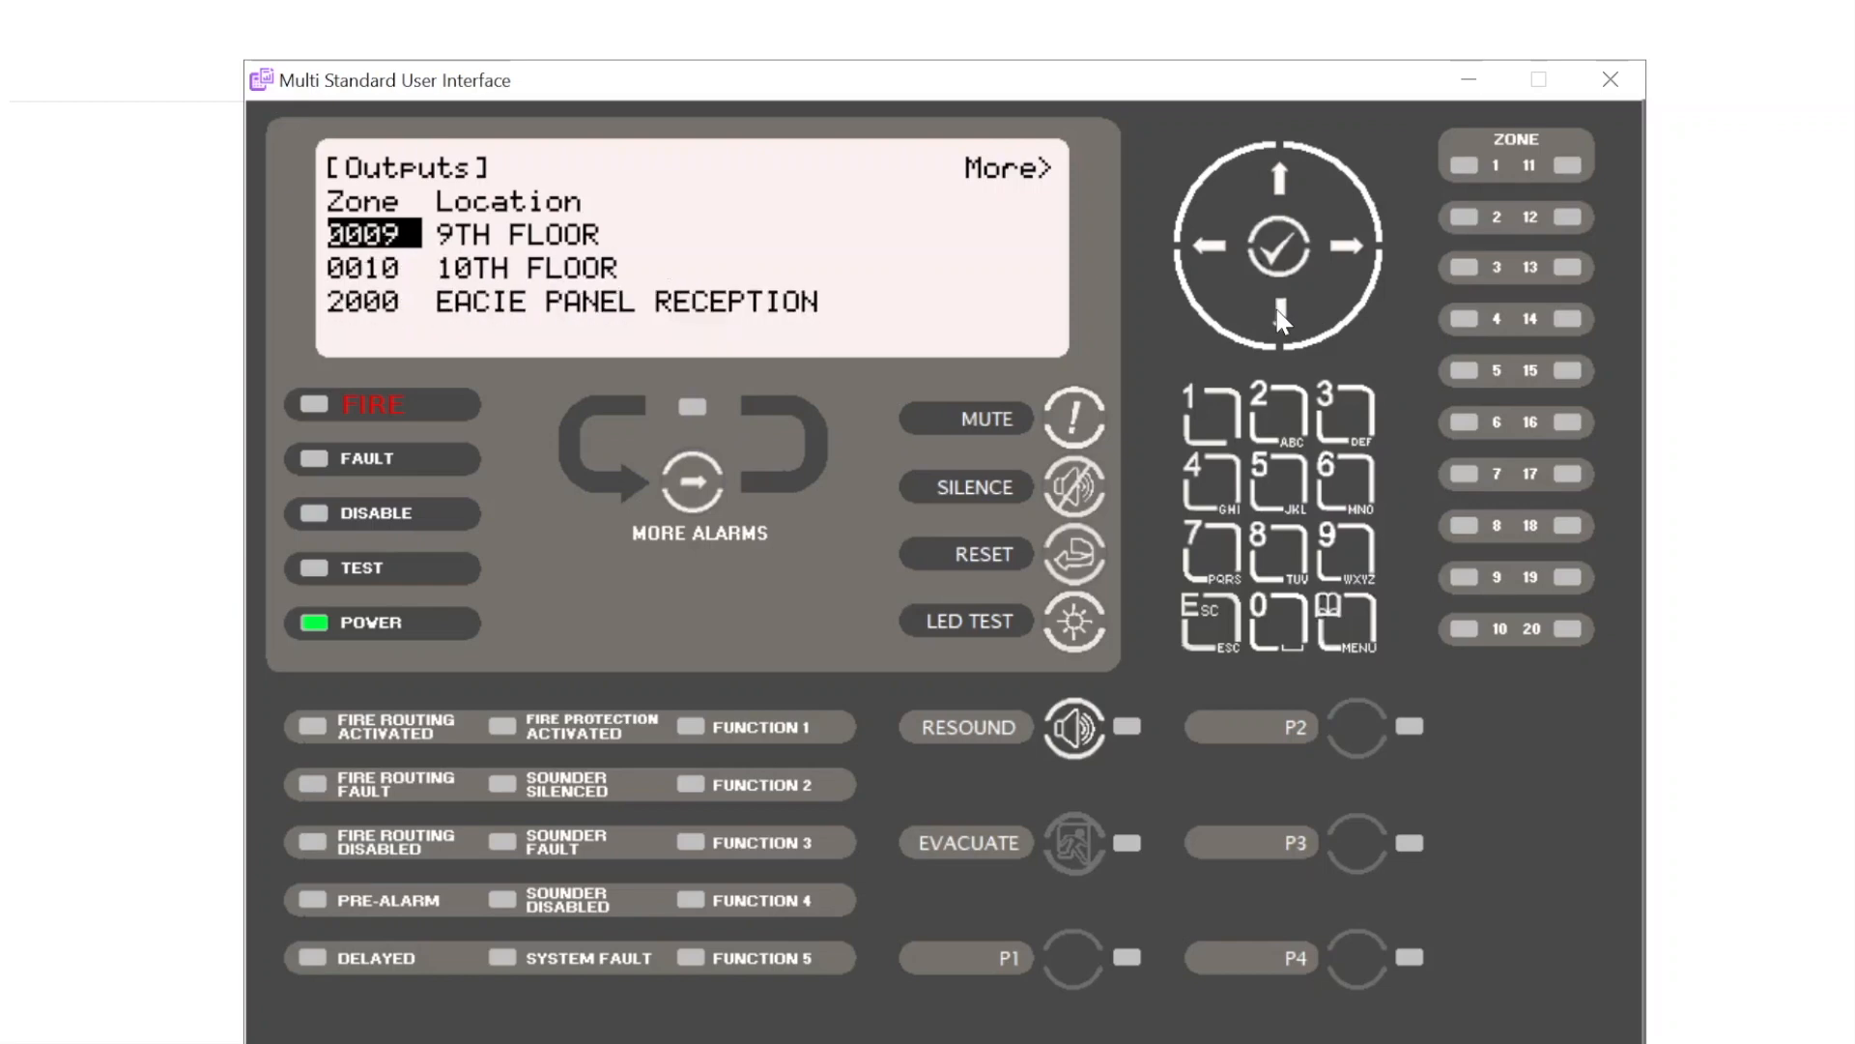
click(1282, 314)
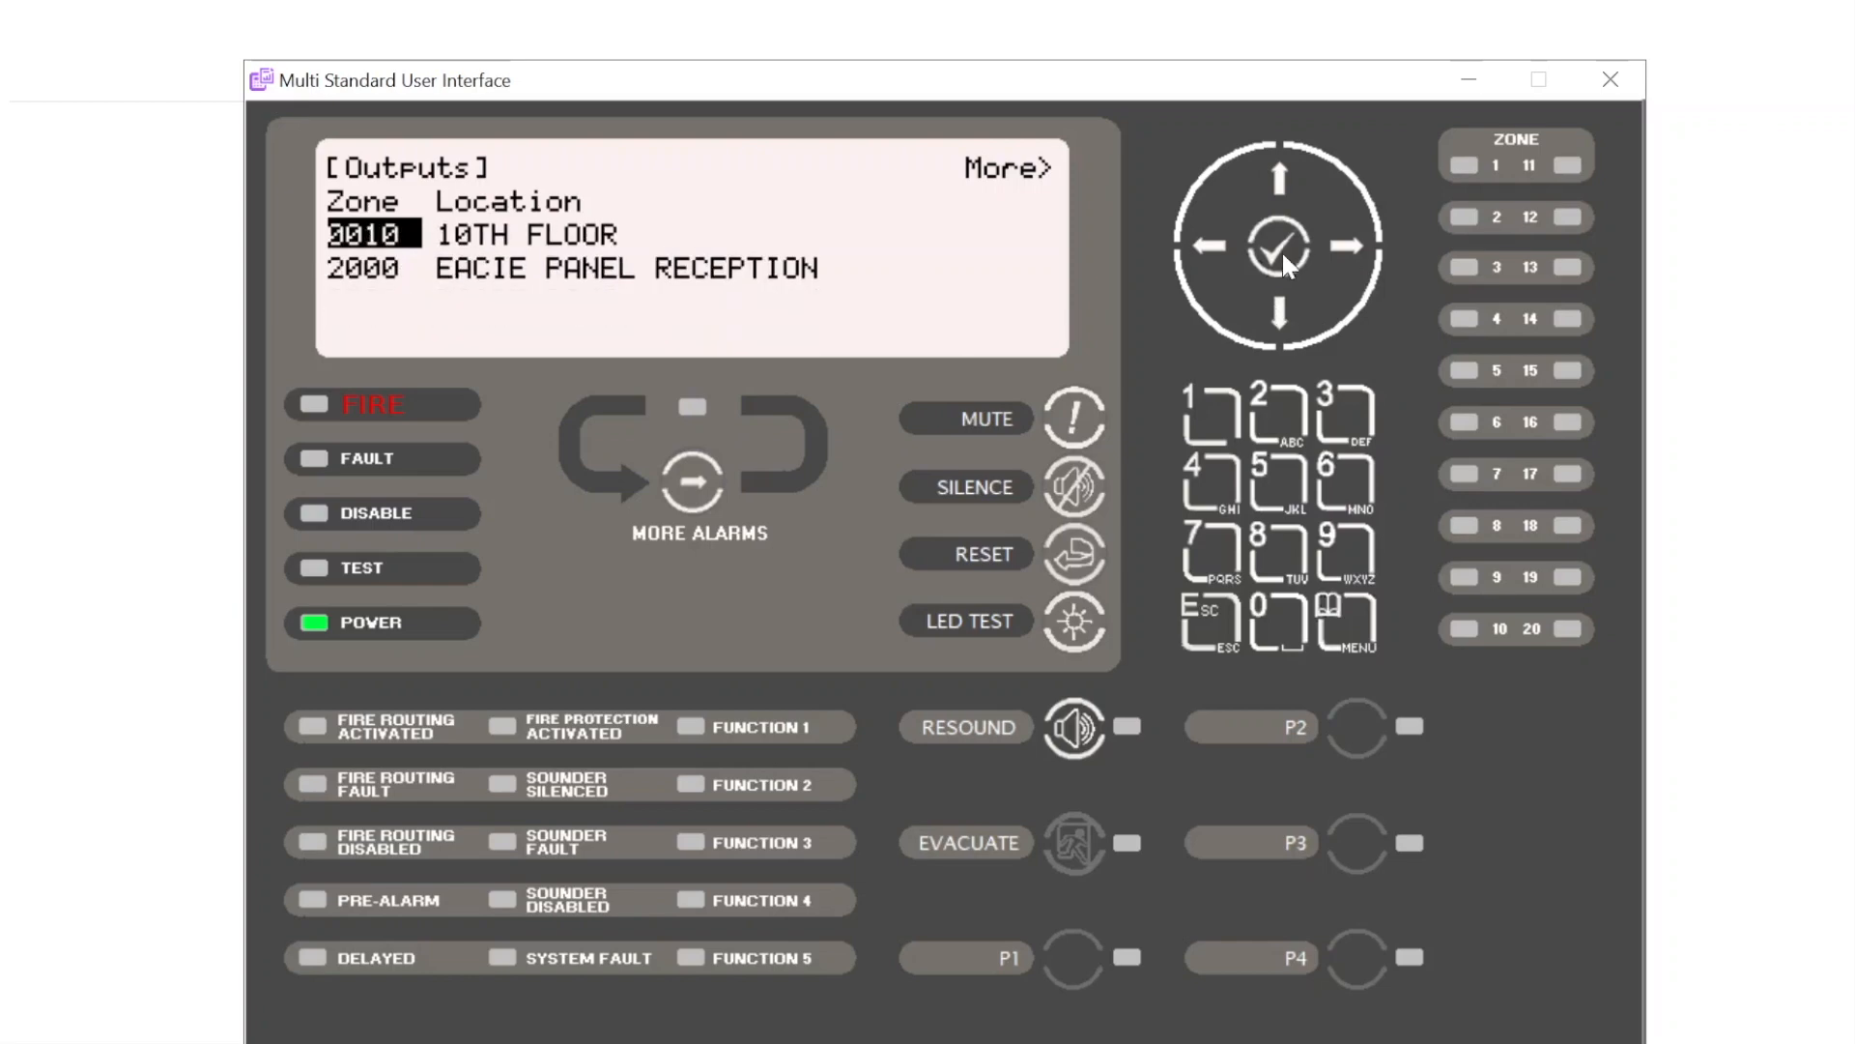
Step: Open Outputs In Zone 0010 and highlight the FLAT 44 device
click(1346, 250)
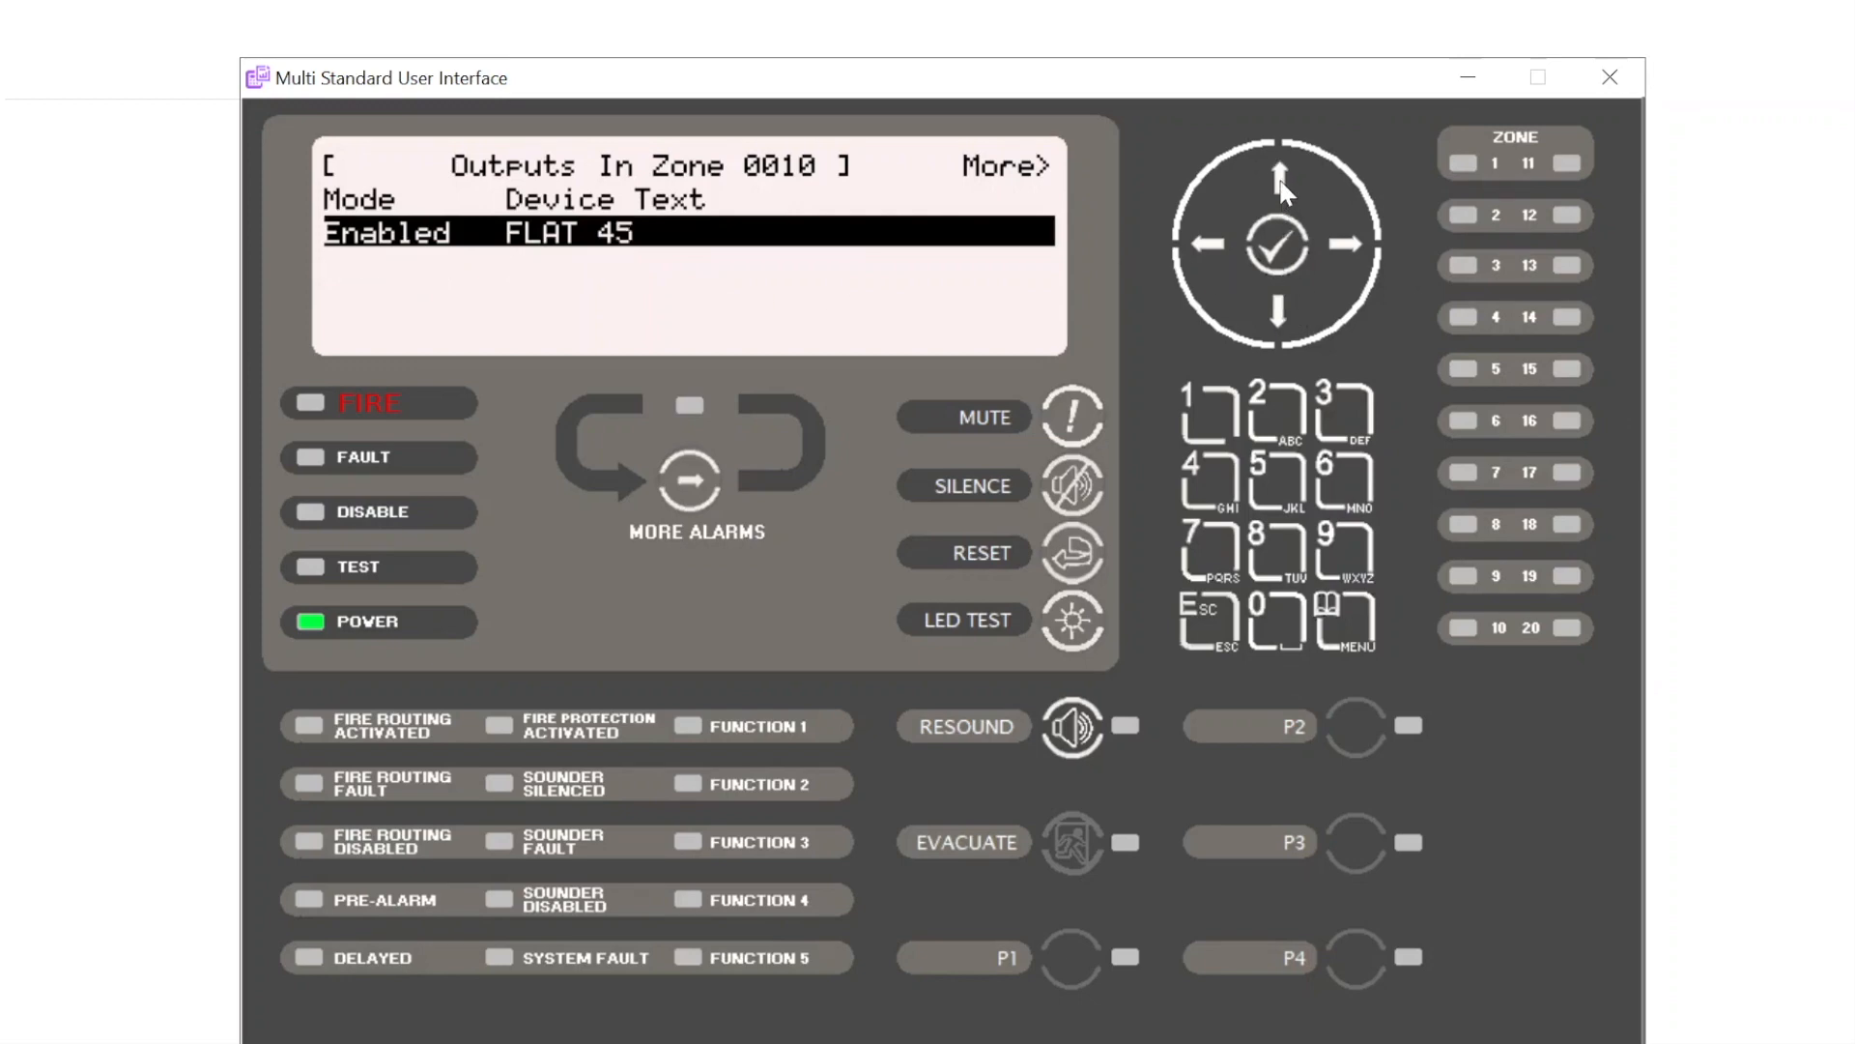
click(1279, 173)
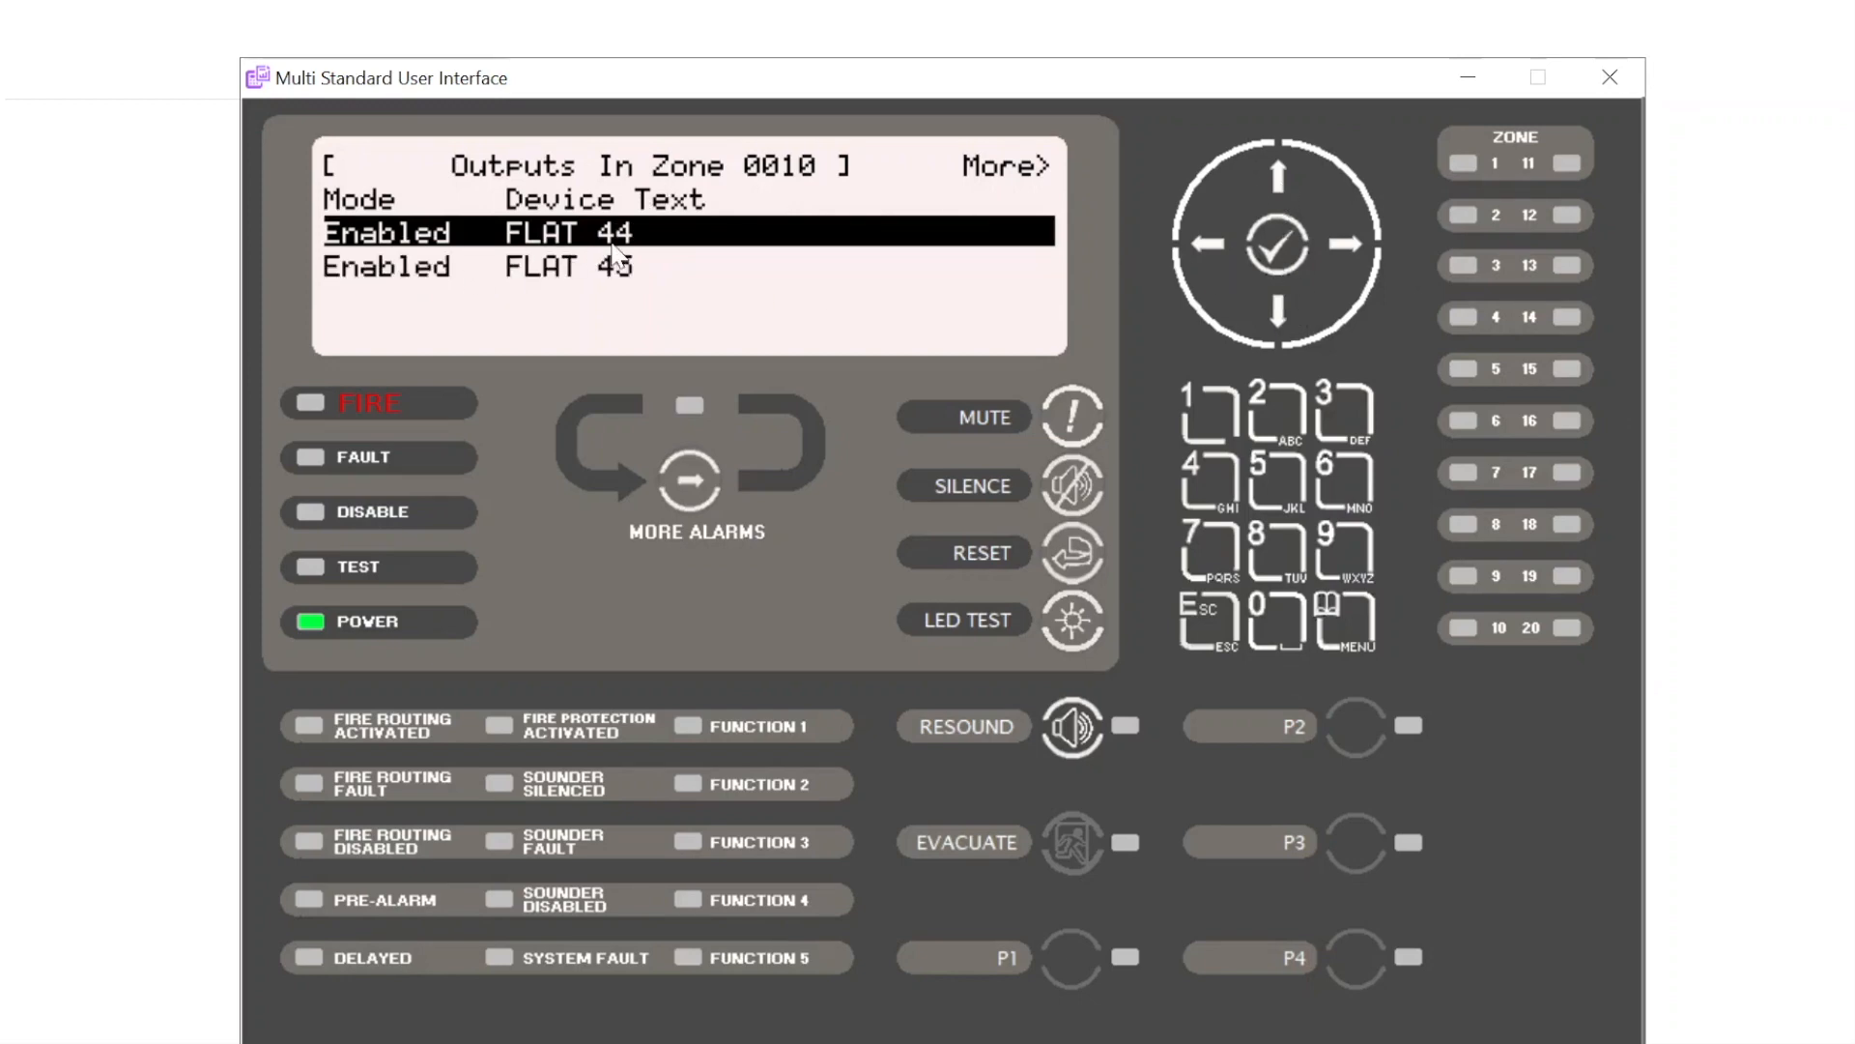
mouse_move(1139, 281)
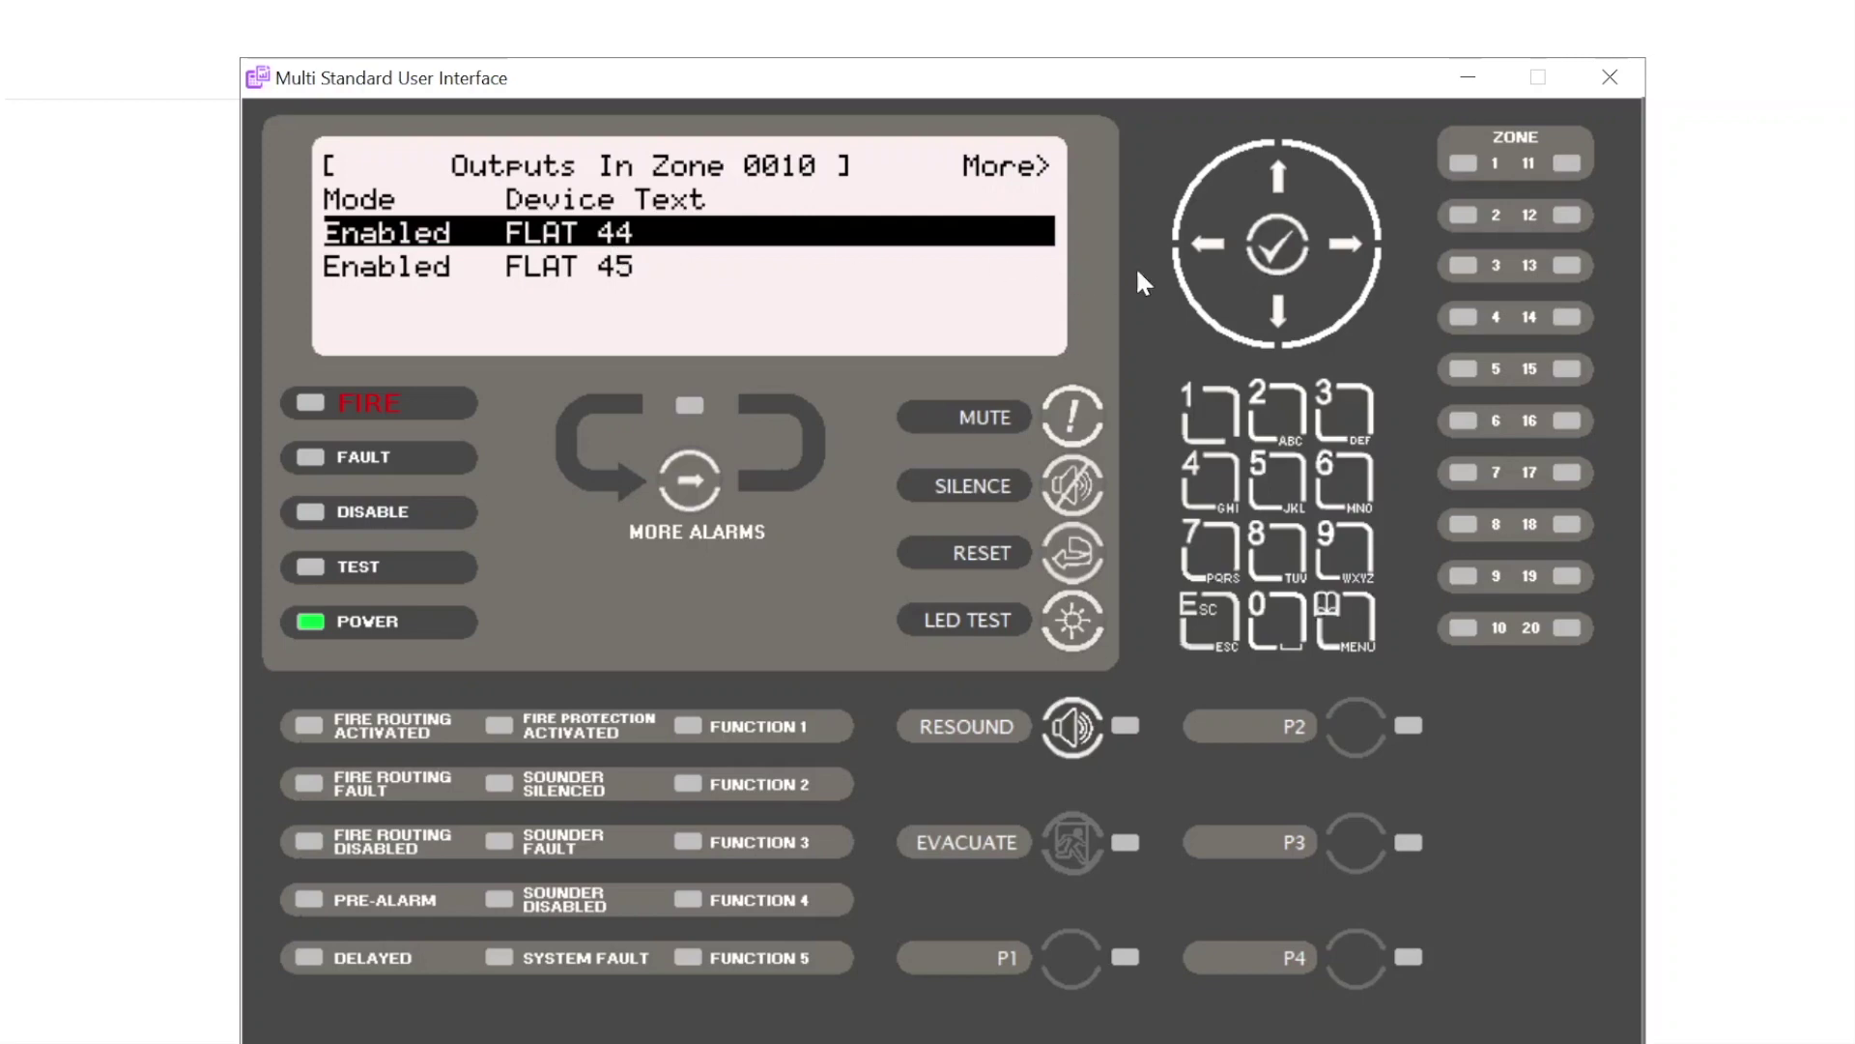
mouse_move(1298, 265)
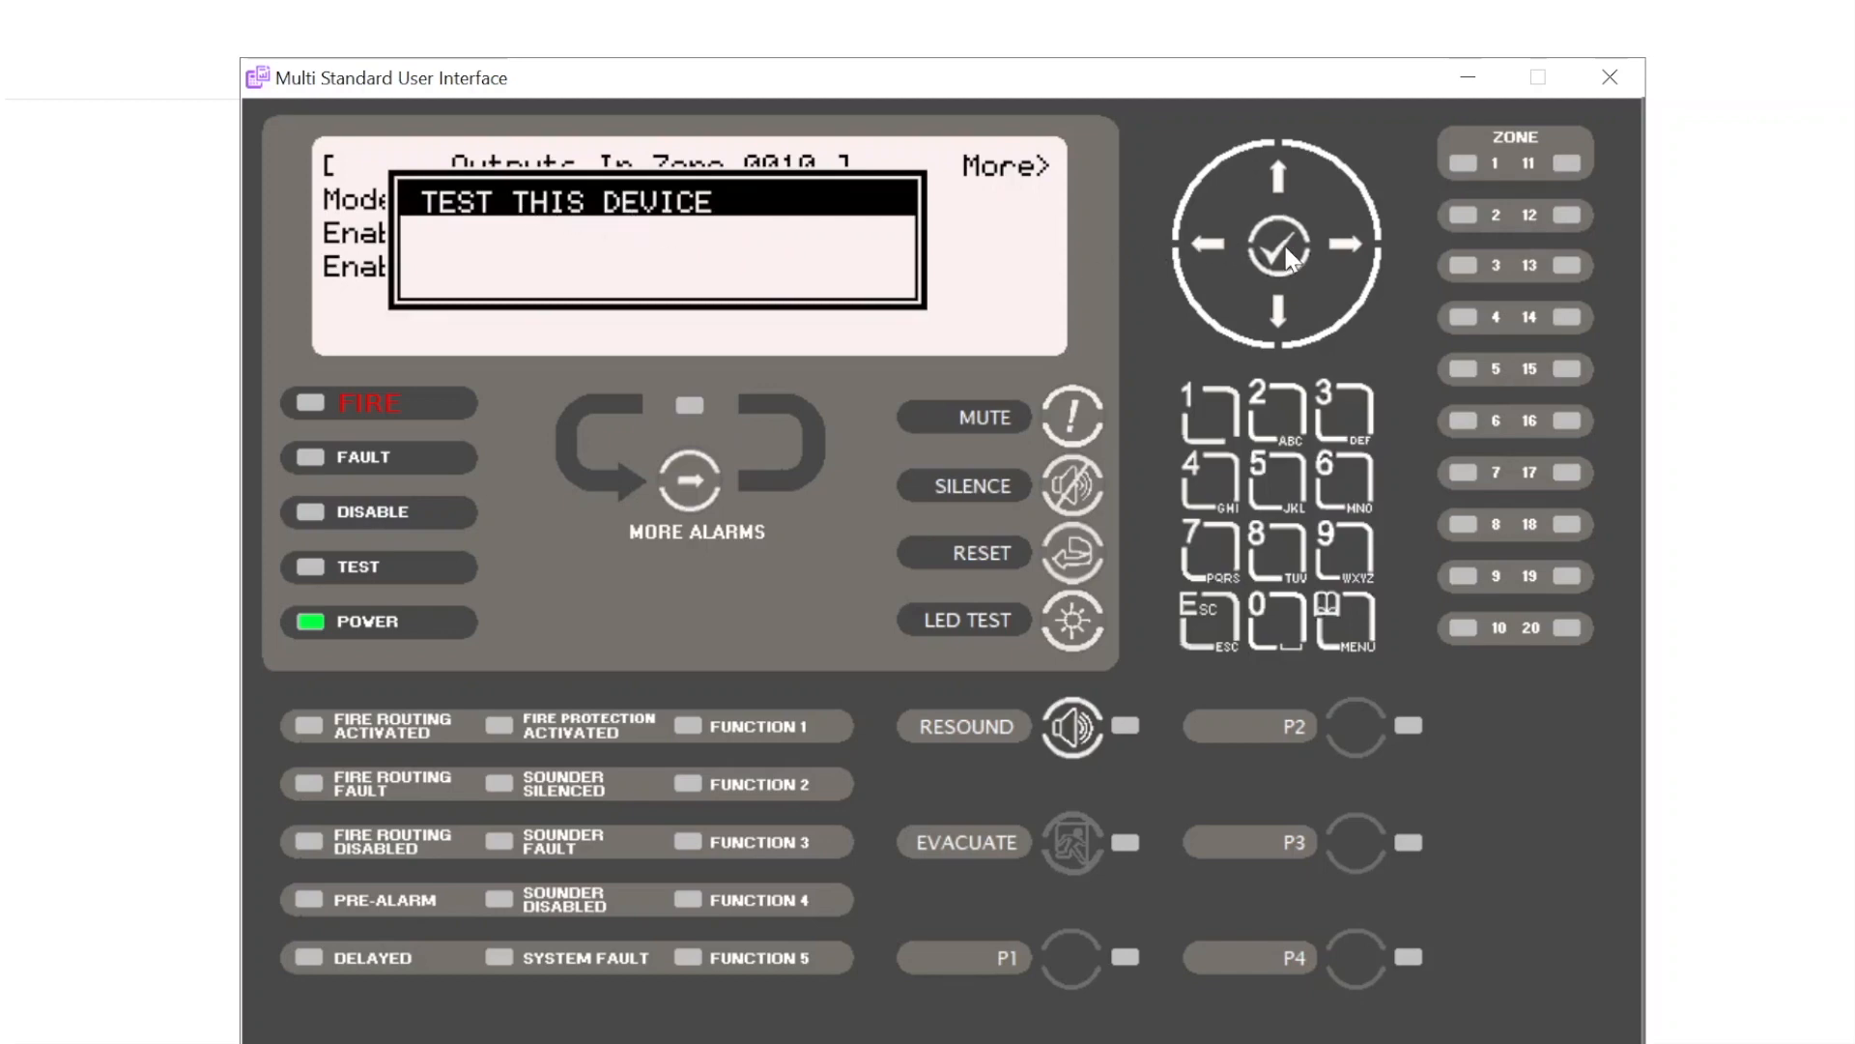
Step: Start the TEST THIS DEVICE output test on FLAT 44
click(1278, 244)
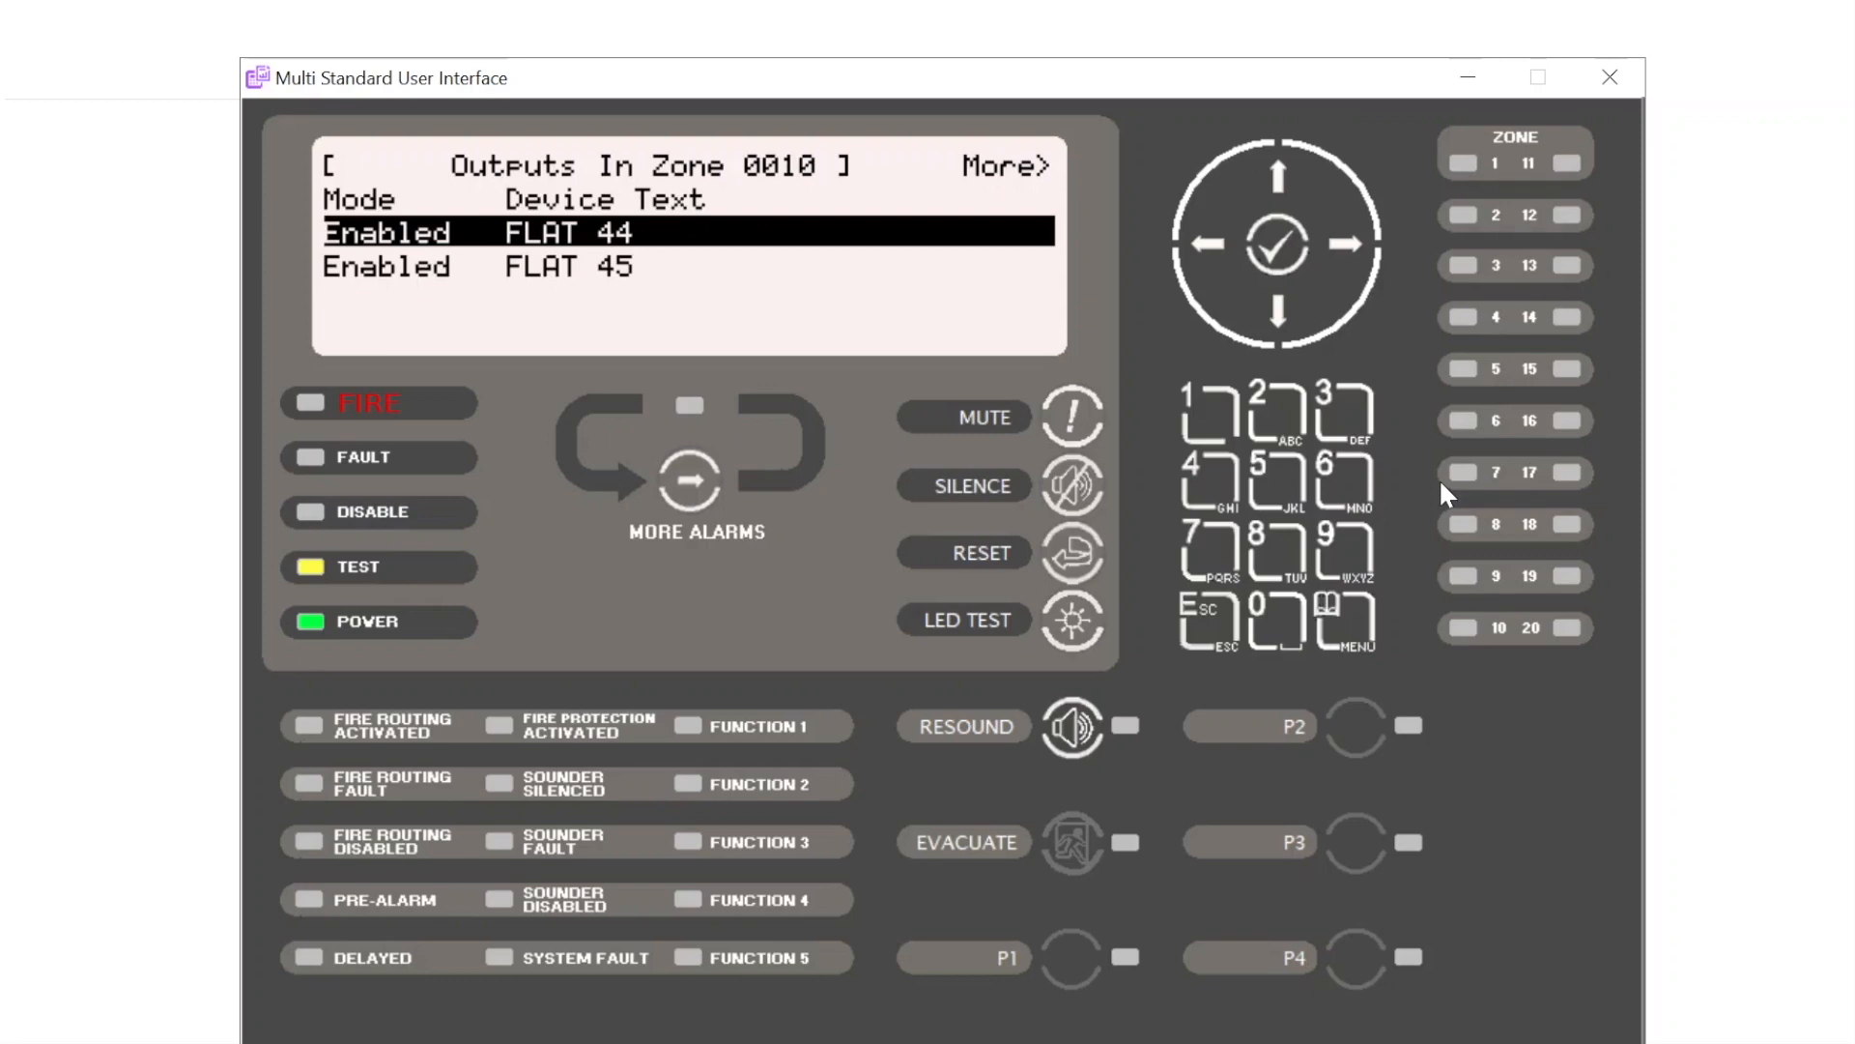
mouse_move(1226, 532)
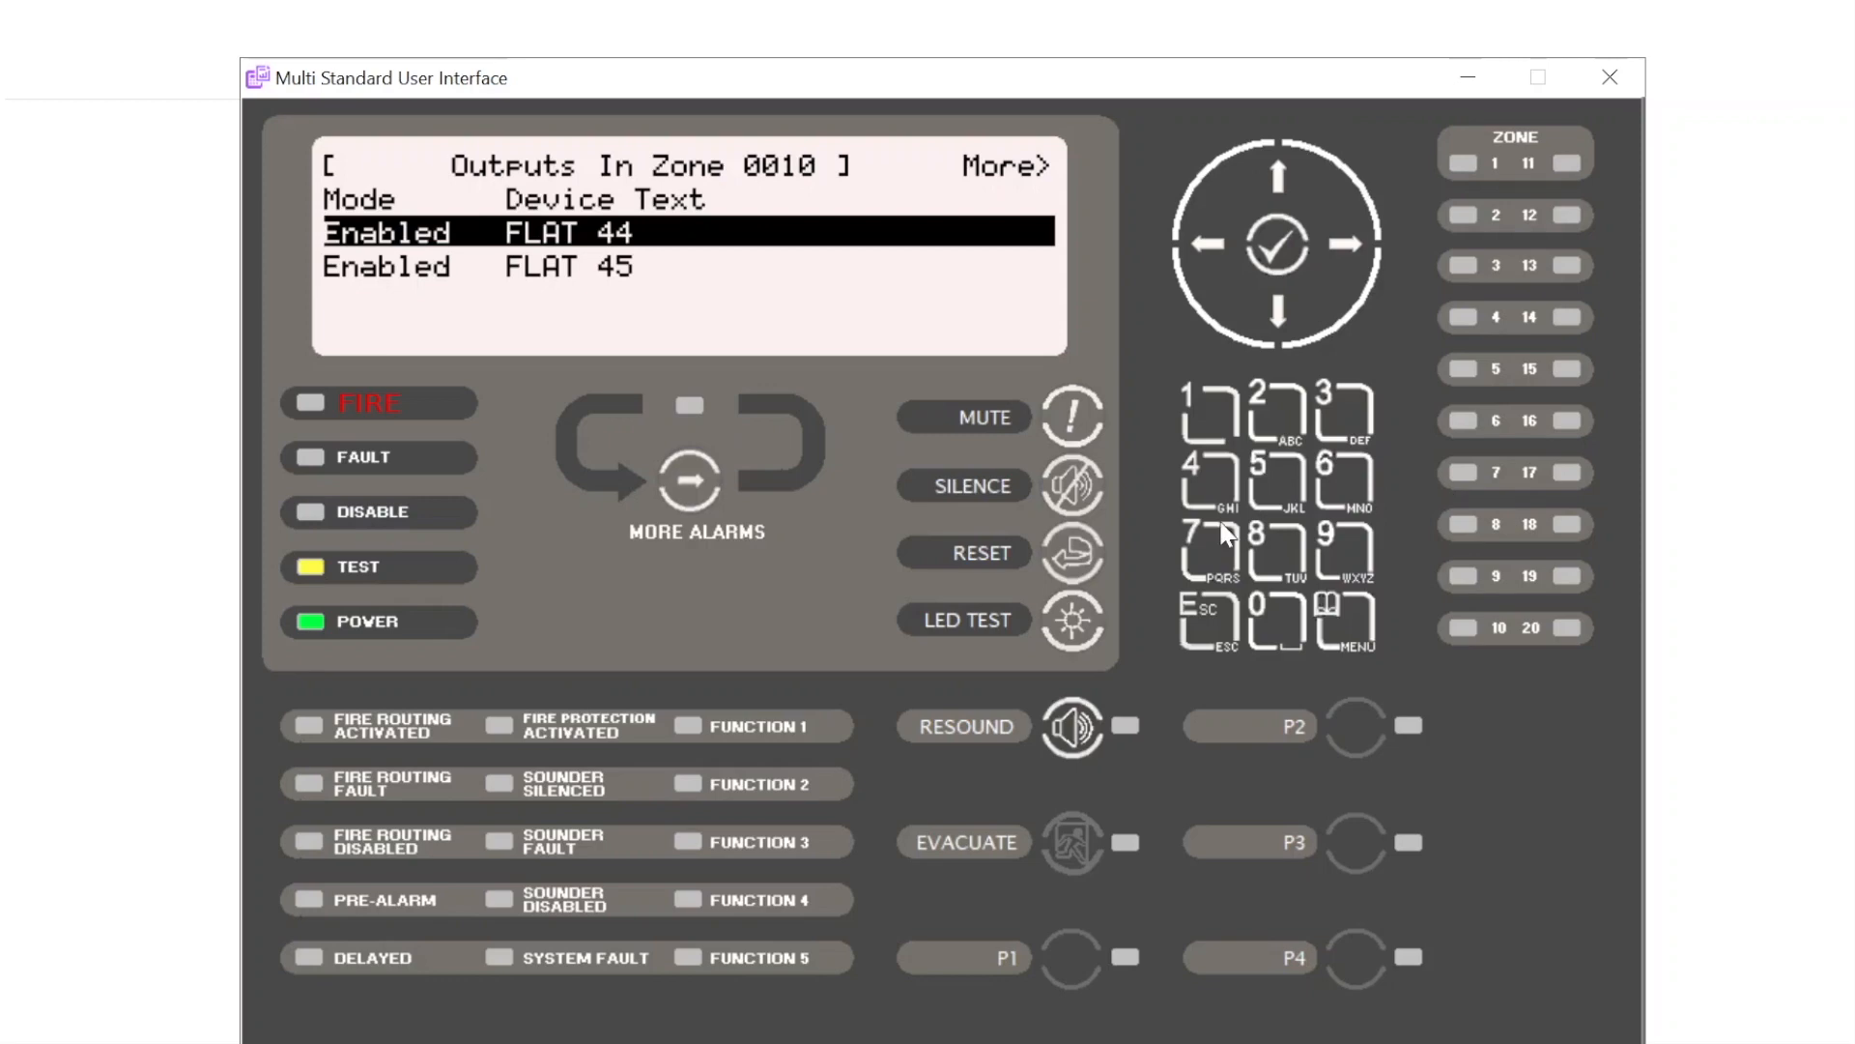
mouse_move(1145, 455)
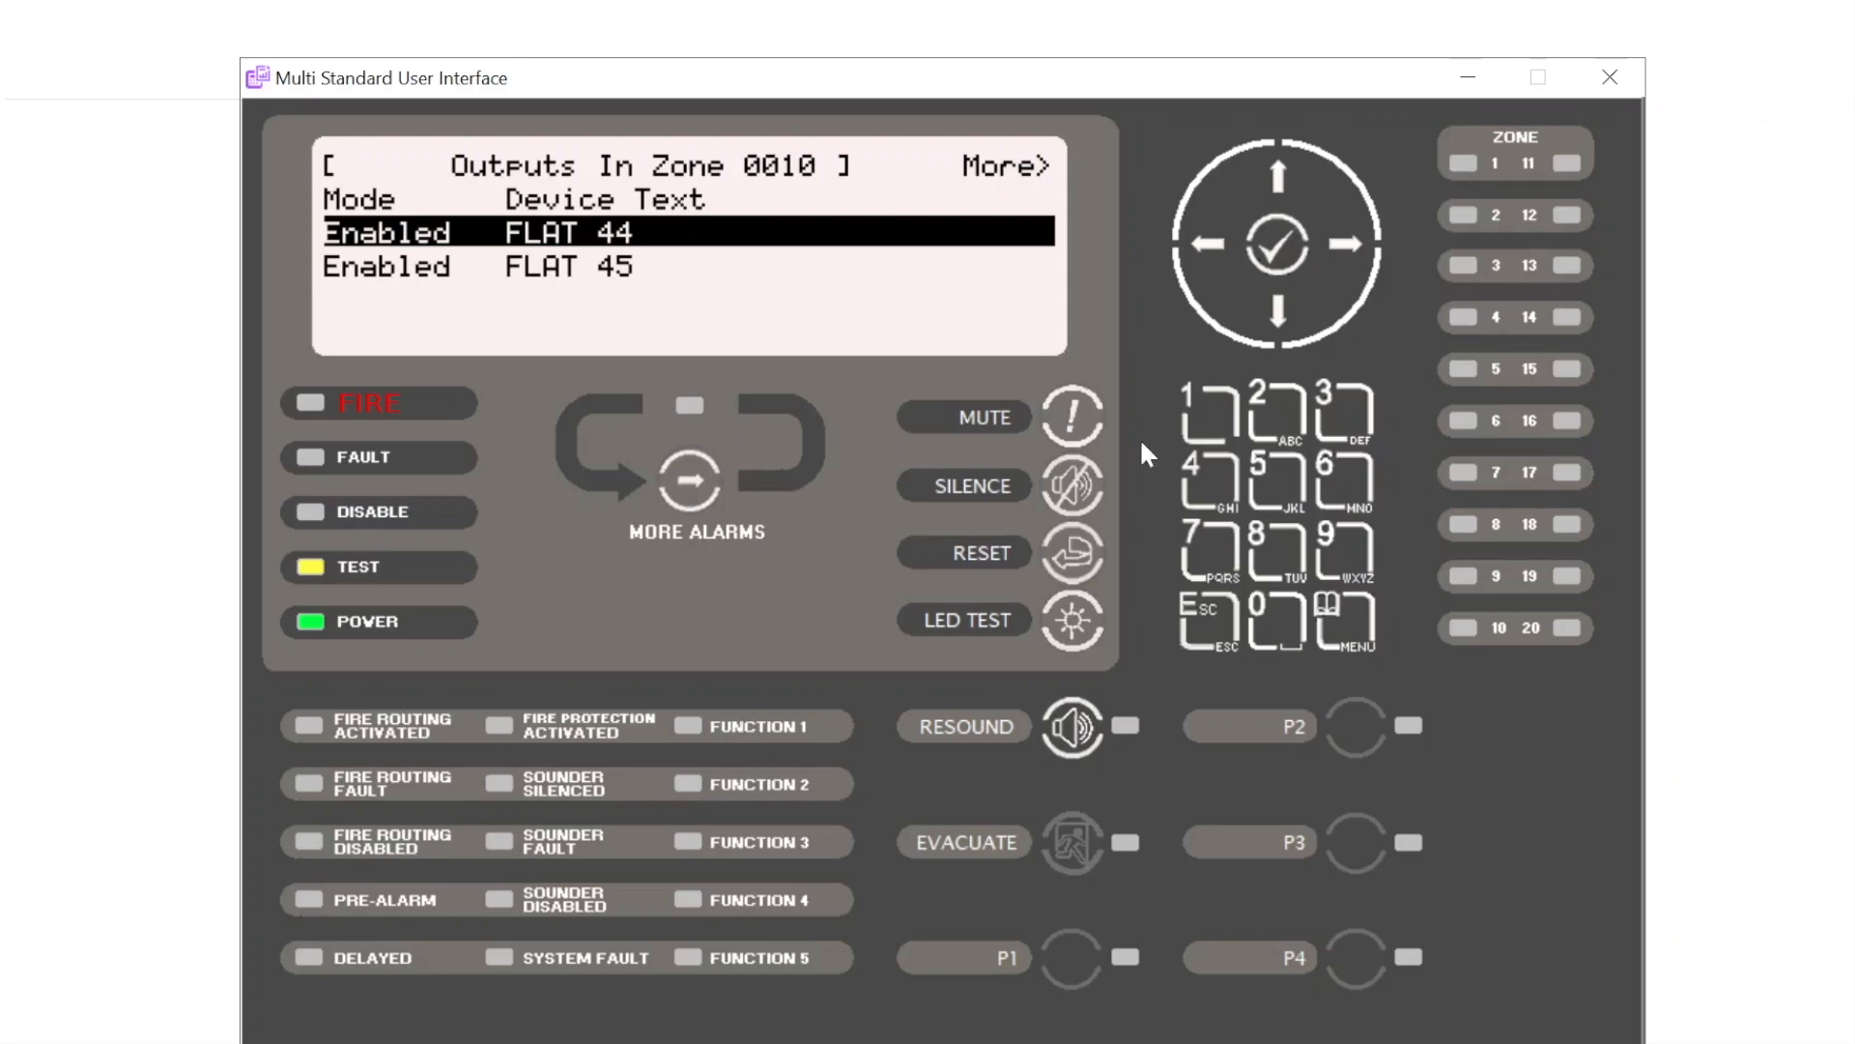
mouse_move(1442, 245)
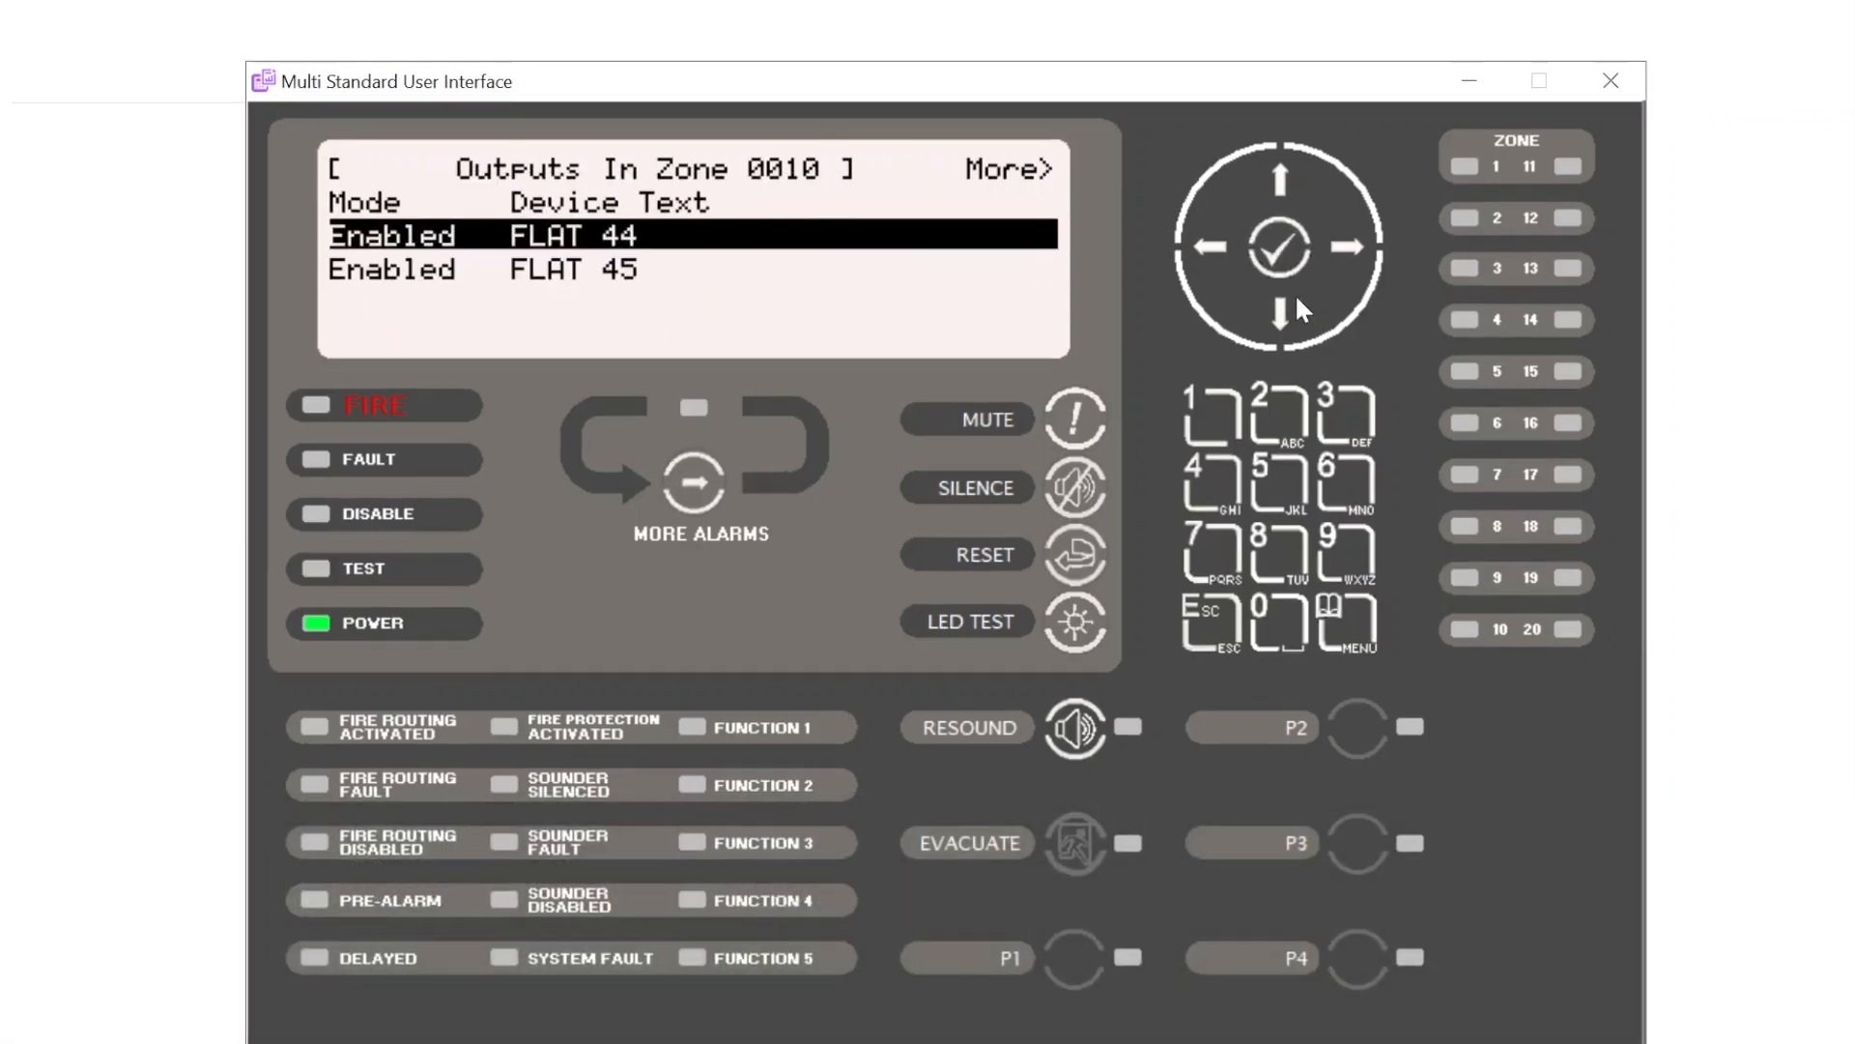
mouse_move(1285, 334)
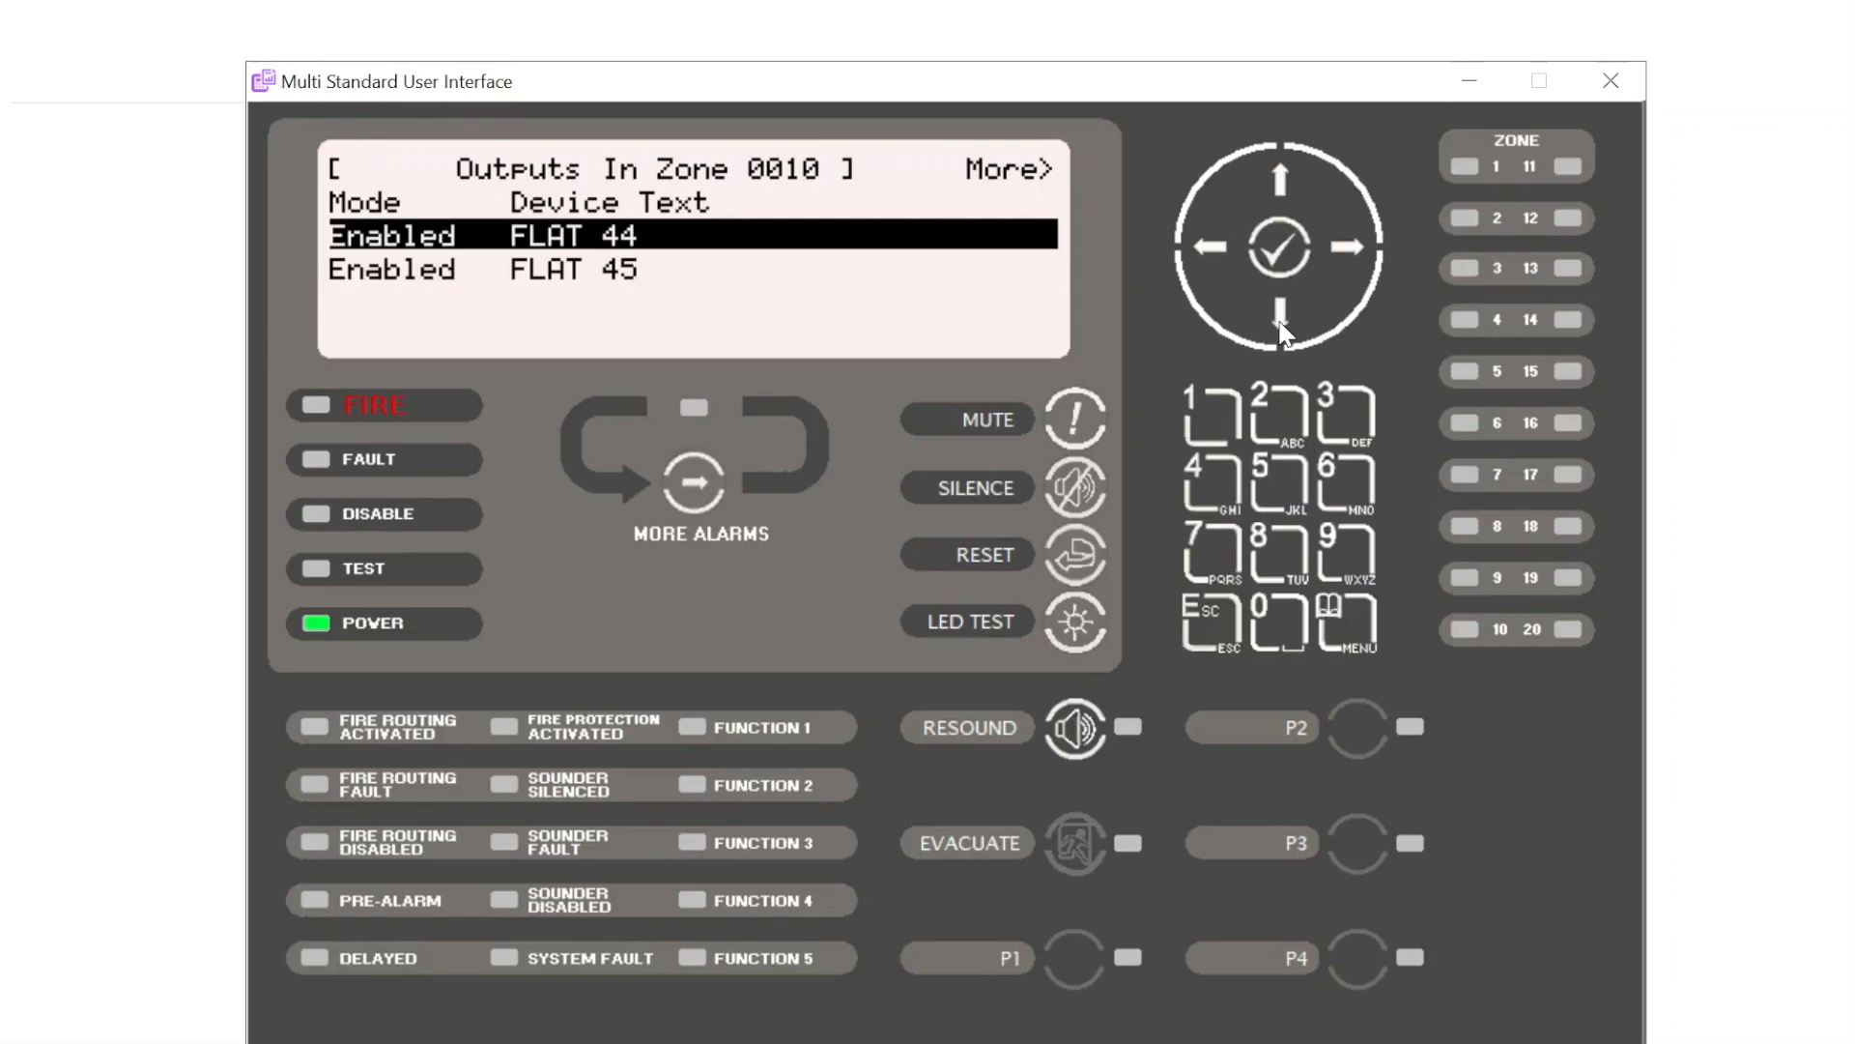
Step: Select FLAT 45 and run its output test, leaving the SOUNDER FAULT LED lit
click(1282, 328)
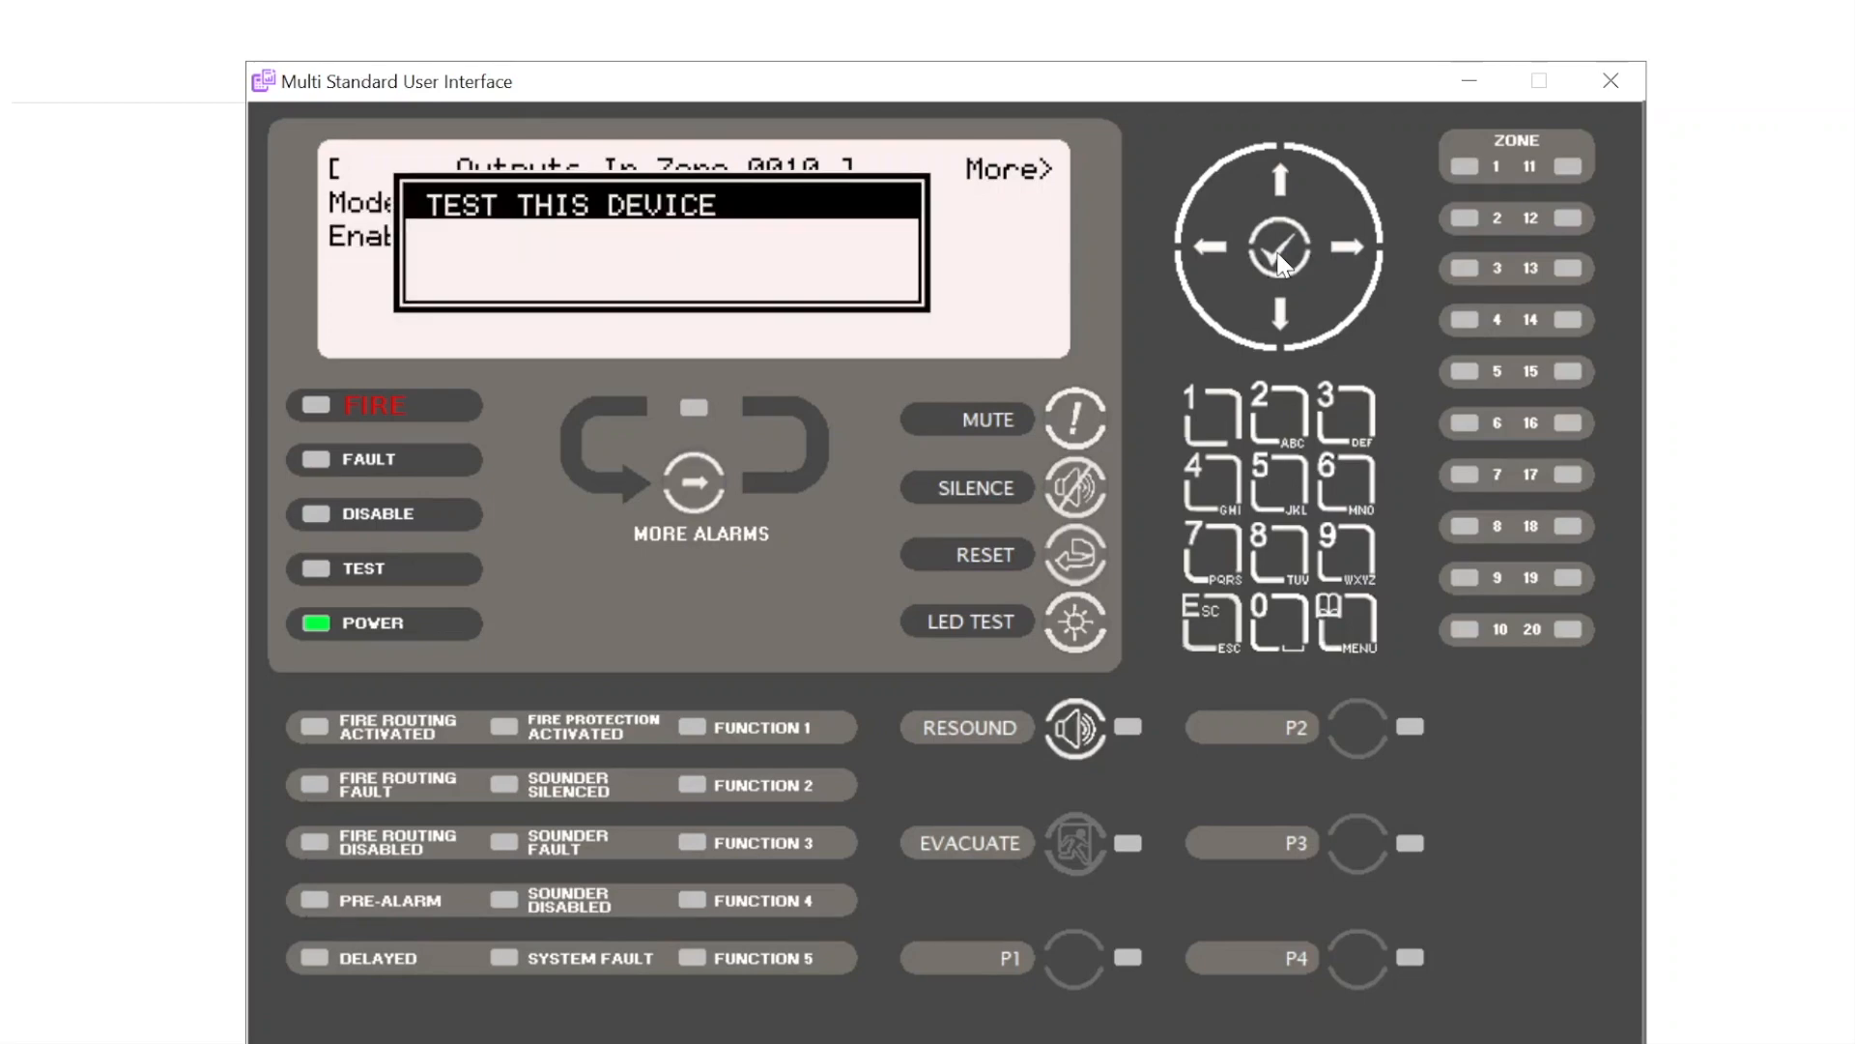
click(1279, 247)
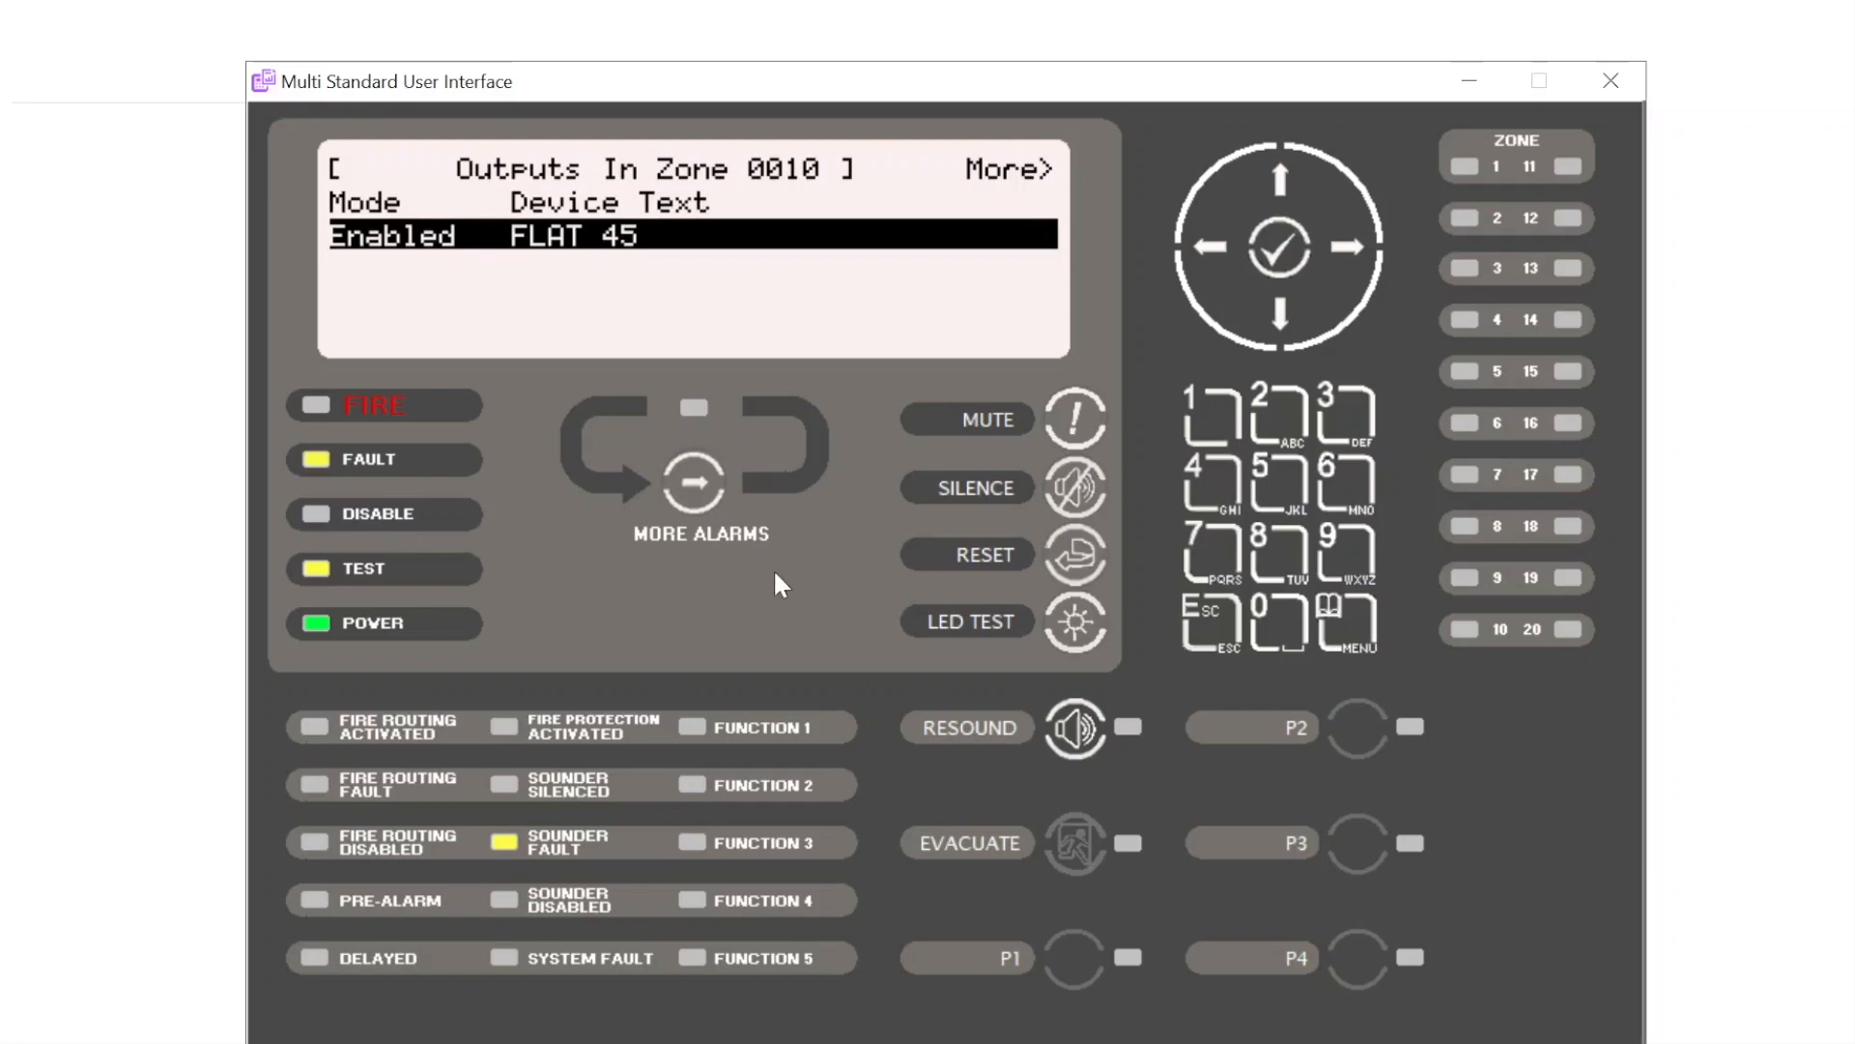
mouse_move(510, 901)
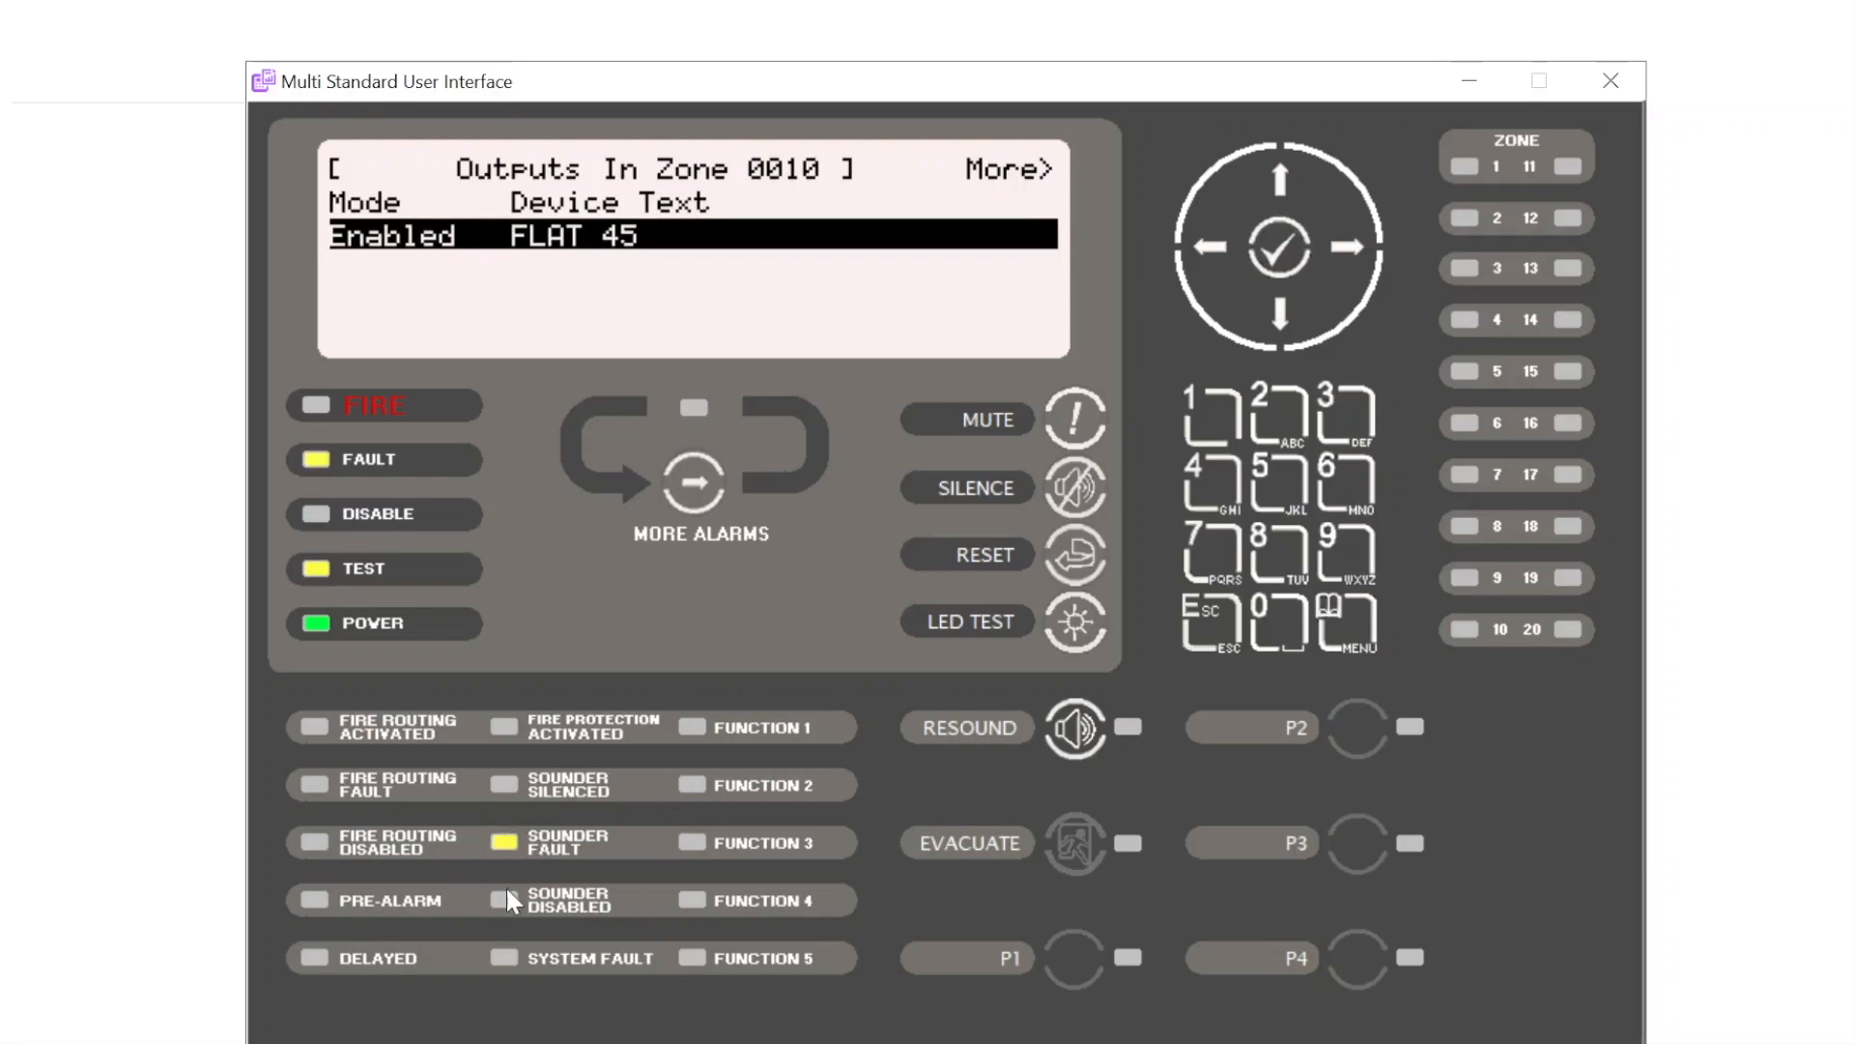
mouse_move(669, 839)
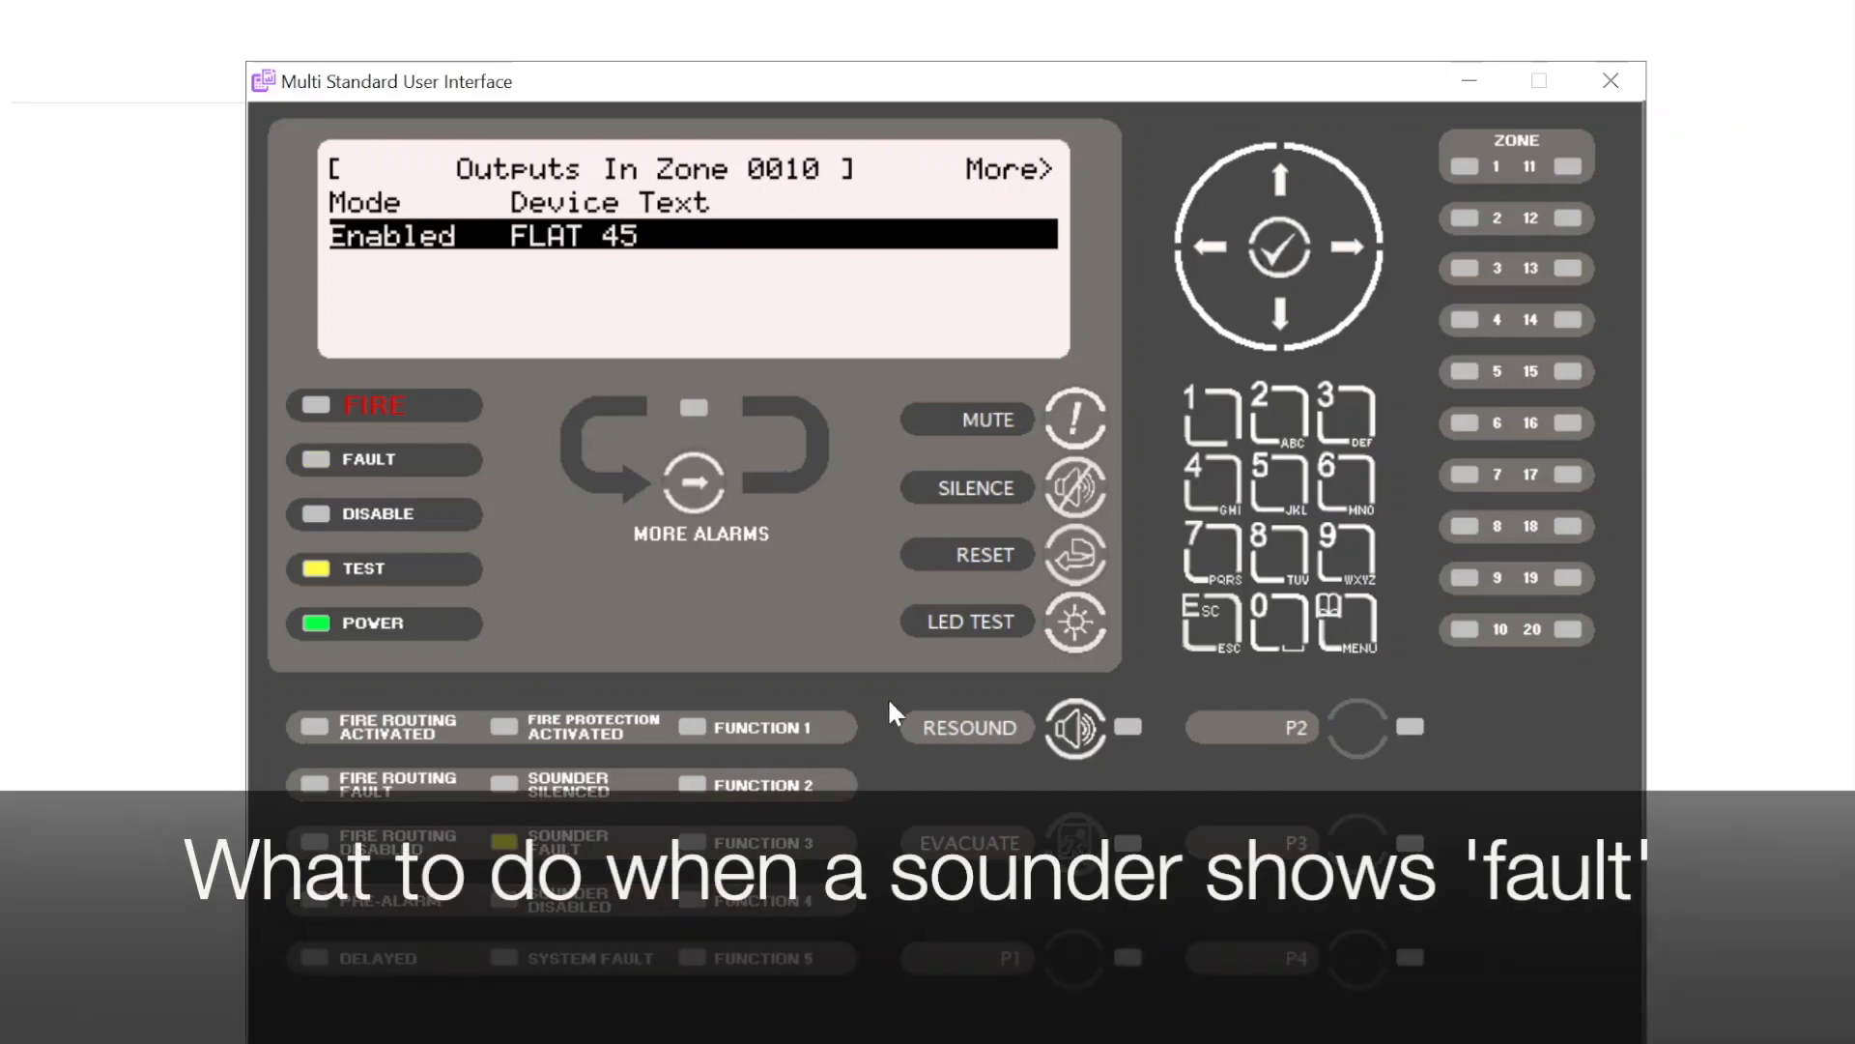
click(1280, 246)
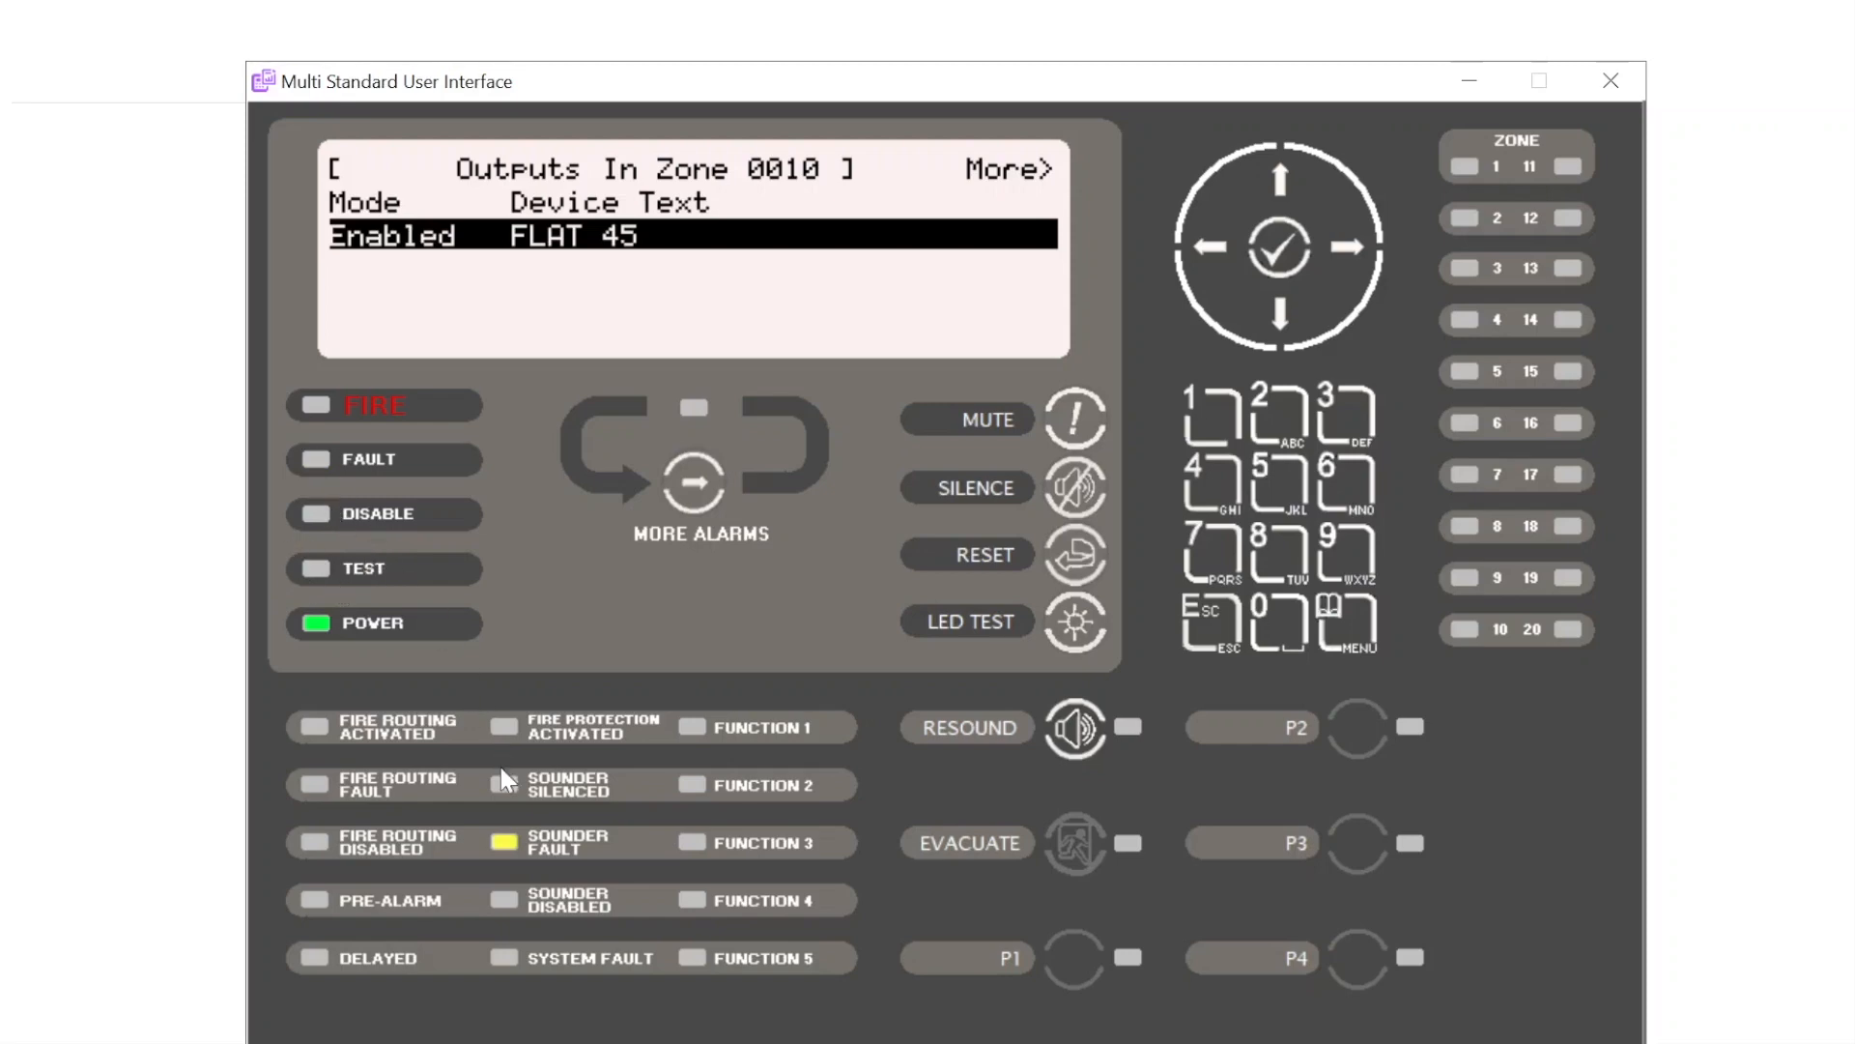
mouse_move(1211, 628)
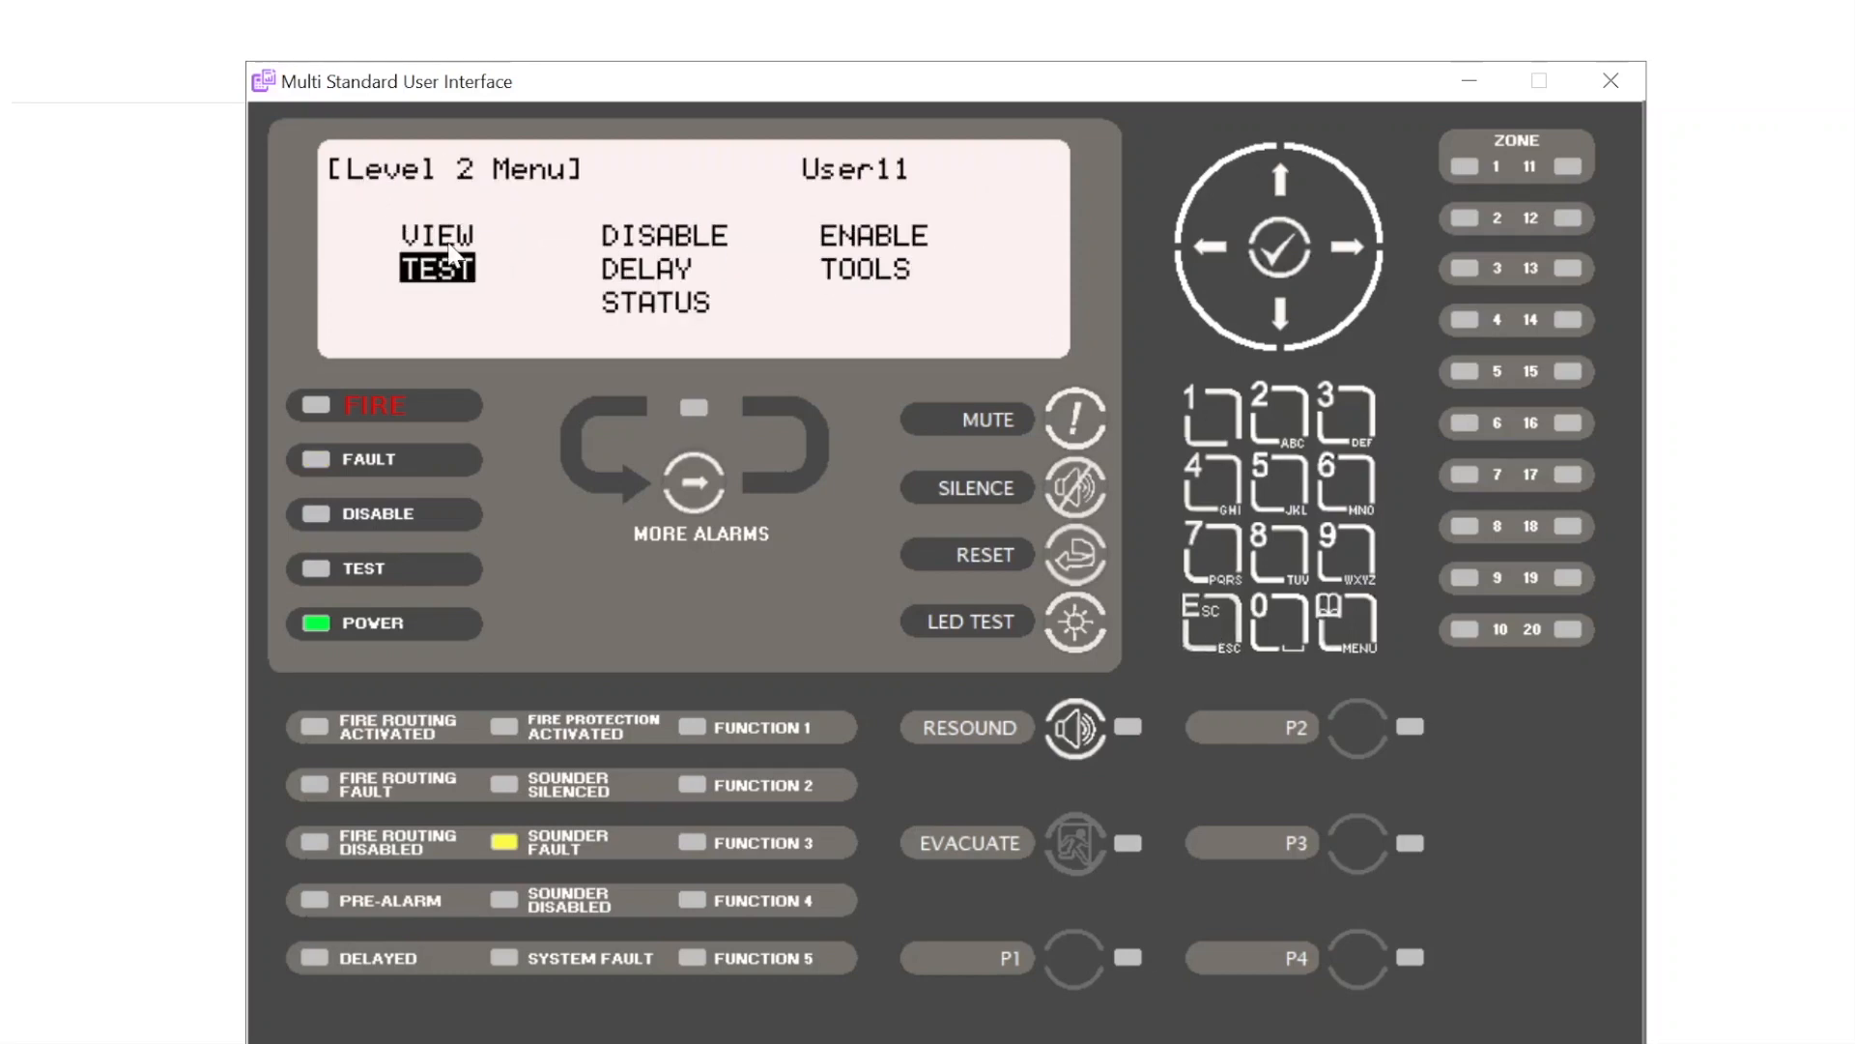
mouse_move(1282, 203)
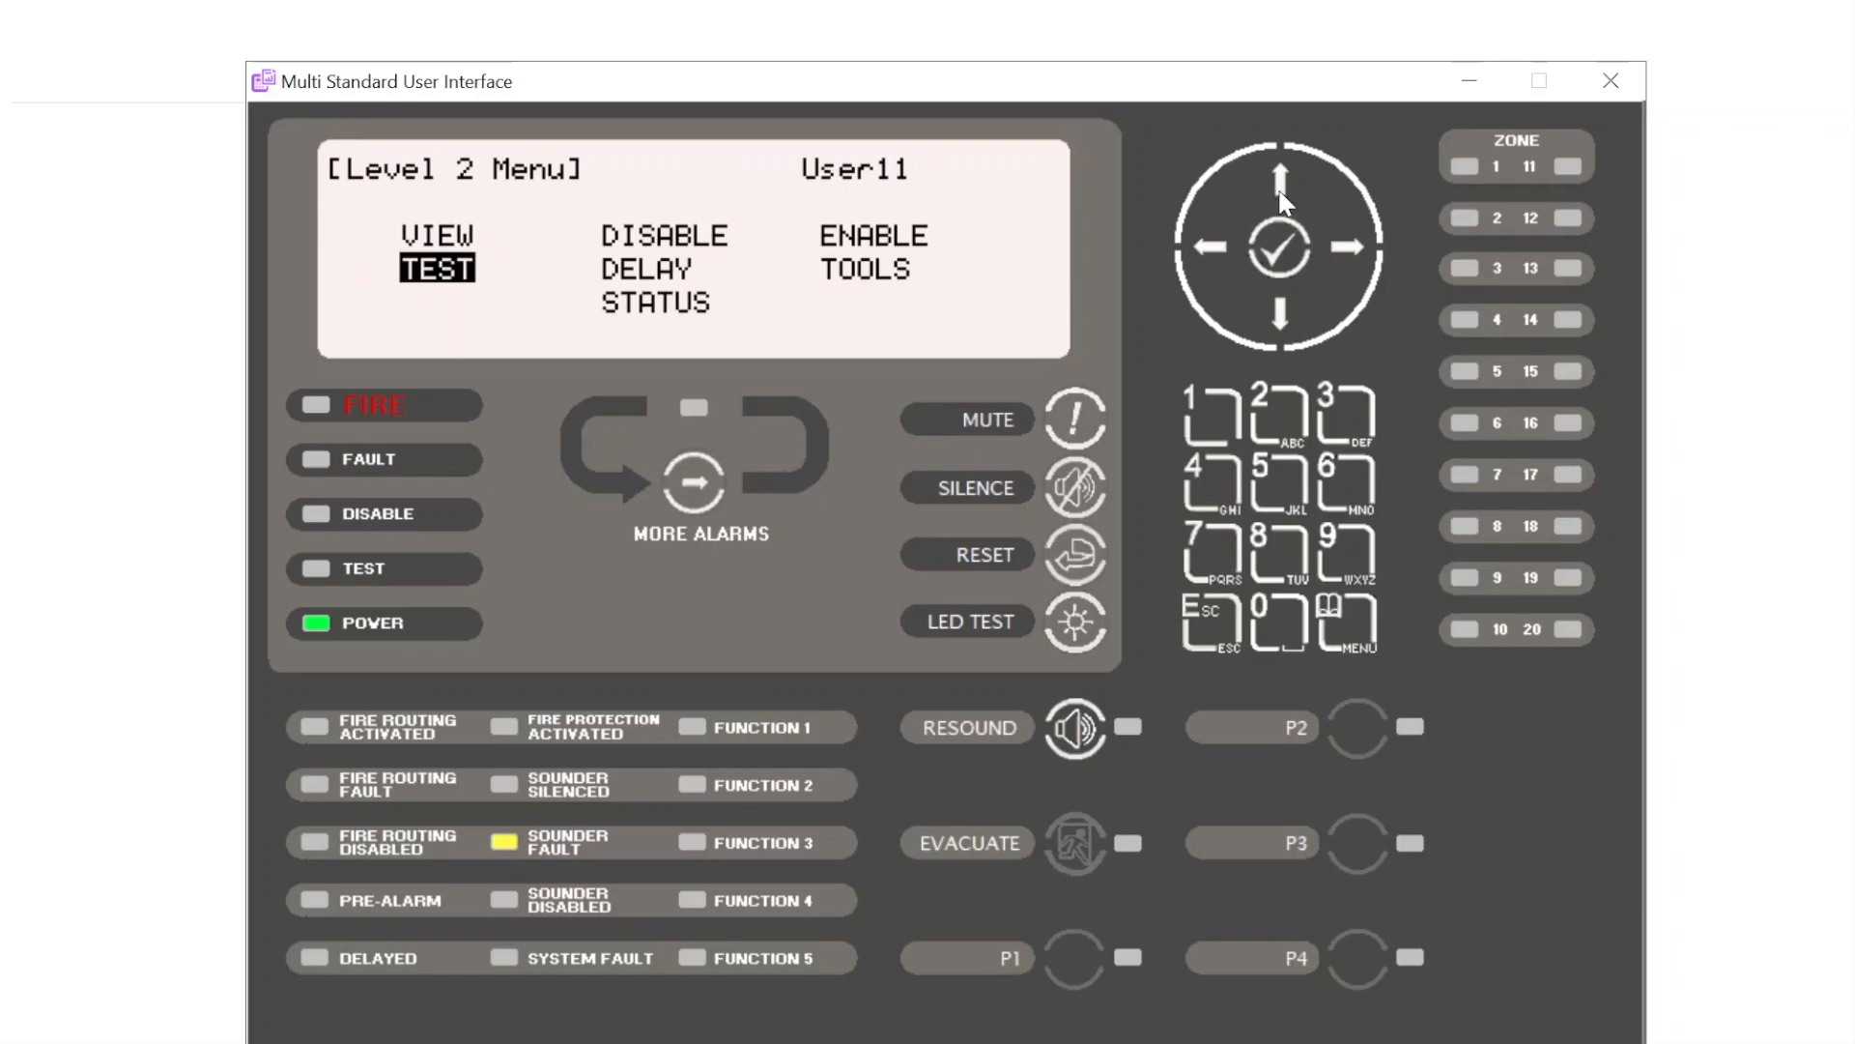
Step: View zone 0010 faults showing FLAT 45 DEVICE FAULT, then reset the panel
click(1281, 249)
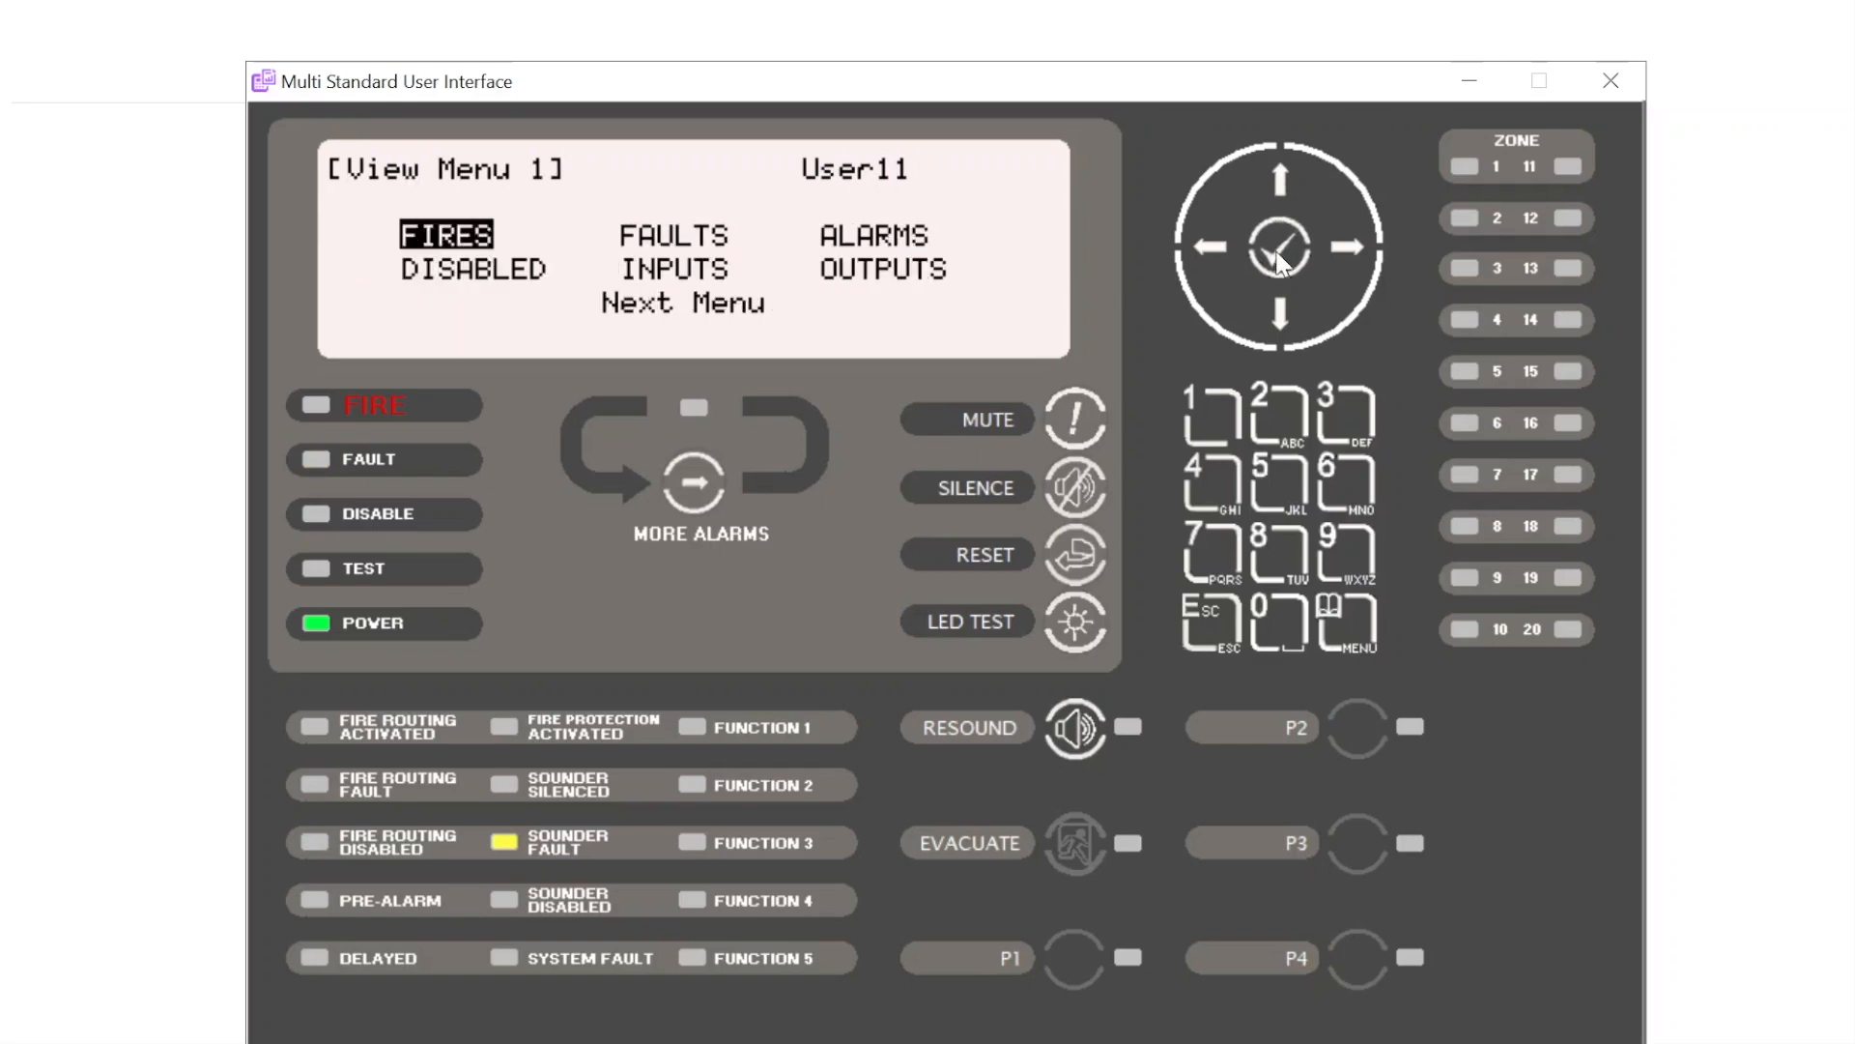
click(1353, 250)
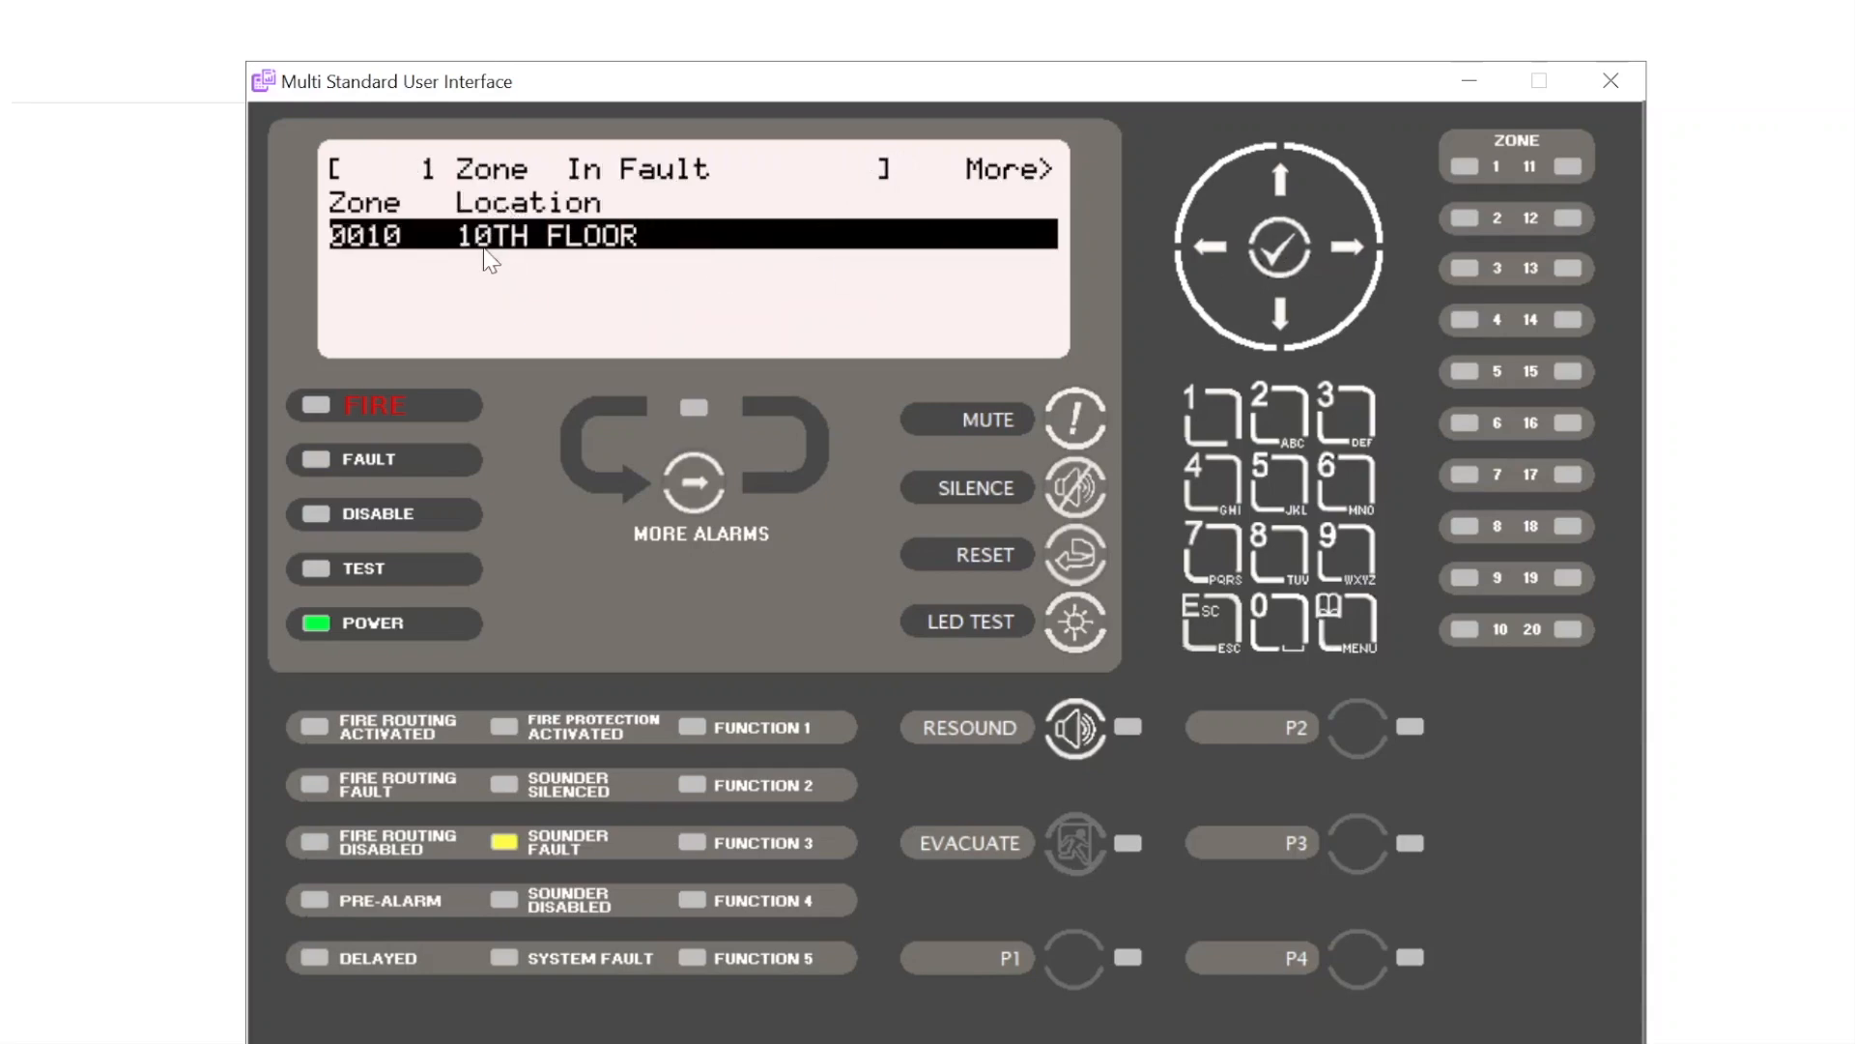
mouse_move(1359, 225)
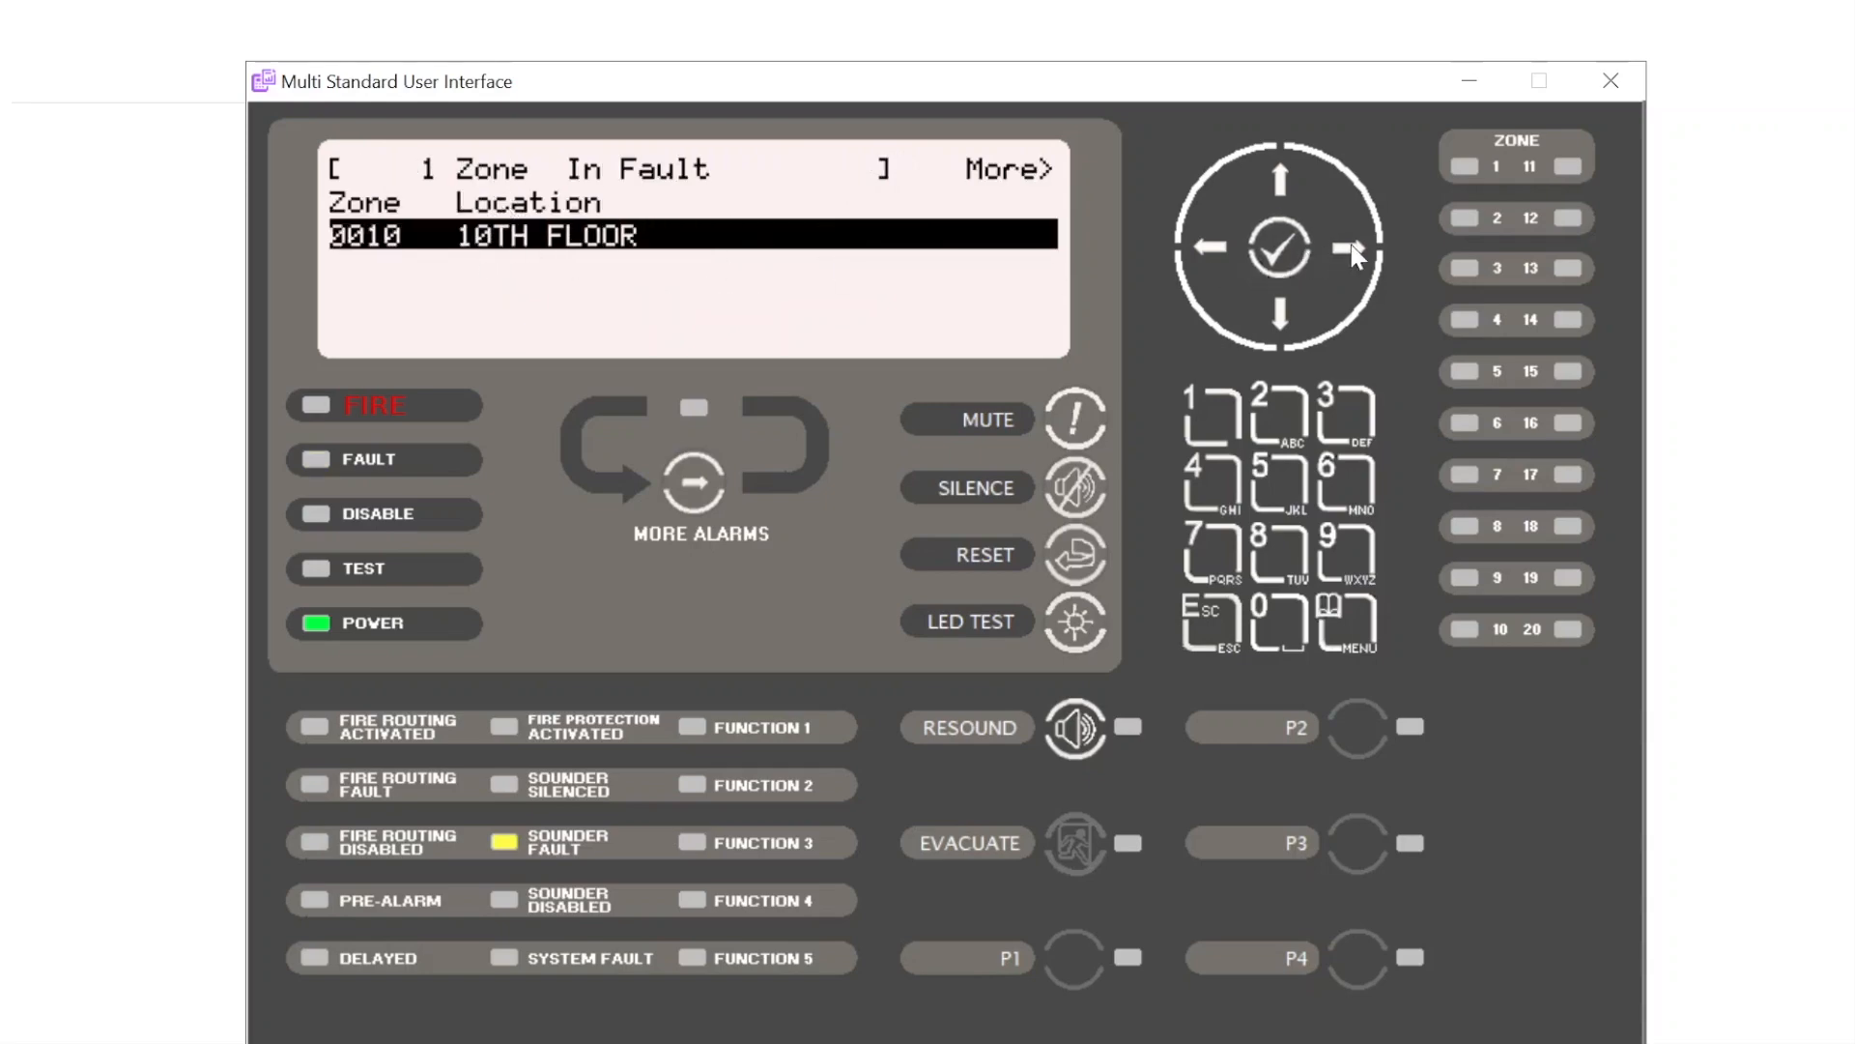
click(1341, 247)
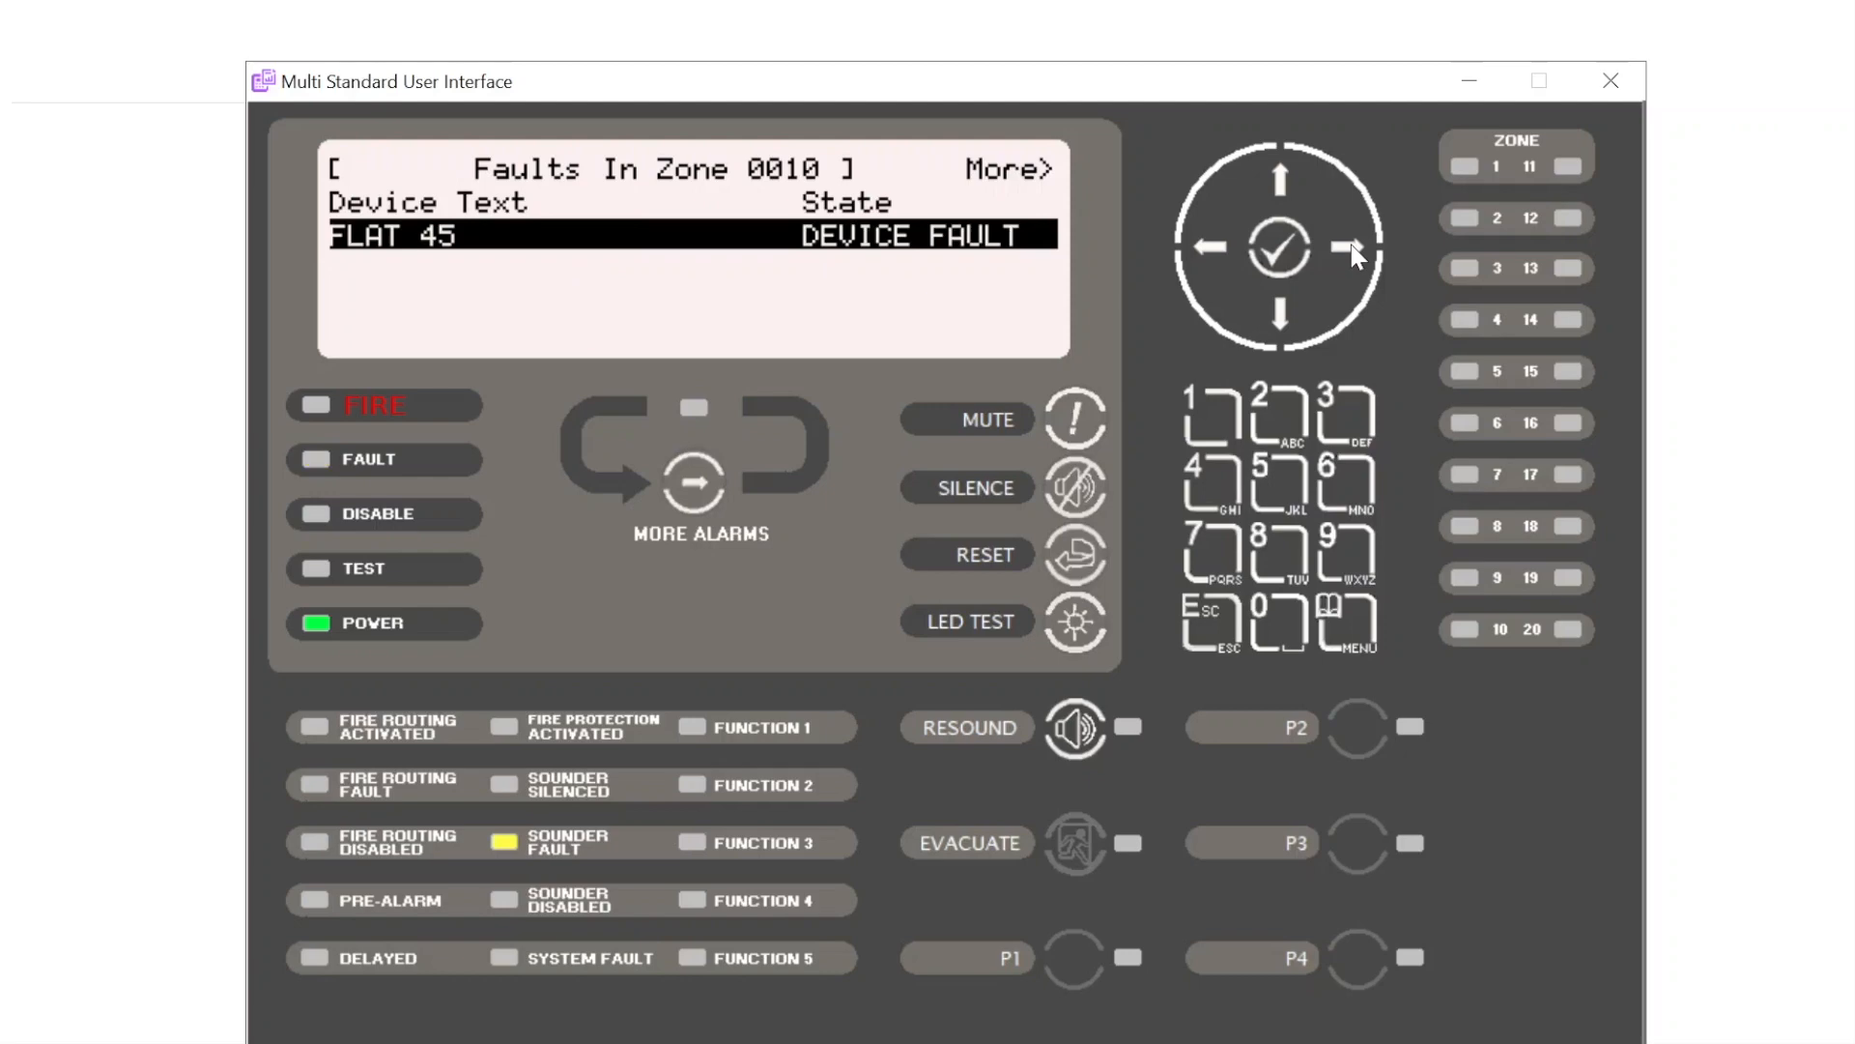
mouse_move(817, 280)
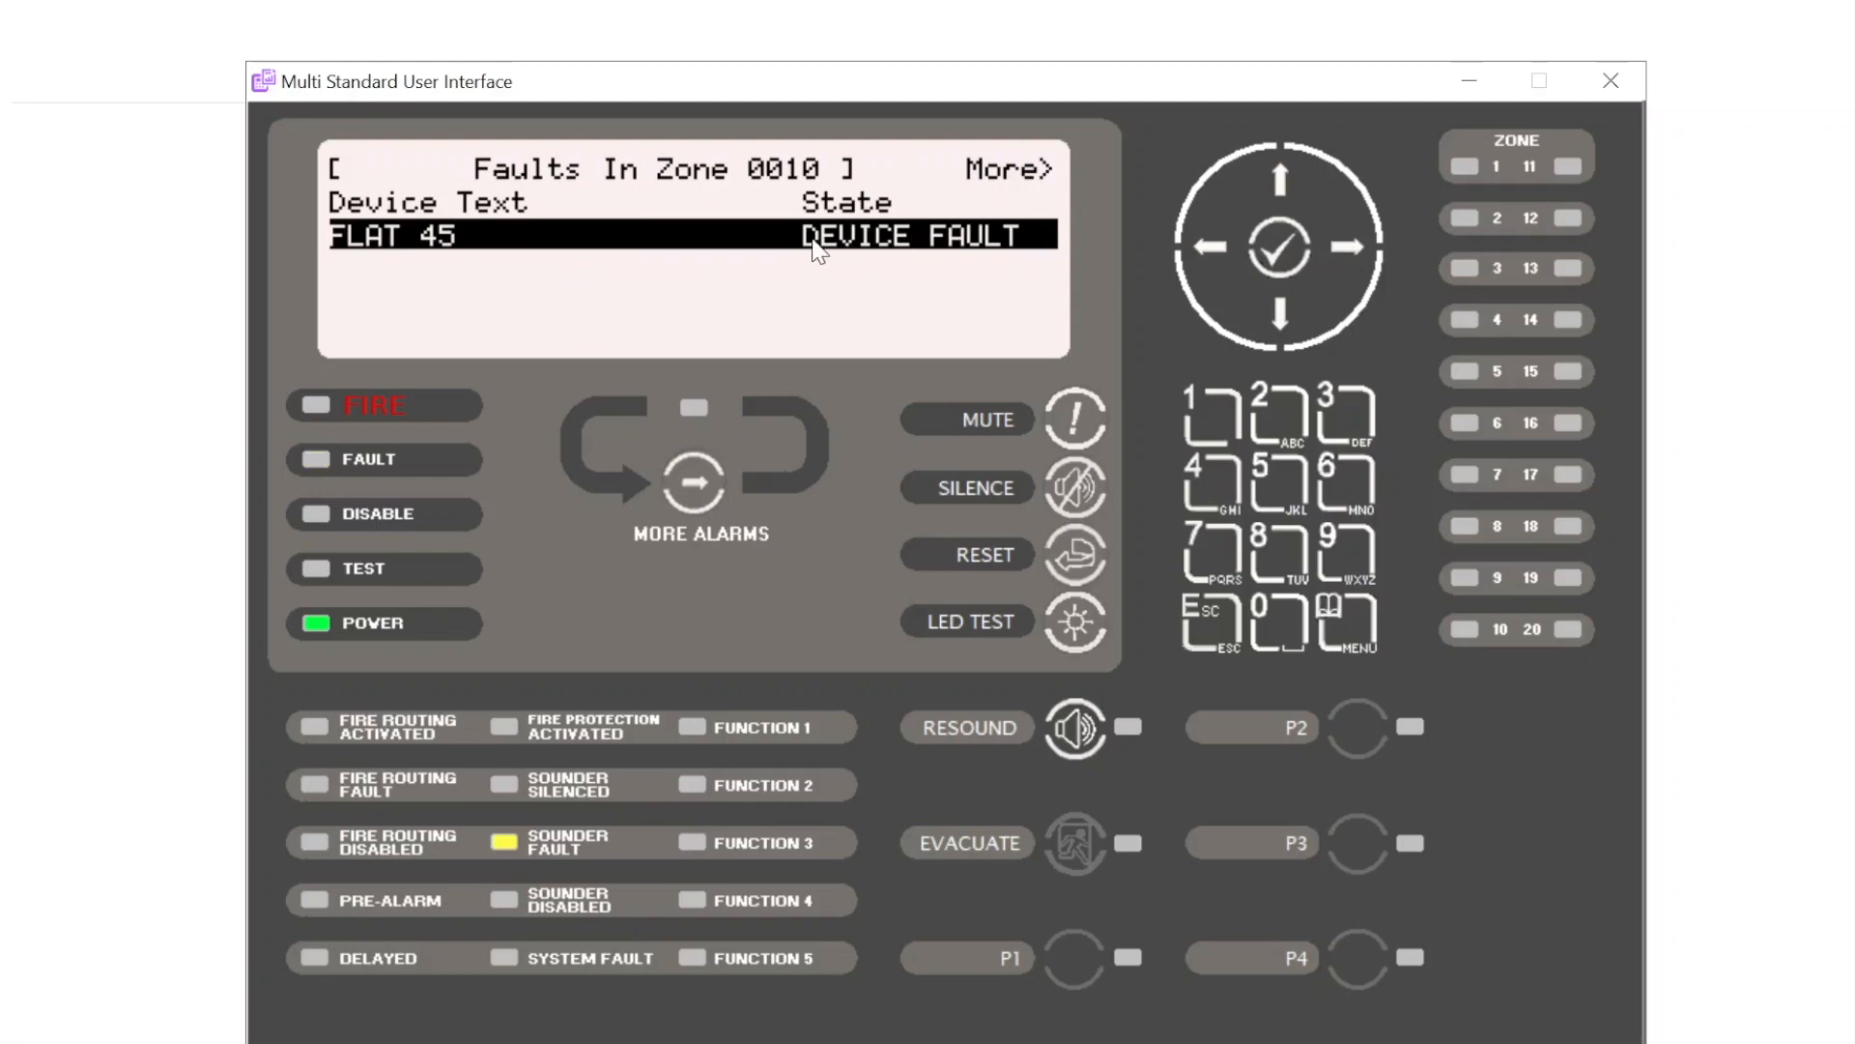
mouse_move(988, 279)
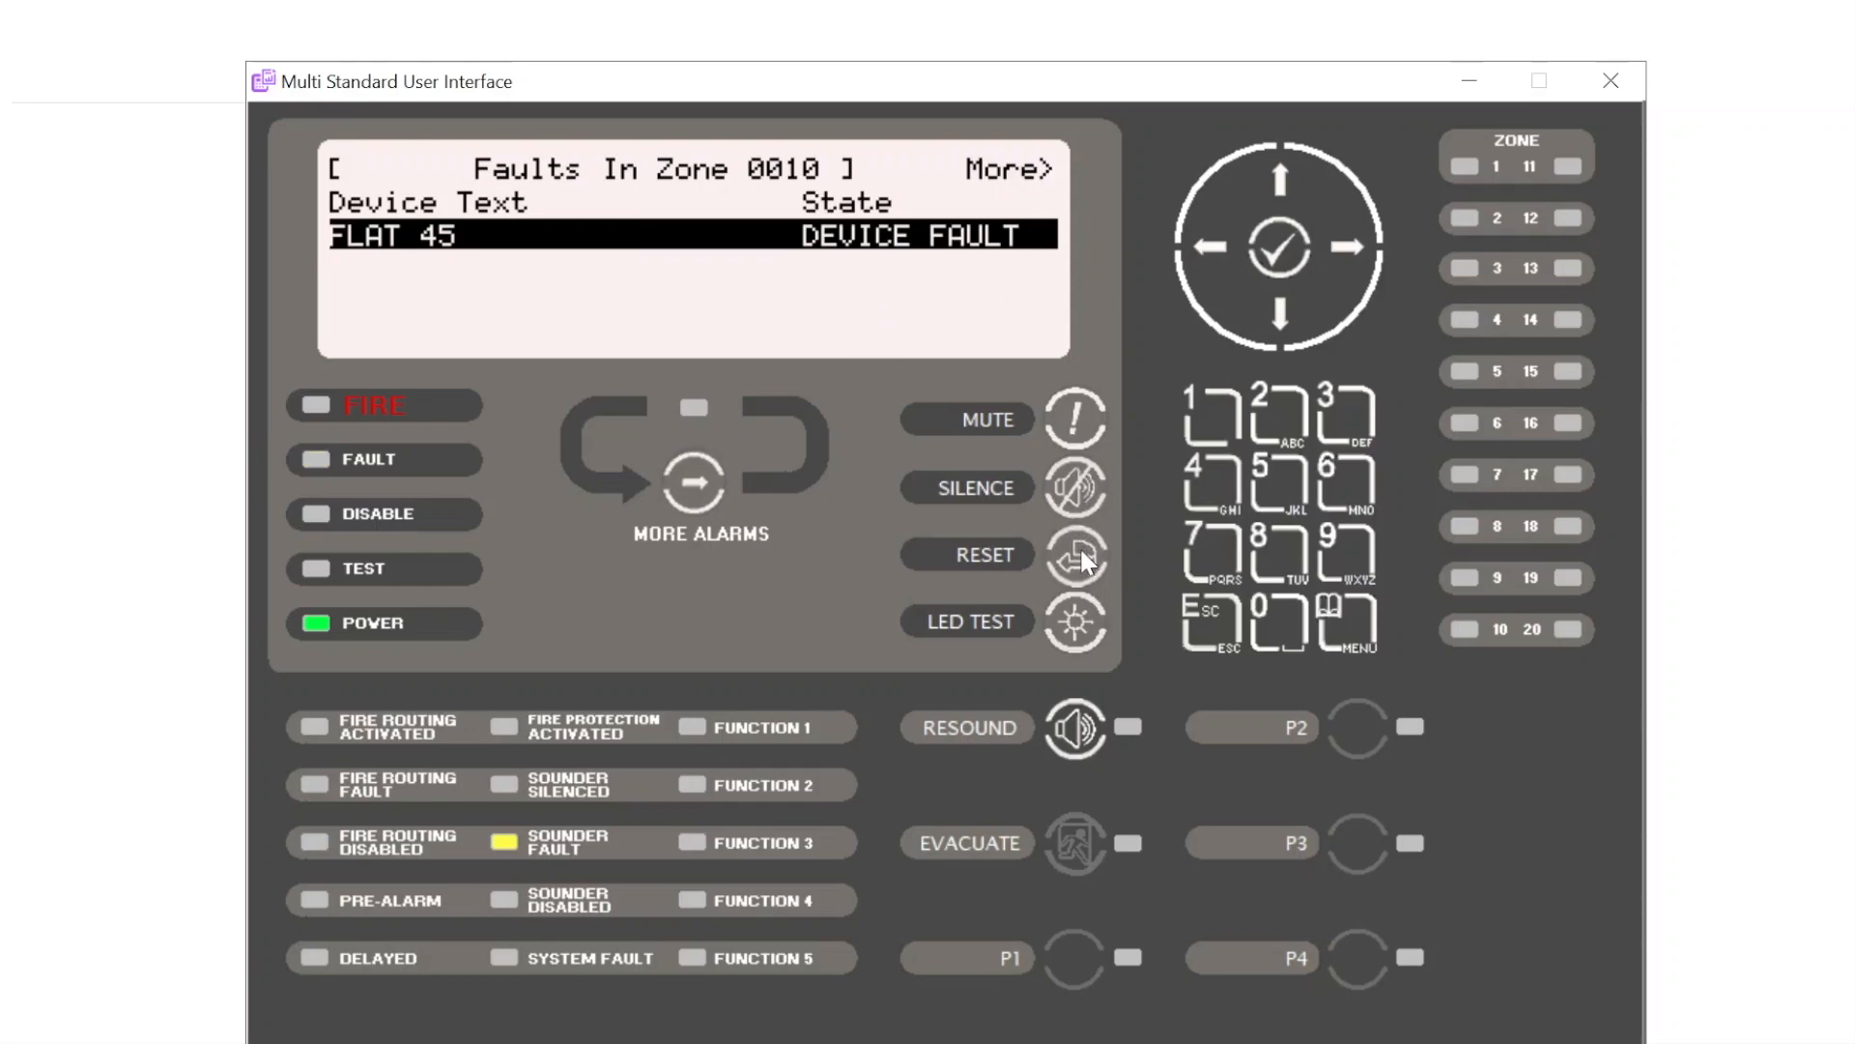
click(1075, 554)
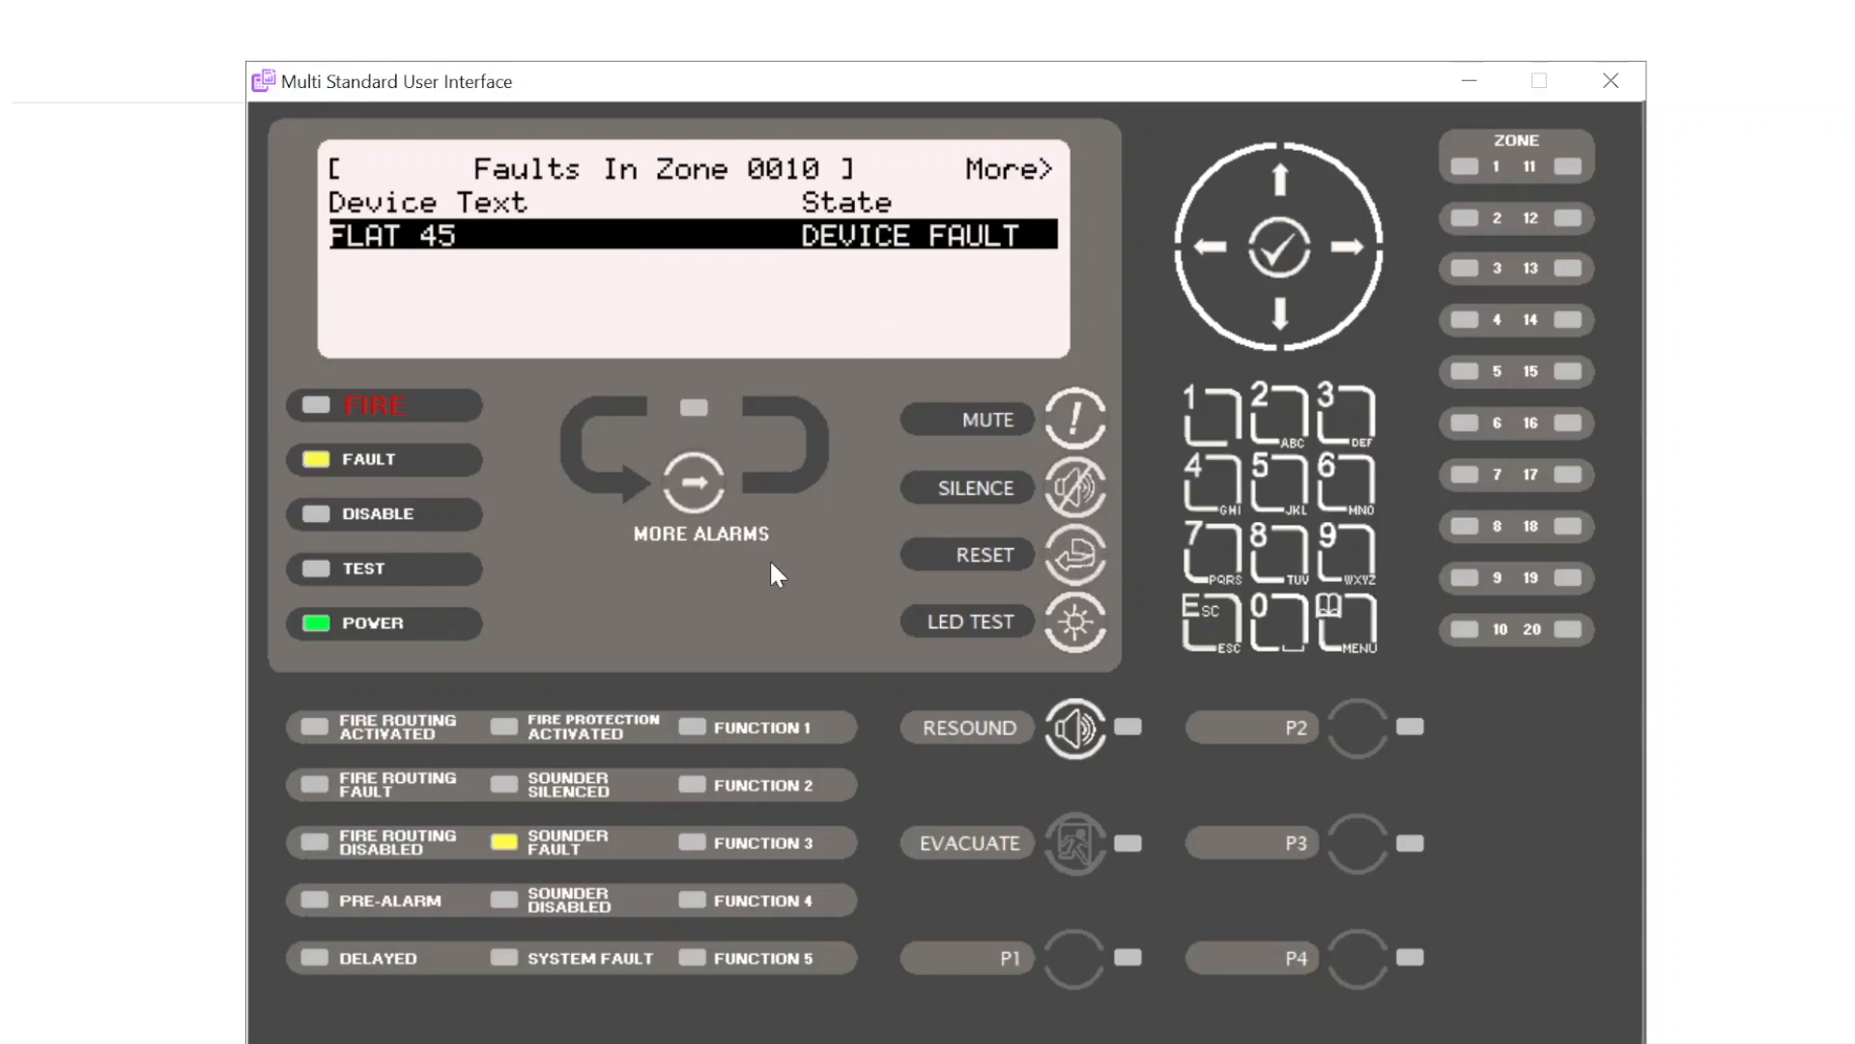
mouse_move(905, 269)
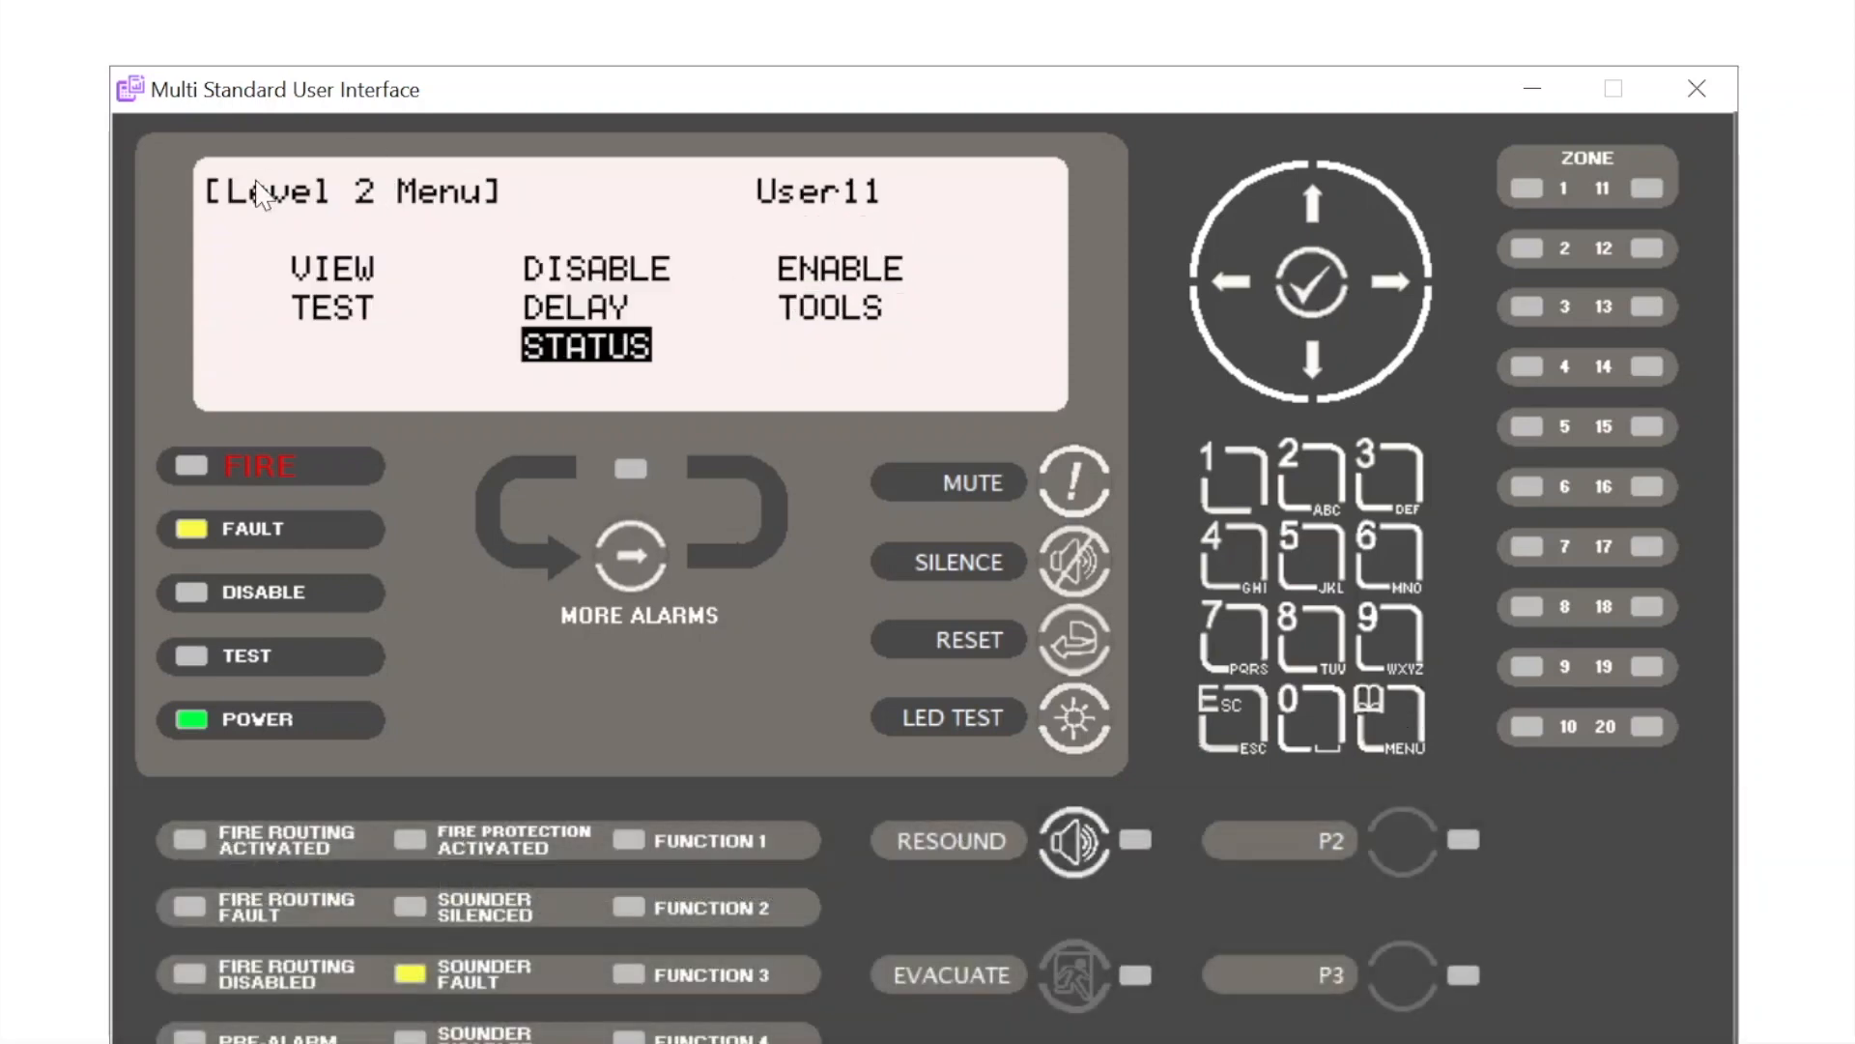
mouse_move(331, 337)
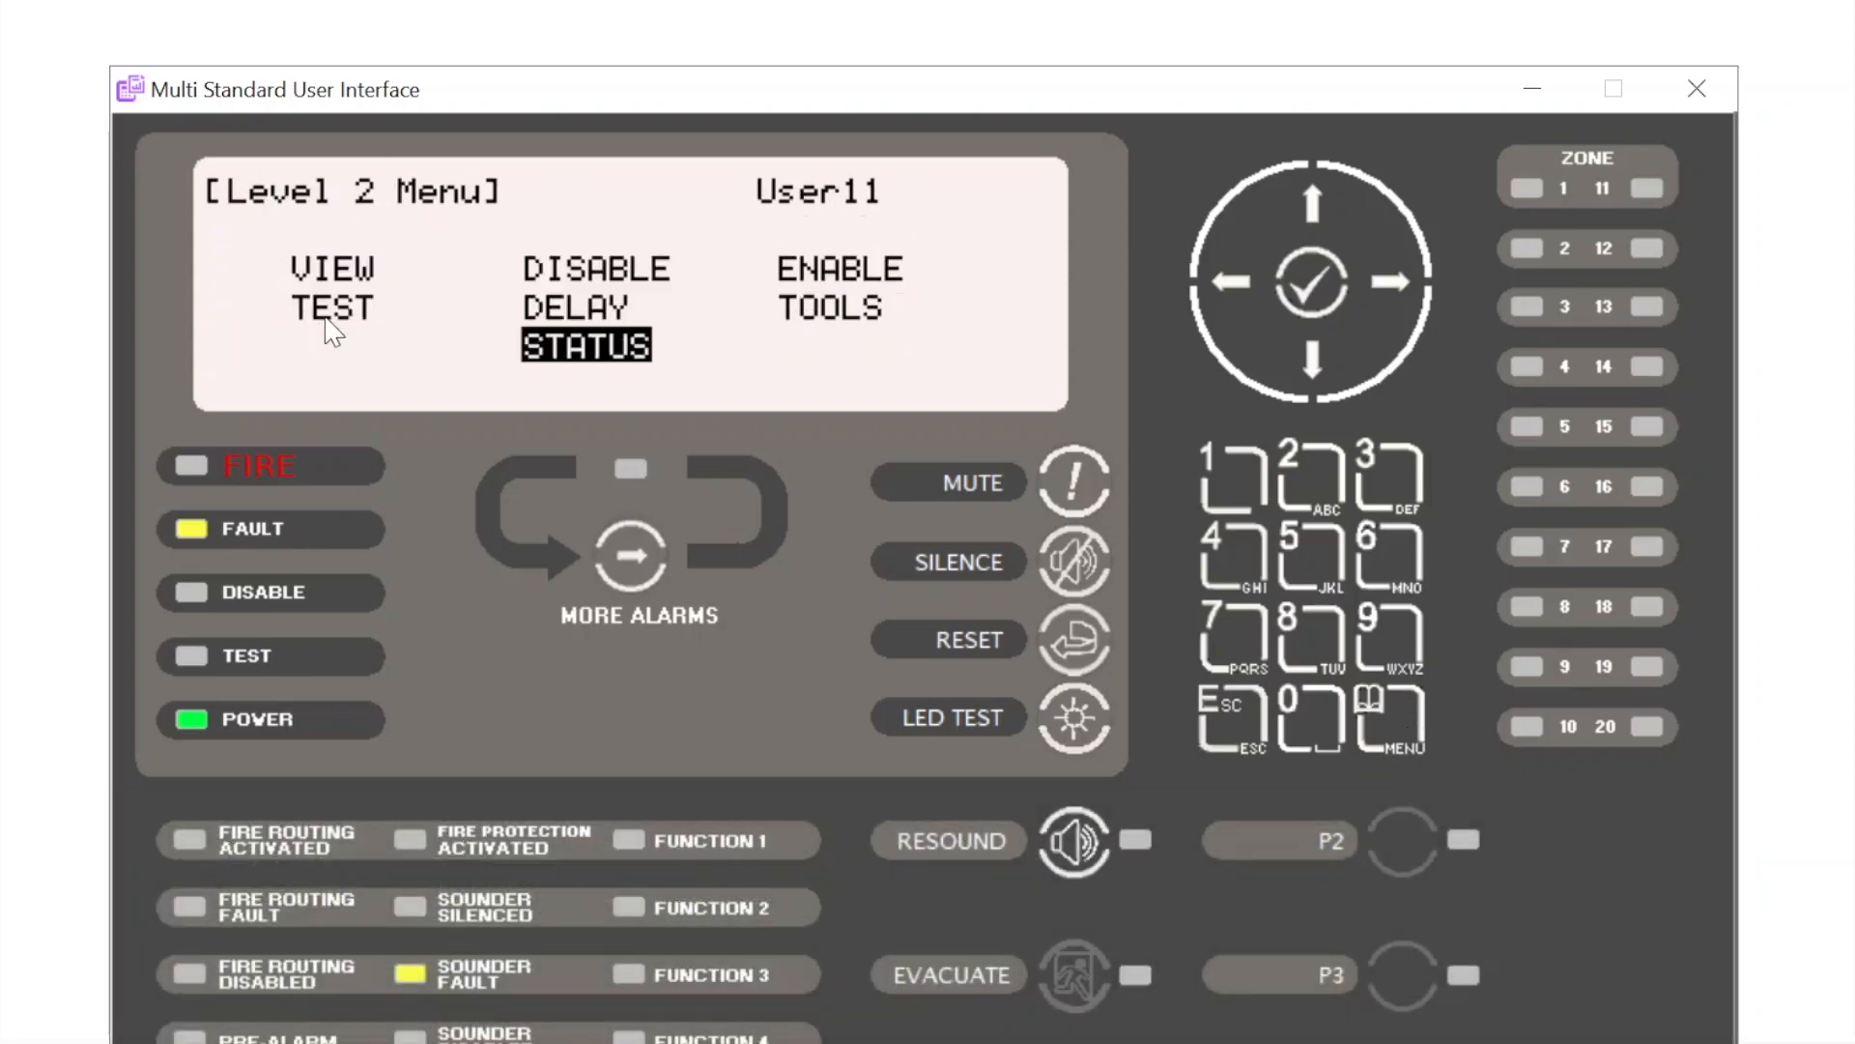
mouse_move(1170, 265)
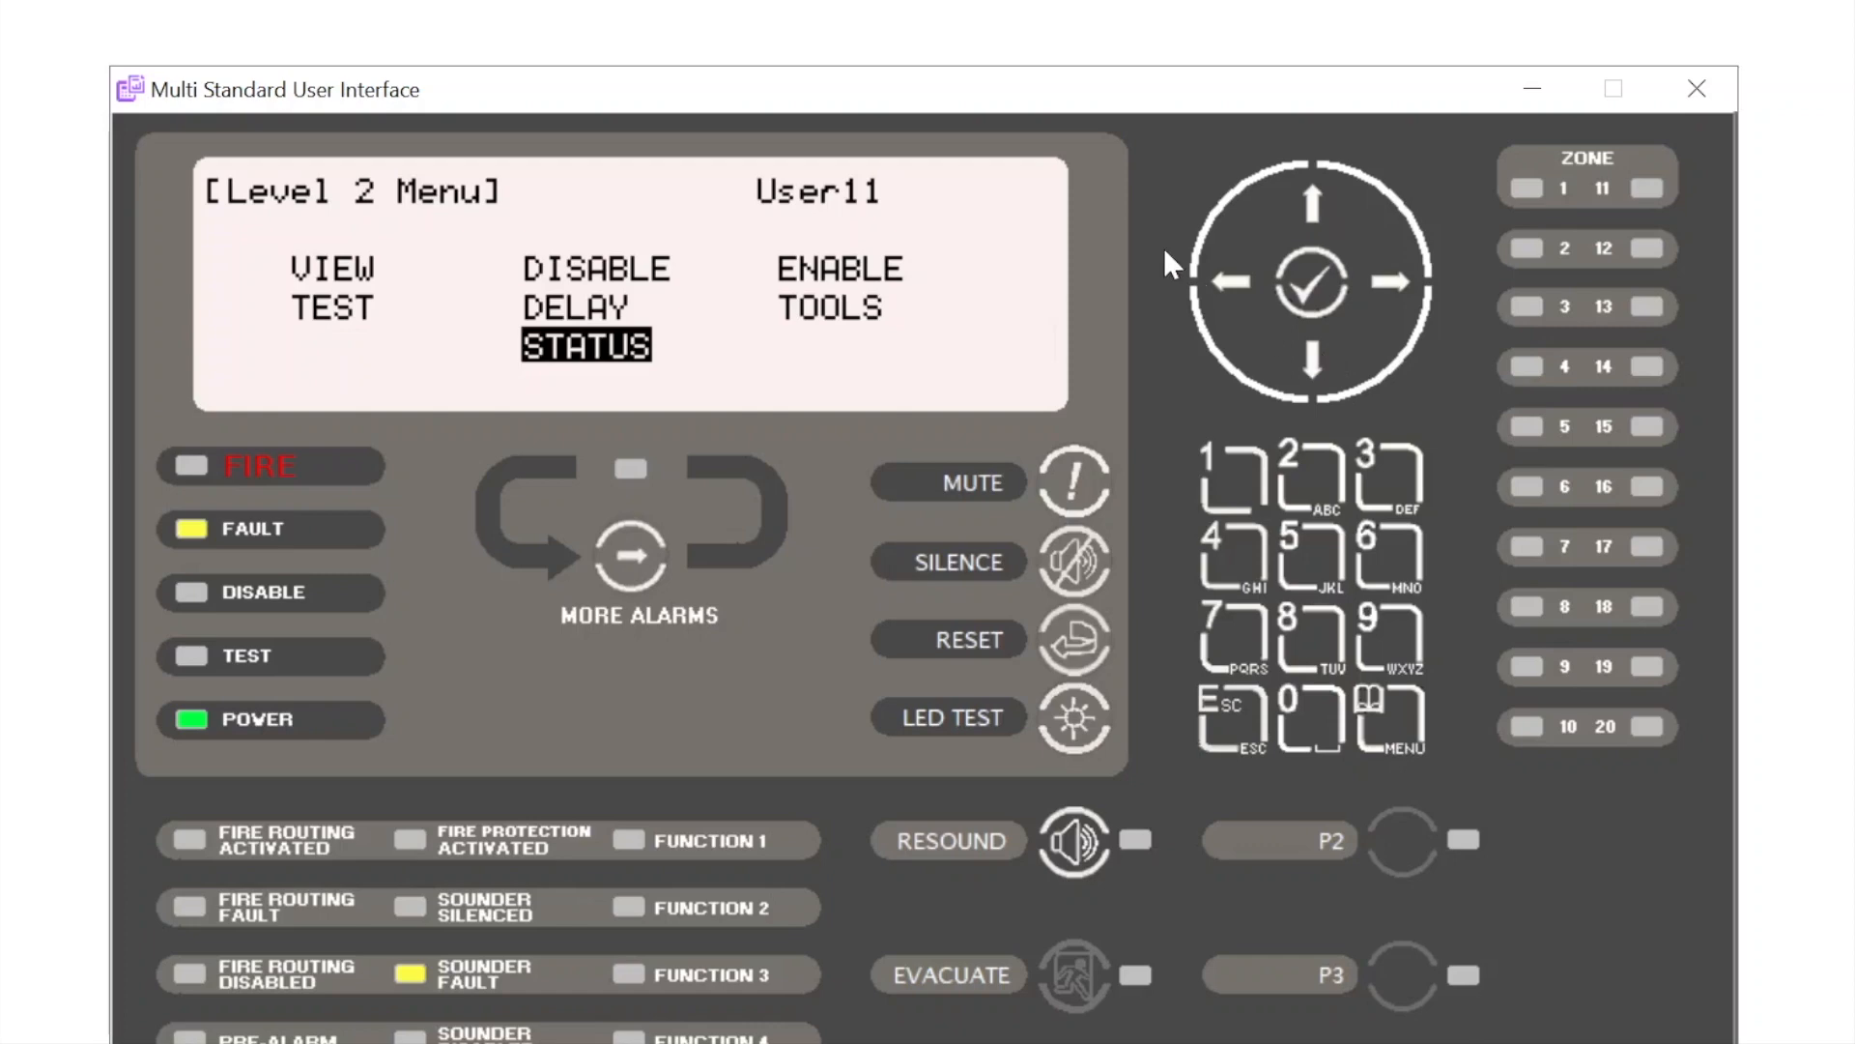
mouse_move(1231, 575)
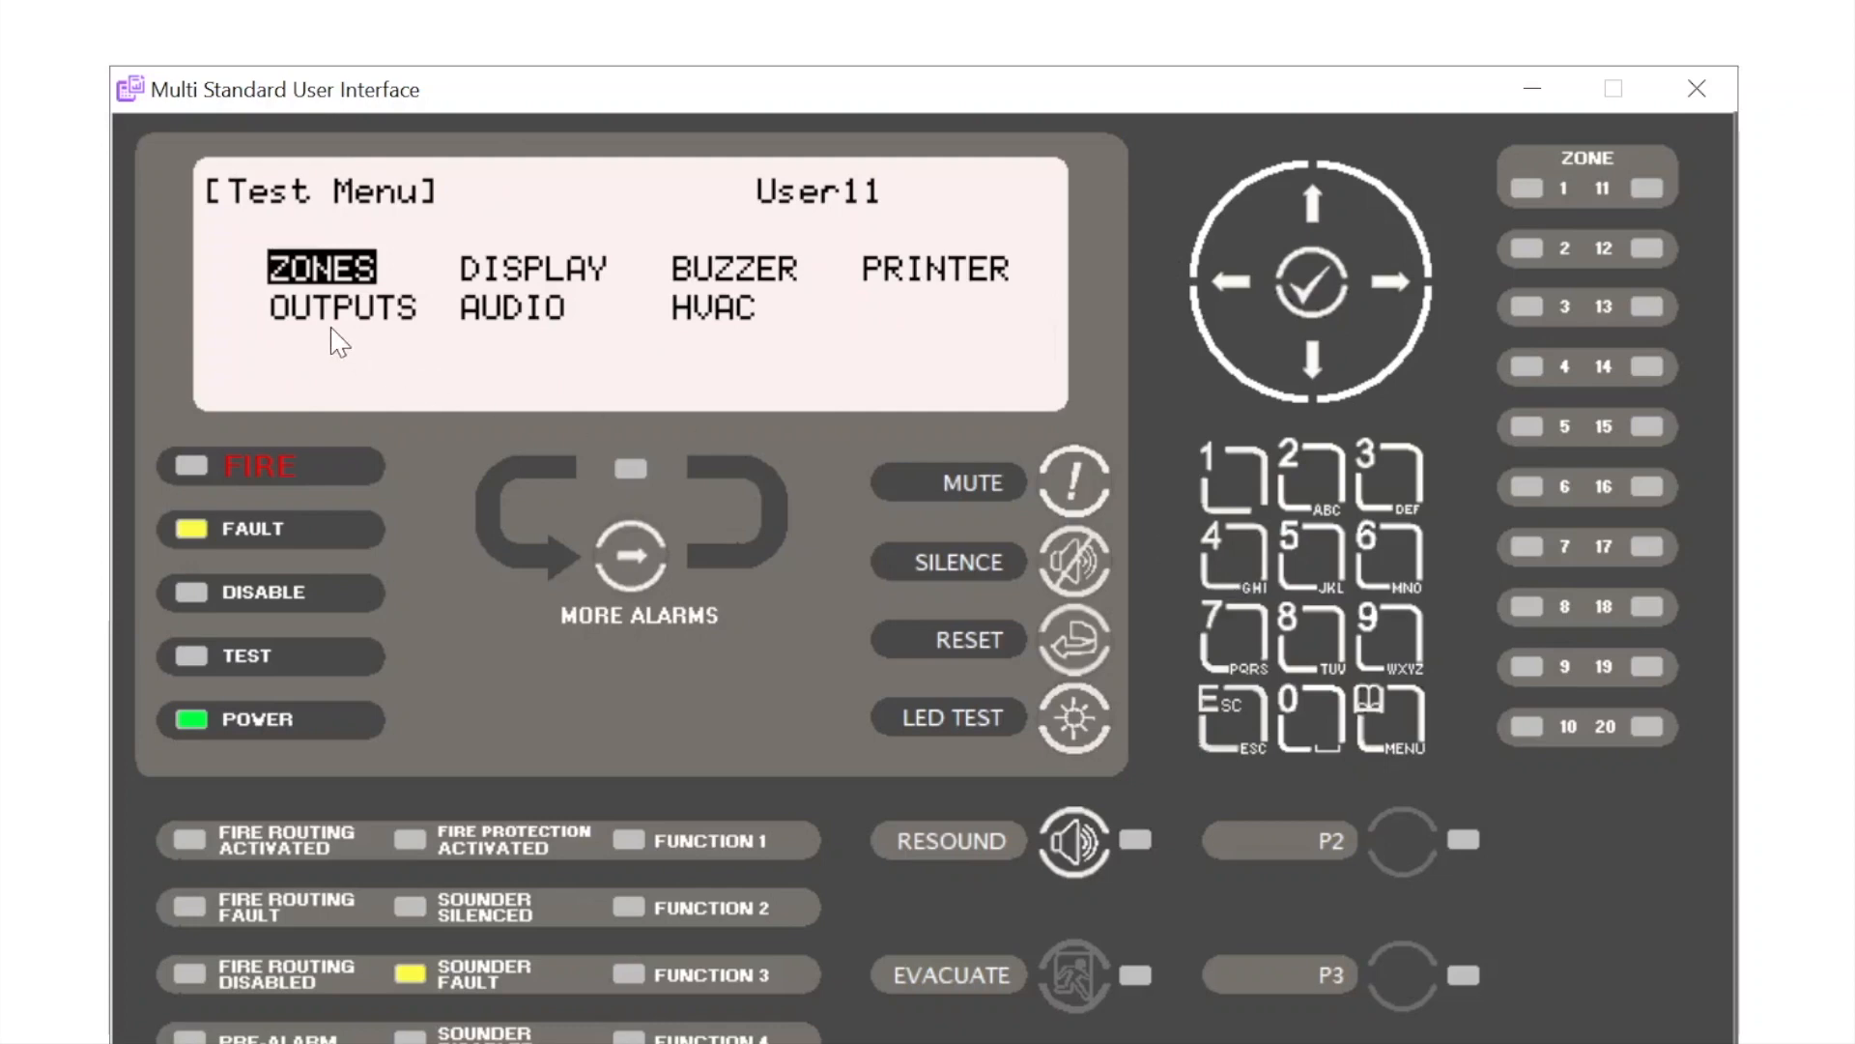
mouse_move(323, 340)
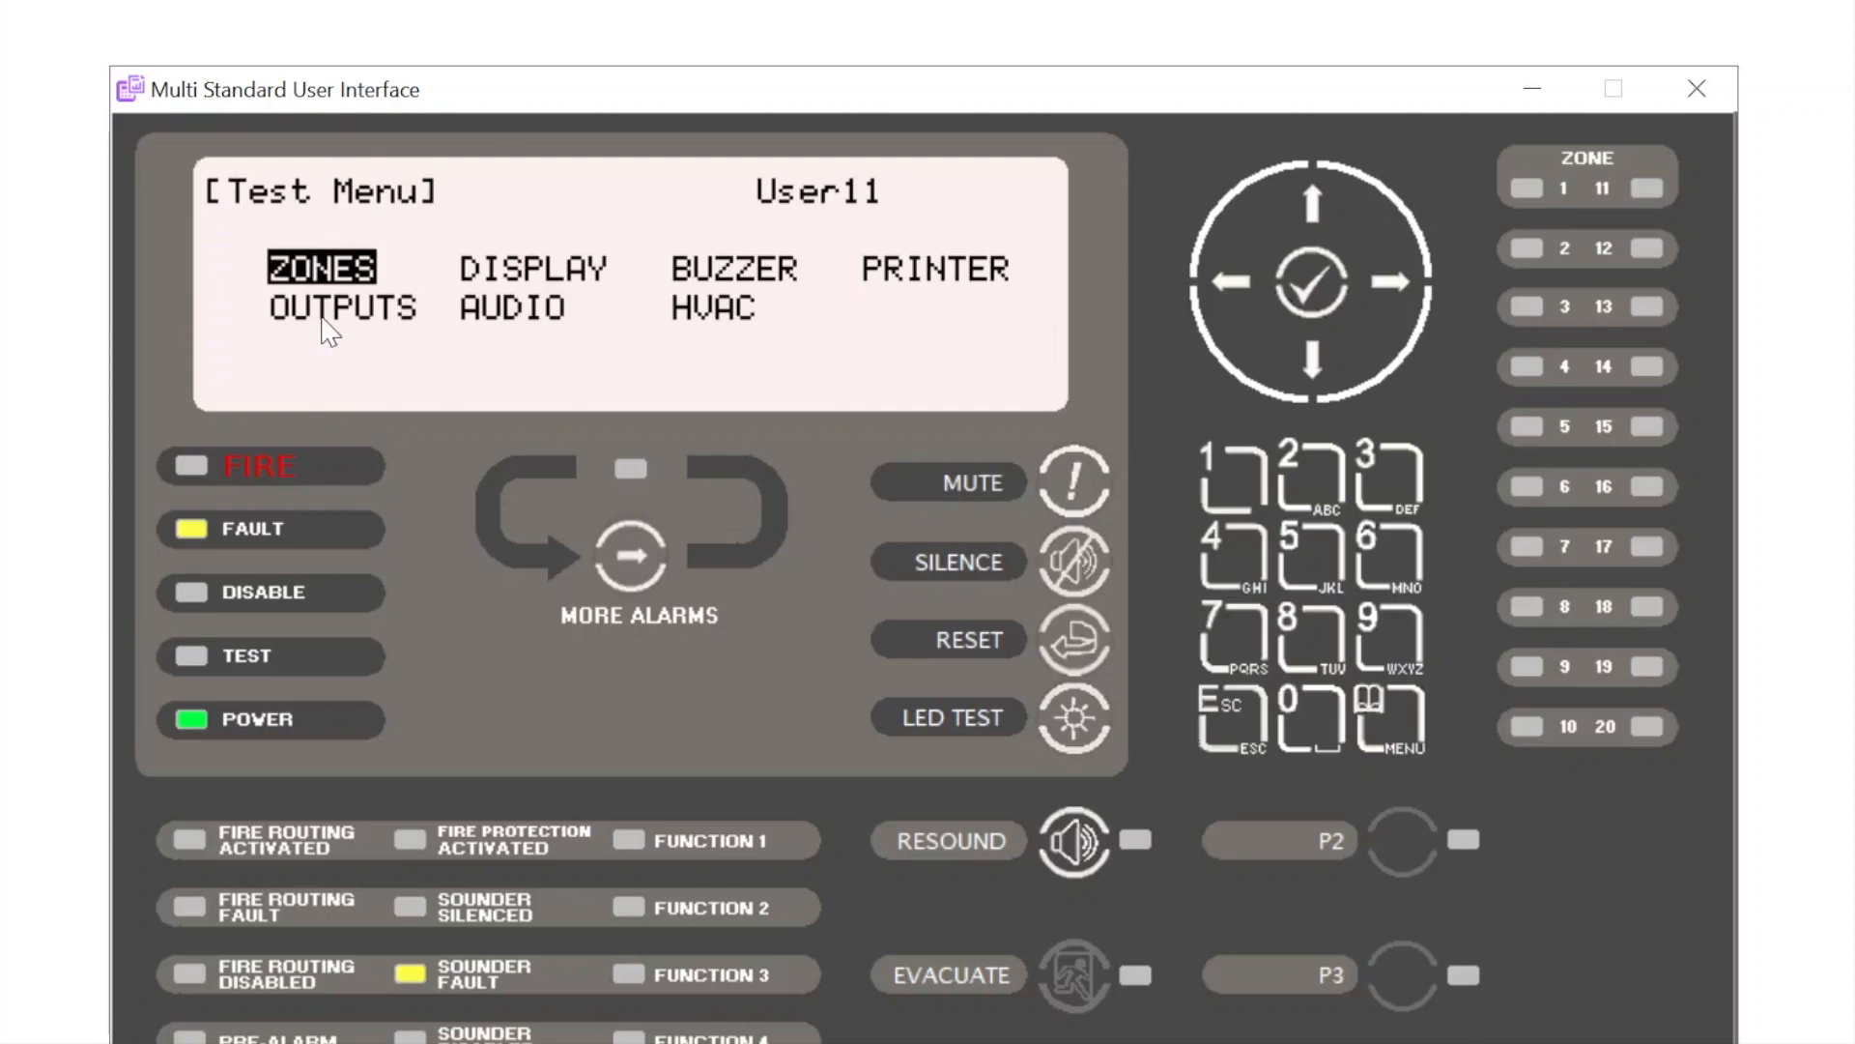
Step: Reopen the TEST > OUTPUTS list and move down toward zone 0010, 10TH FLOOR
click(341, 307)
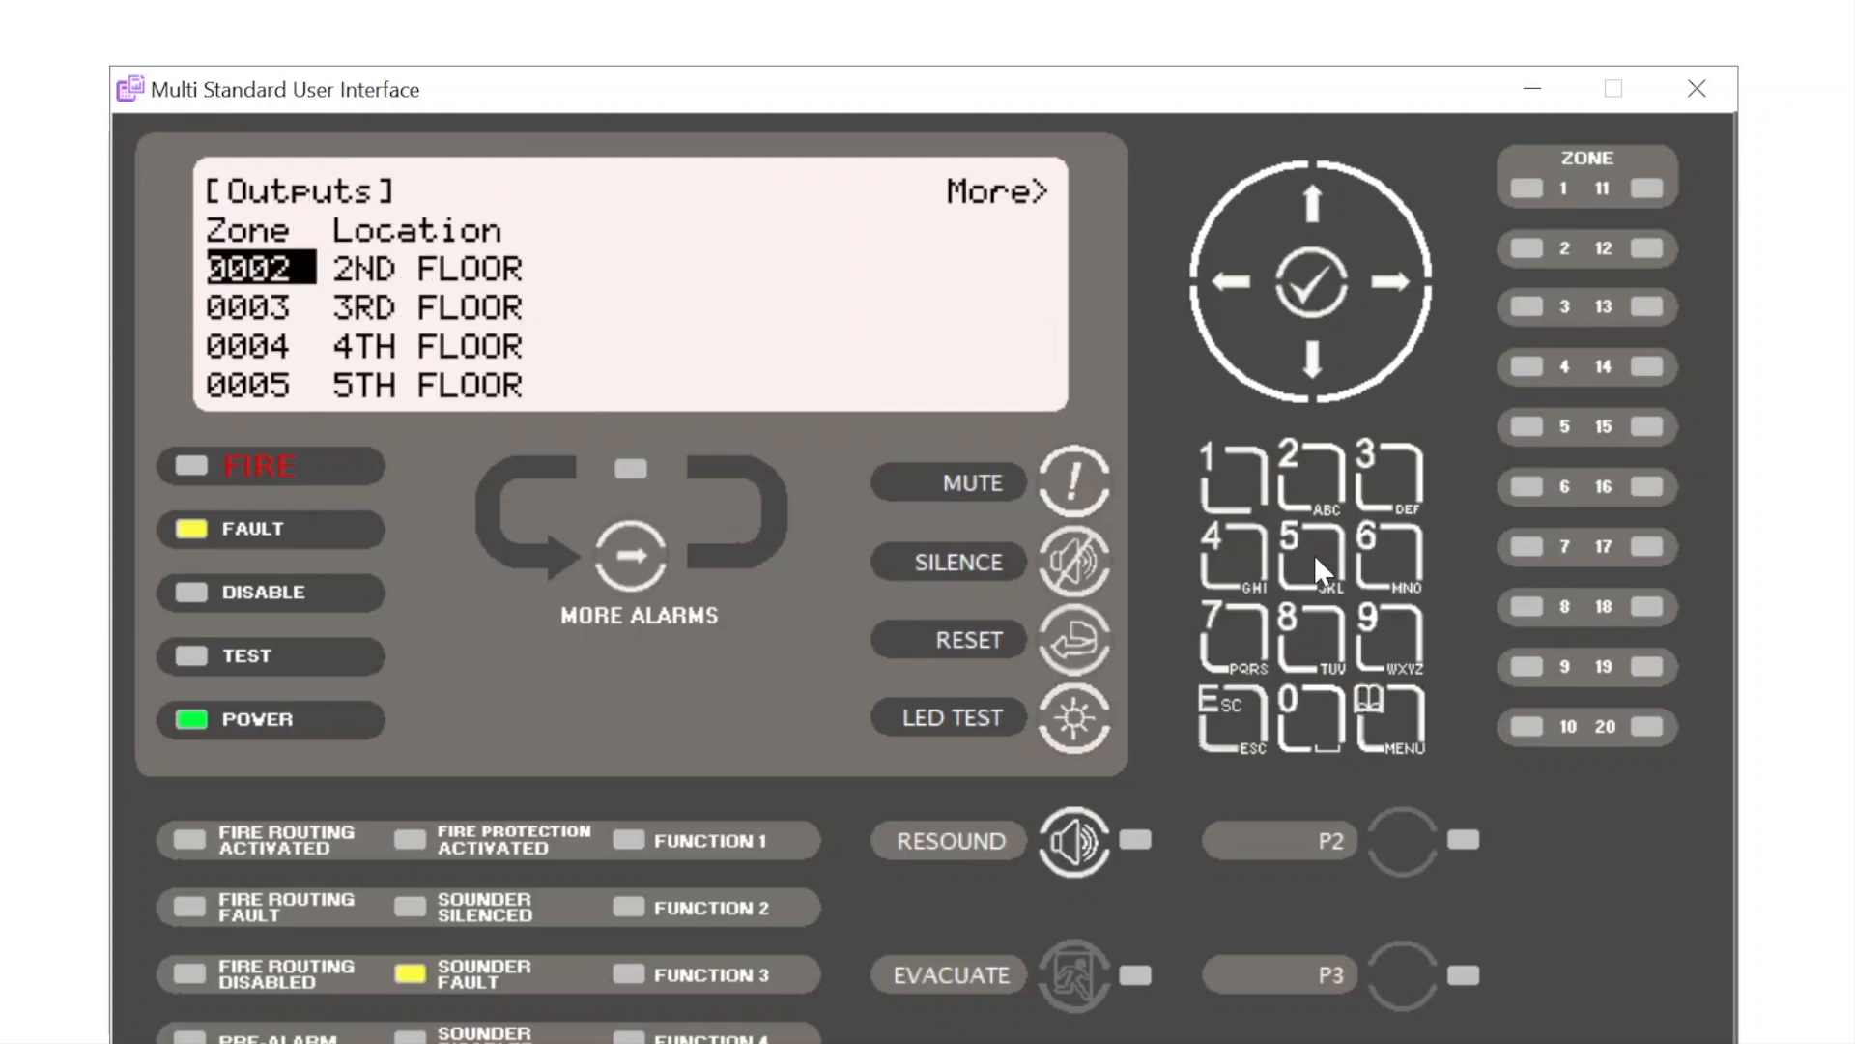
mouse_move(1325, 361)
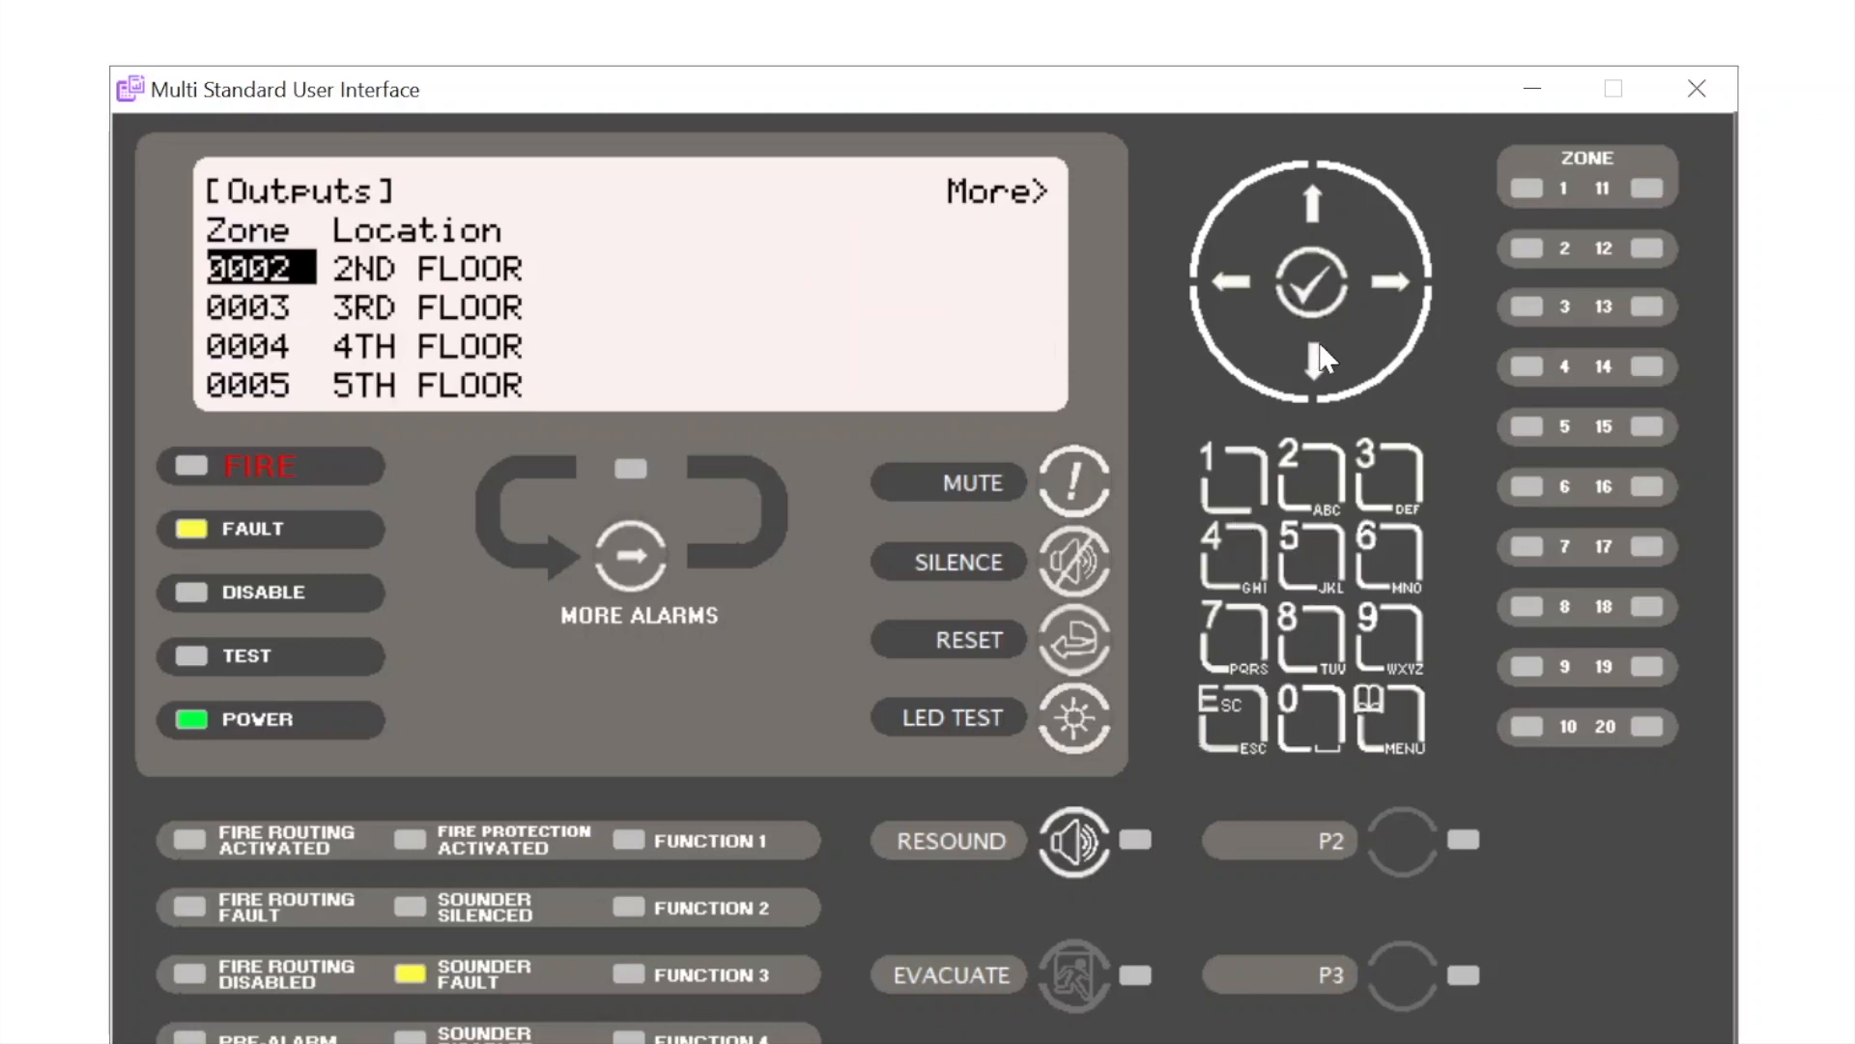
click(1311, 360)
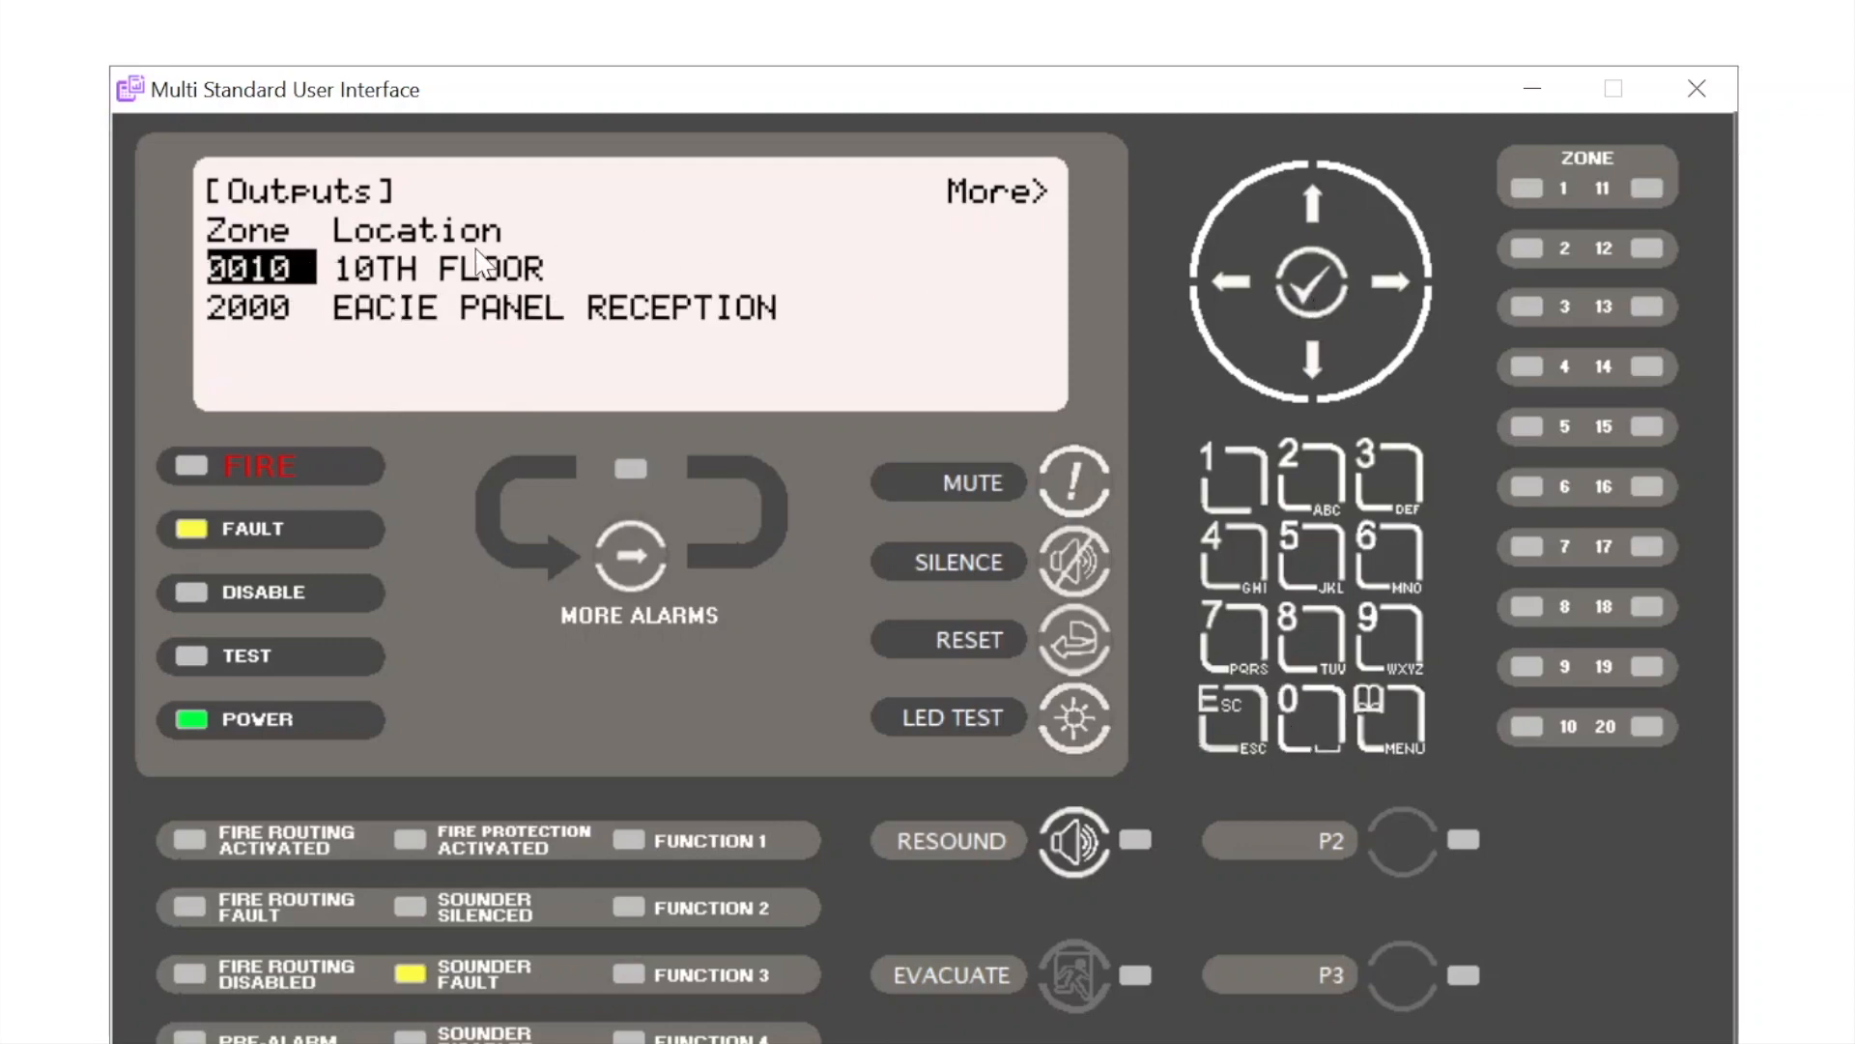
Step: Open zone 0010 outputs, test sounder FLAT 45, and show its CANCEL TEST prompt
click(1394, 285)
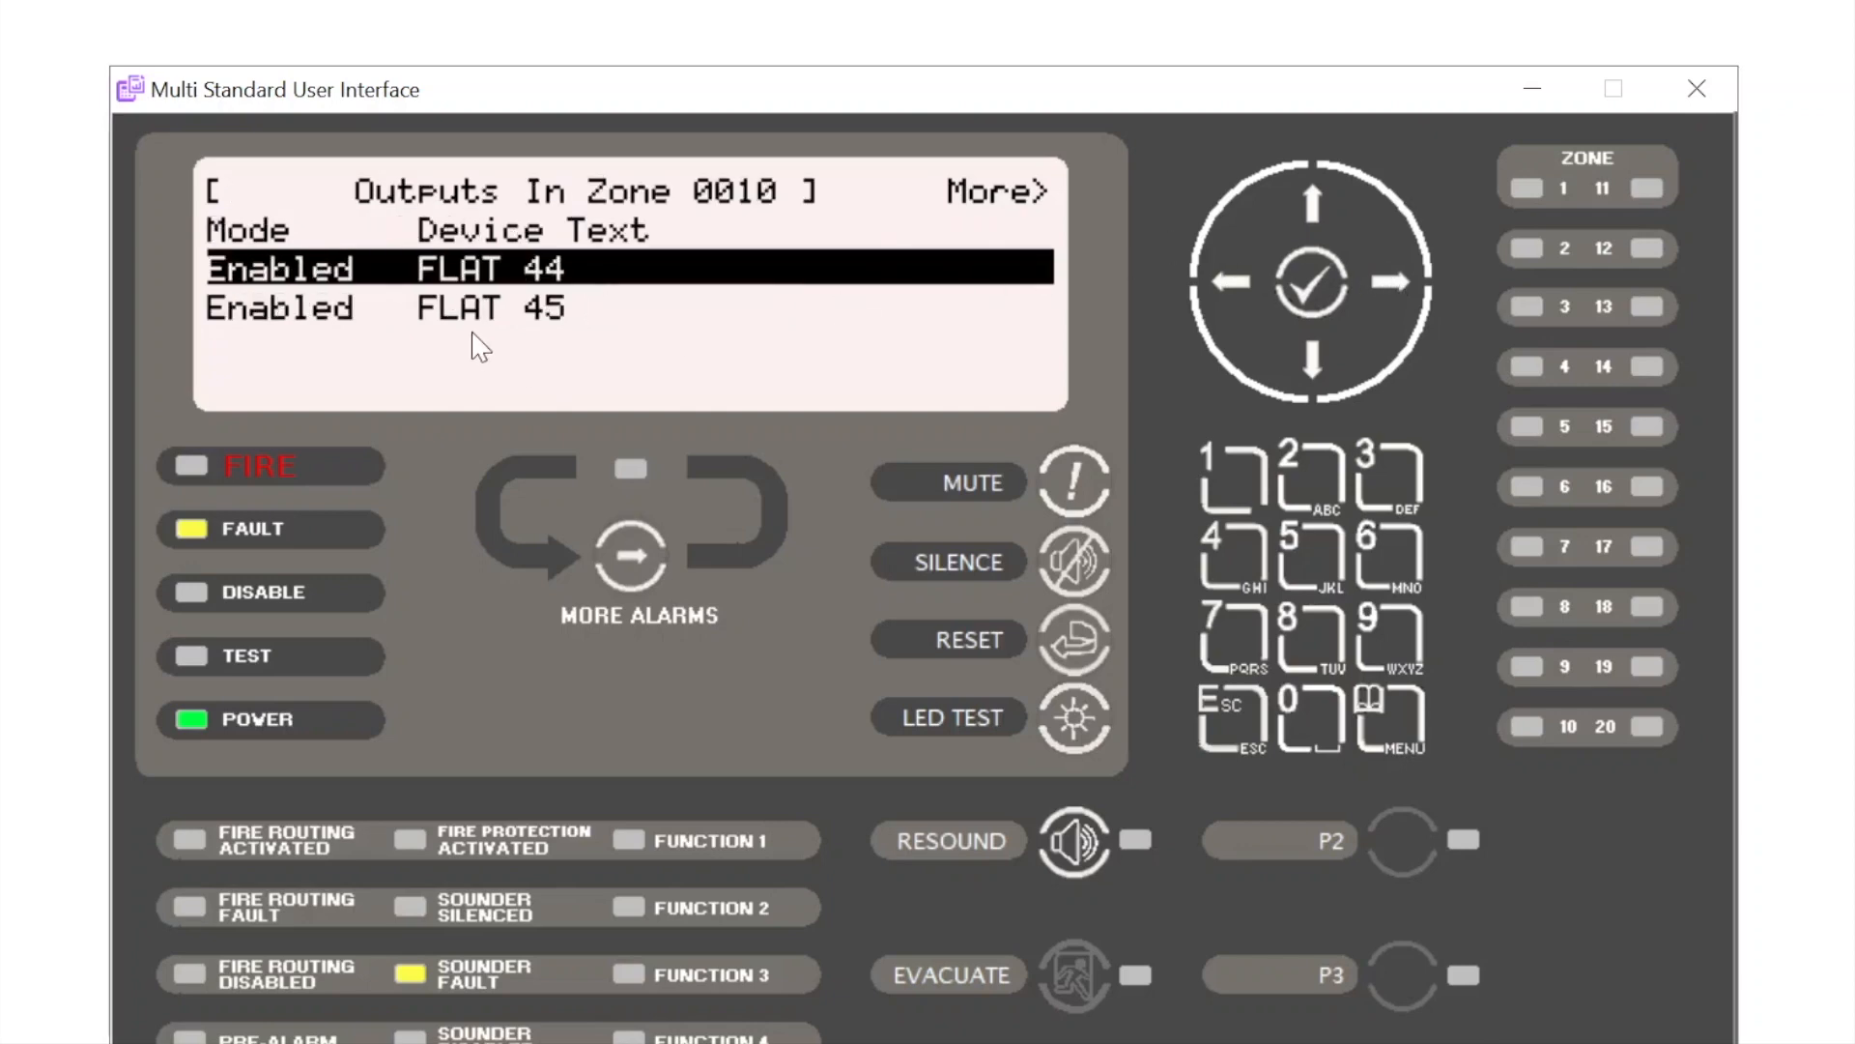
mouse_move(557, 336)
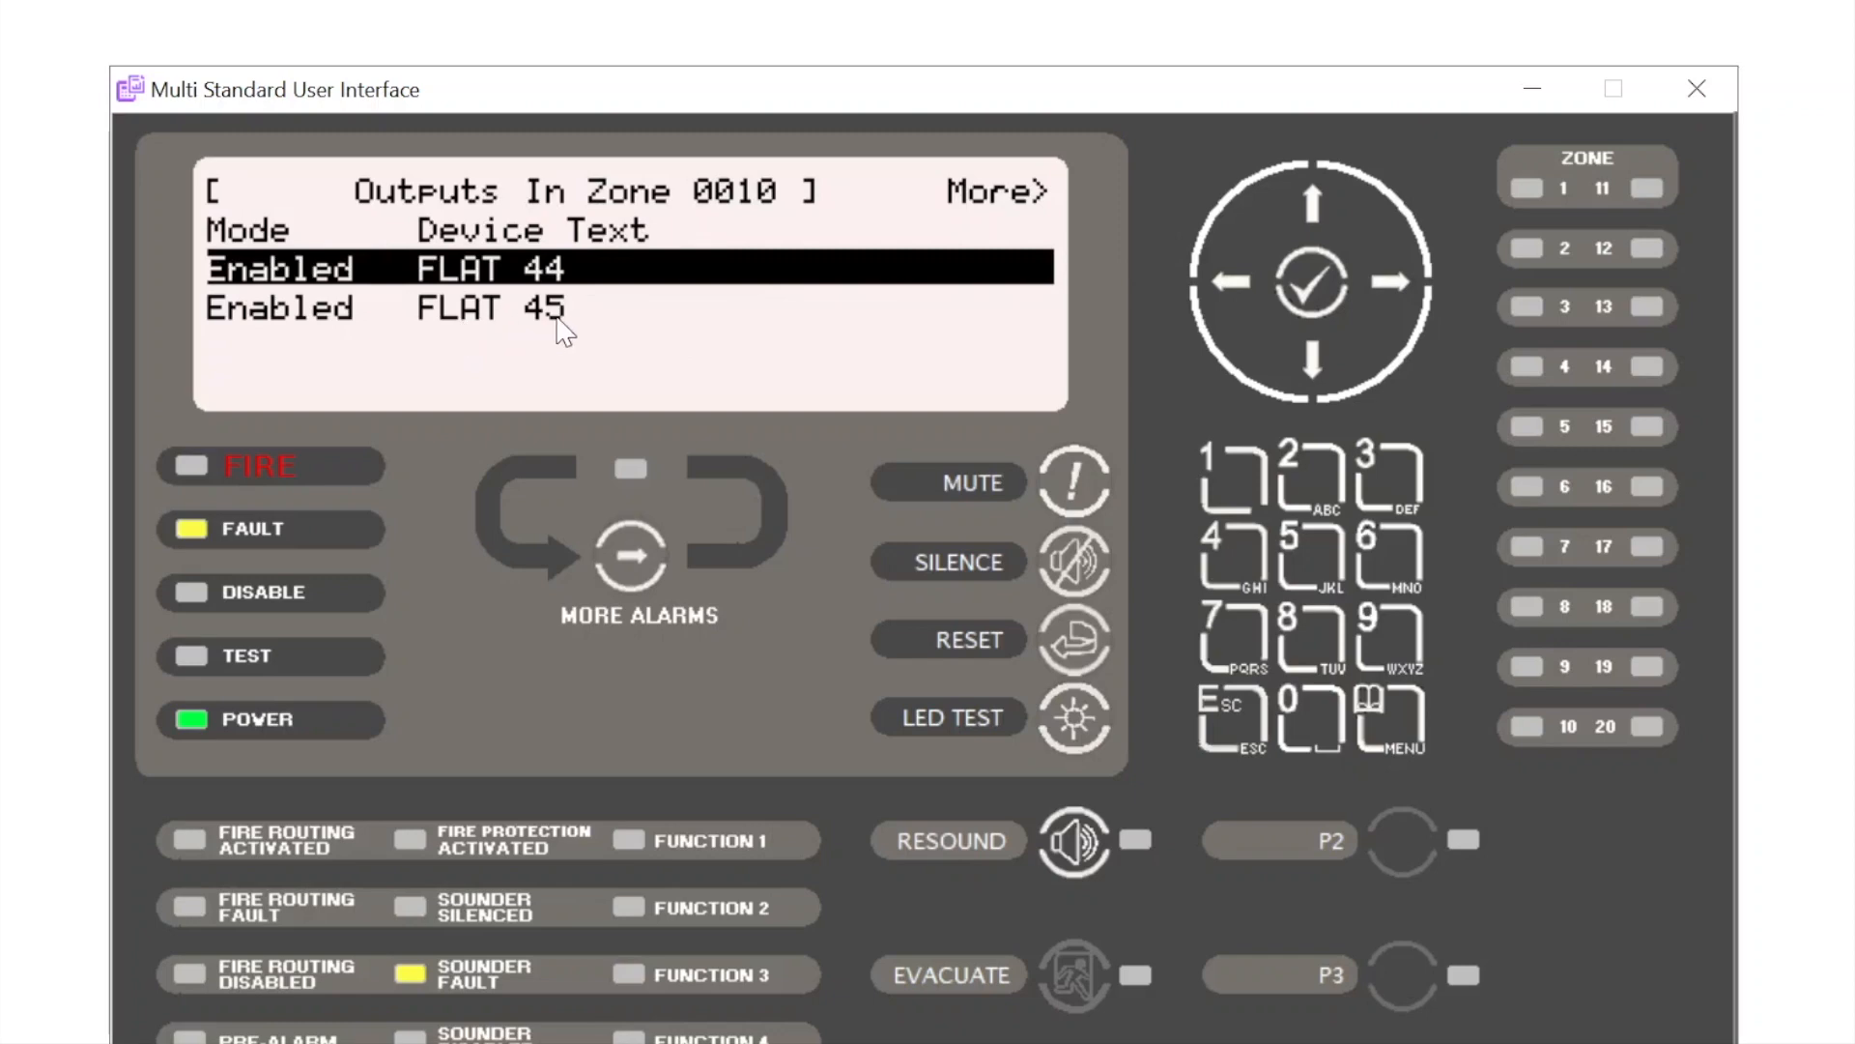
mouse_move(1316, 378)
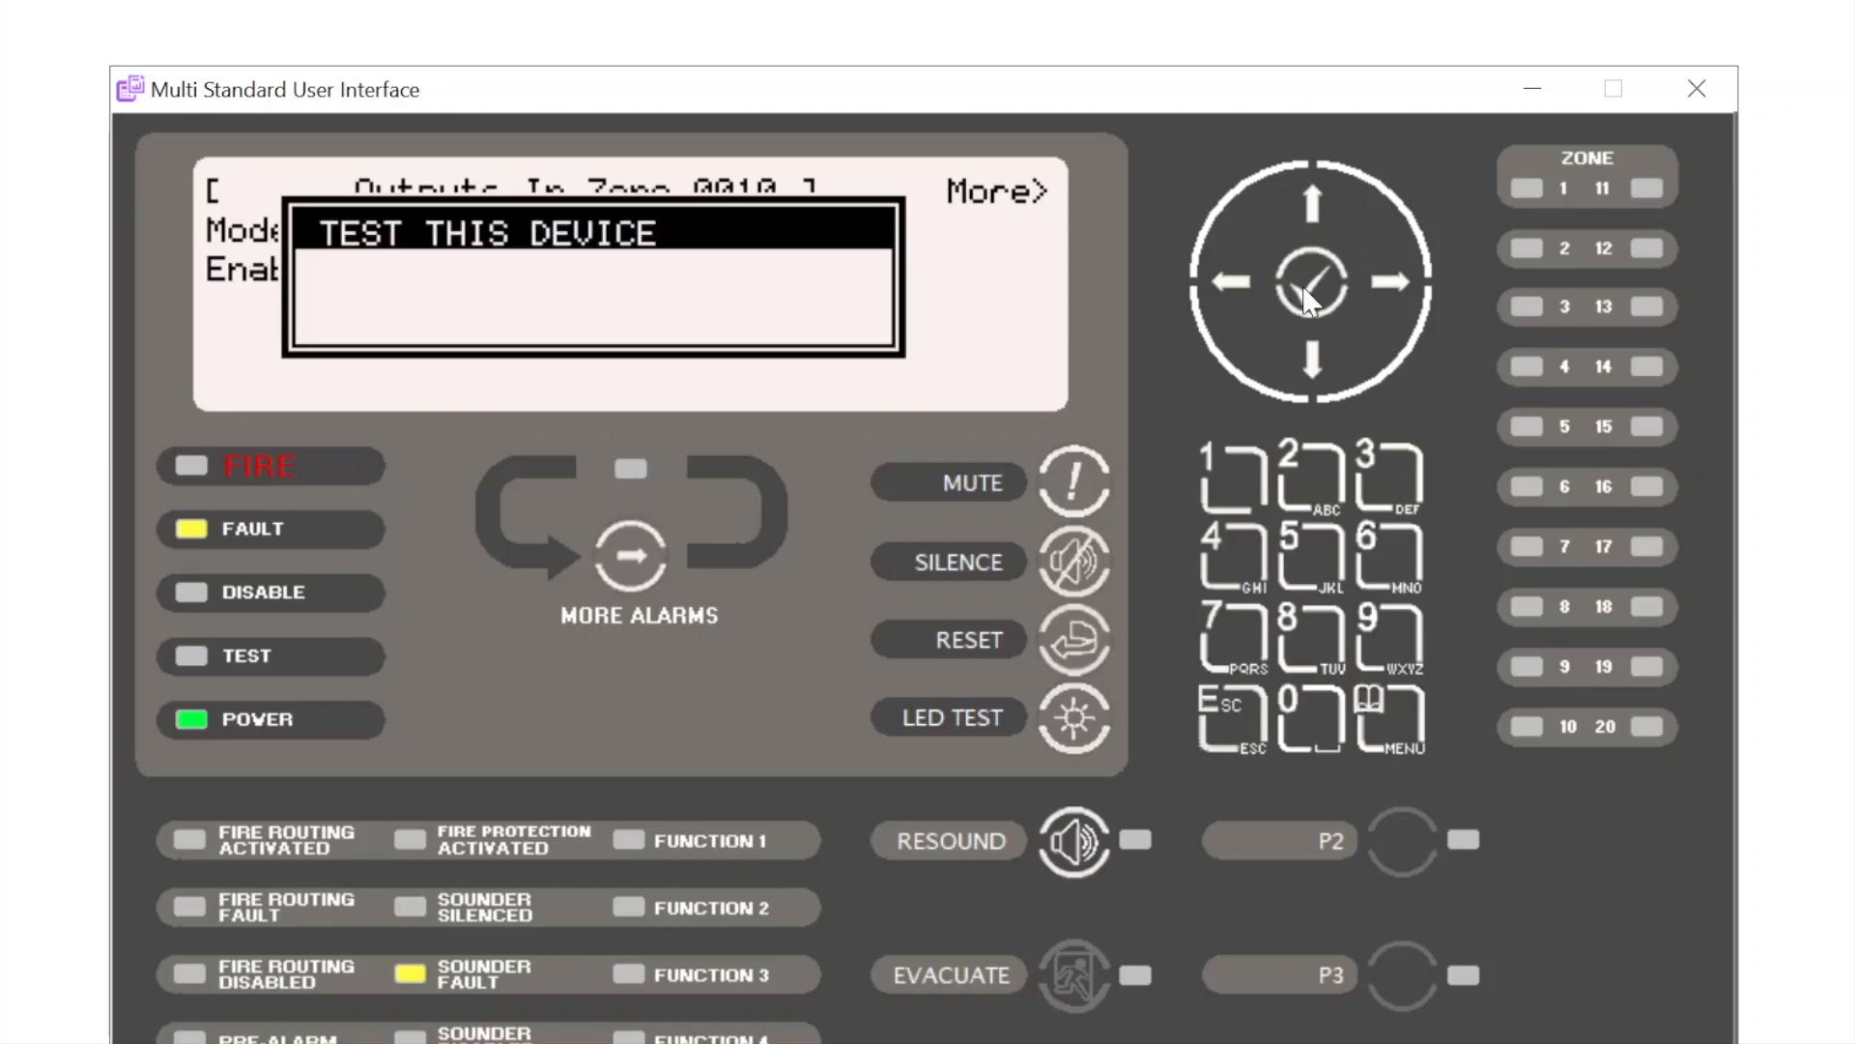
click(1308, 285)
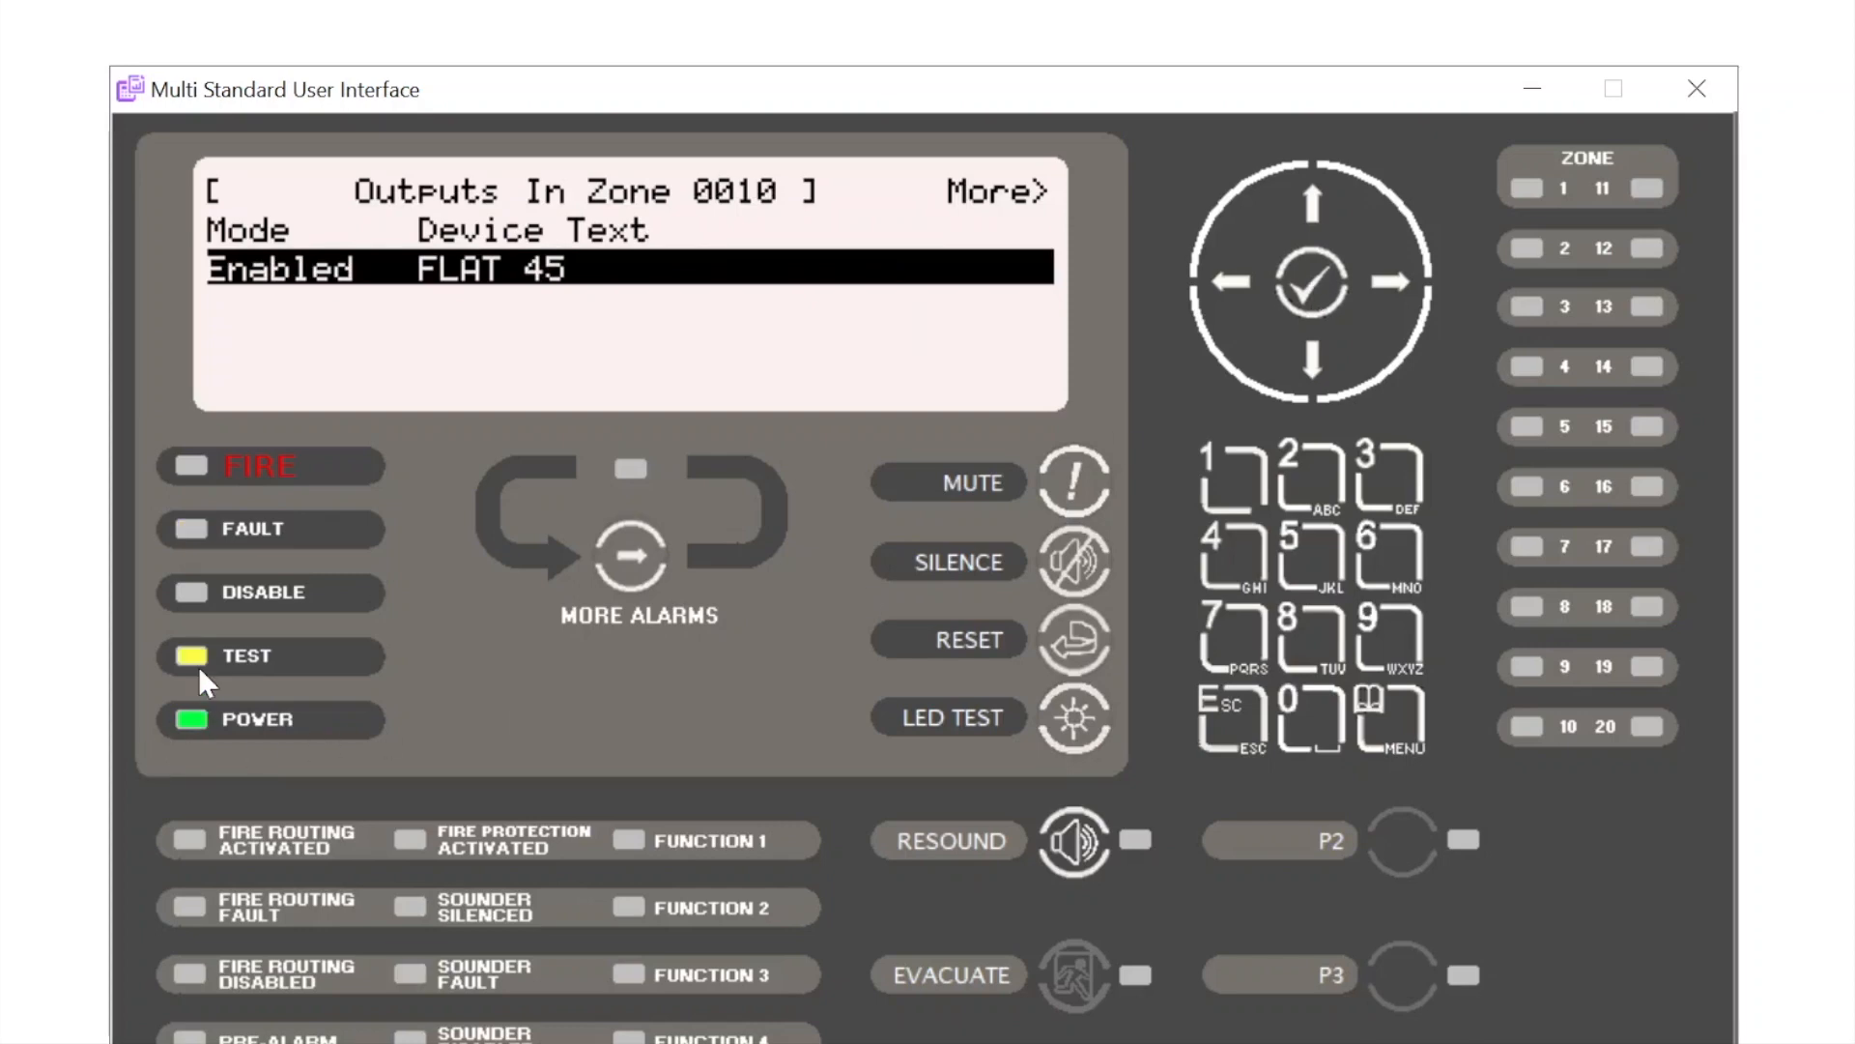
mouse_move(295, 793)
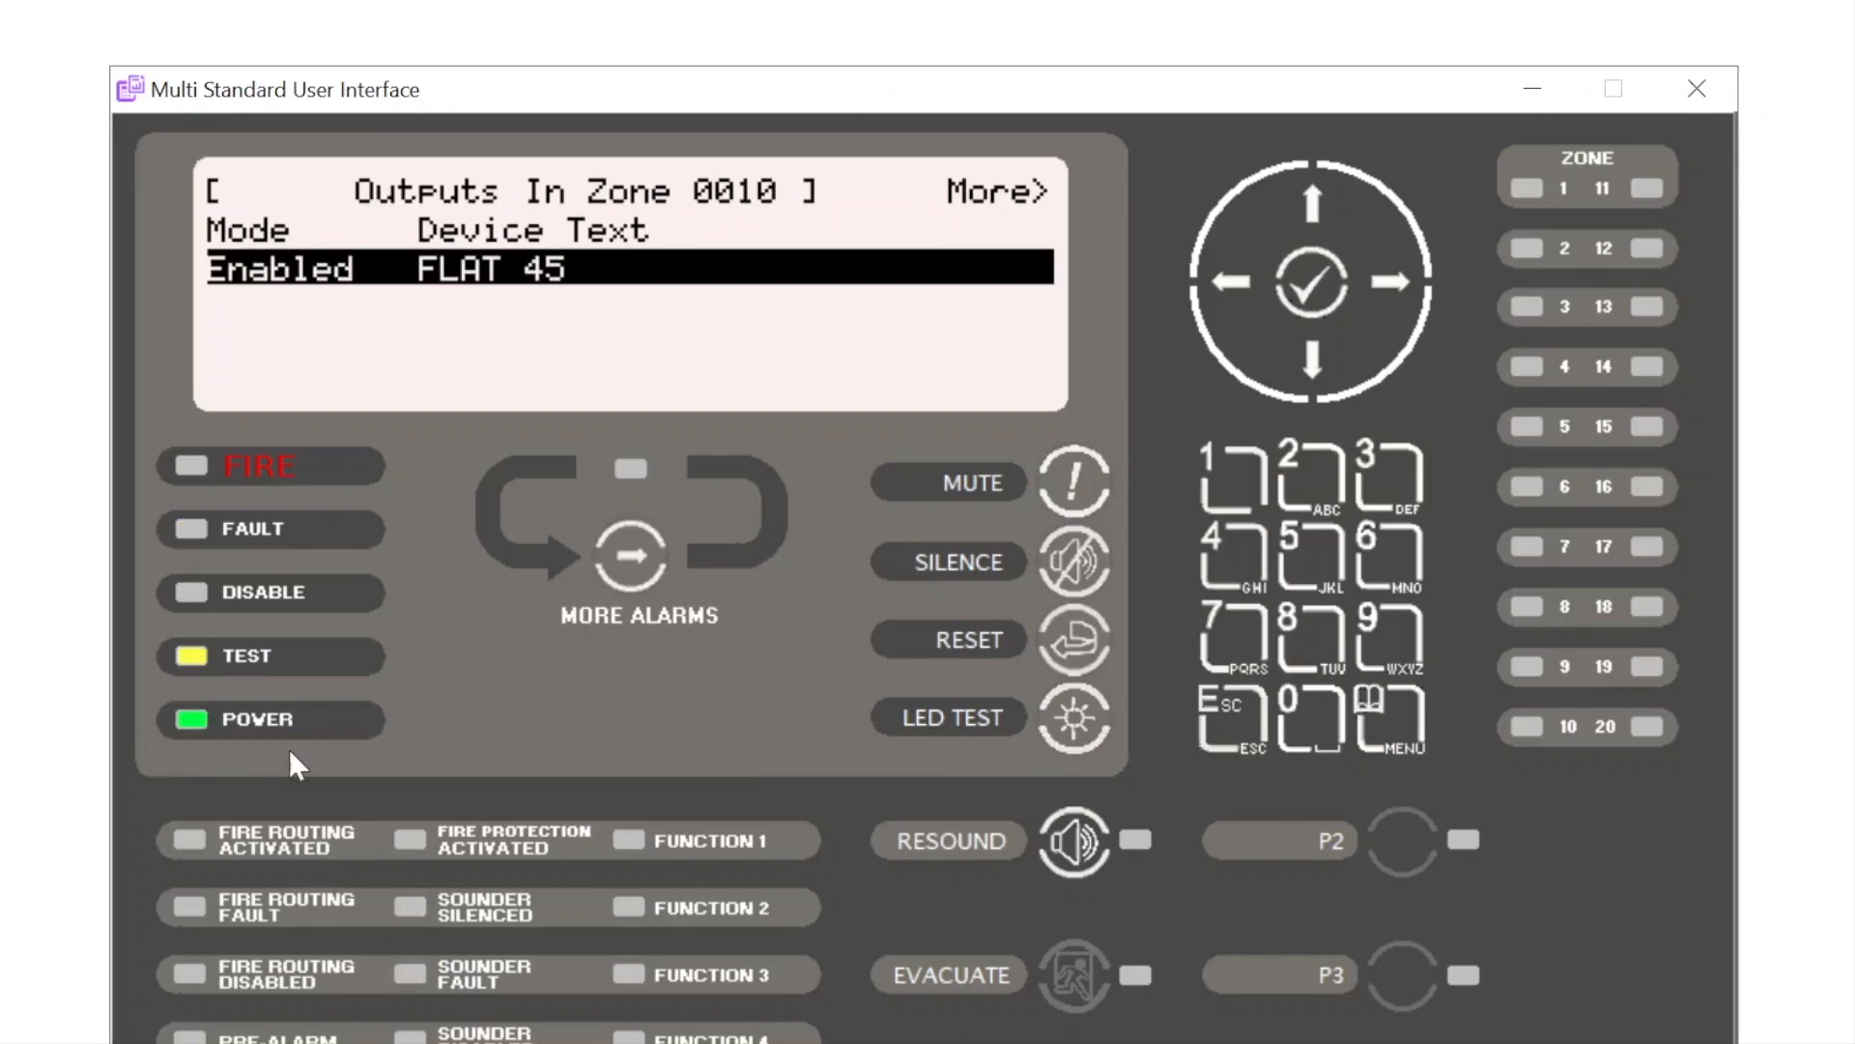
mouse_move(1318, 284)
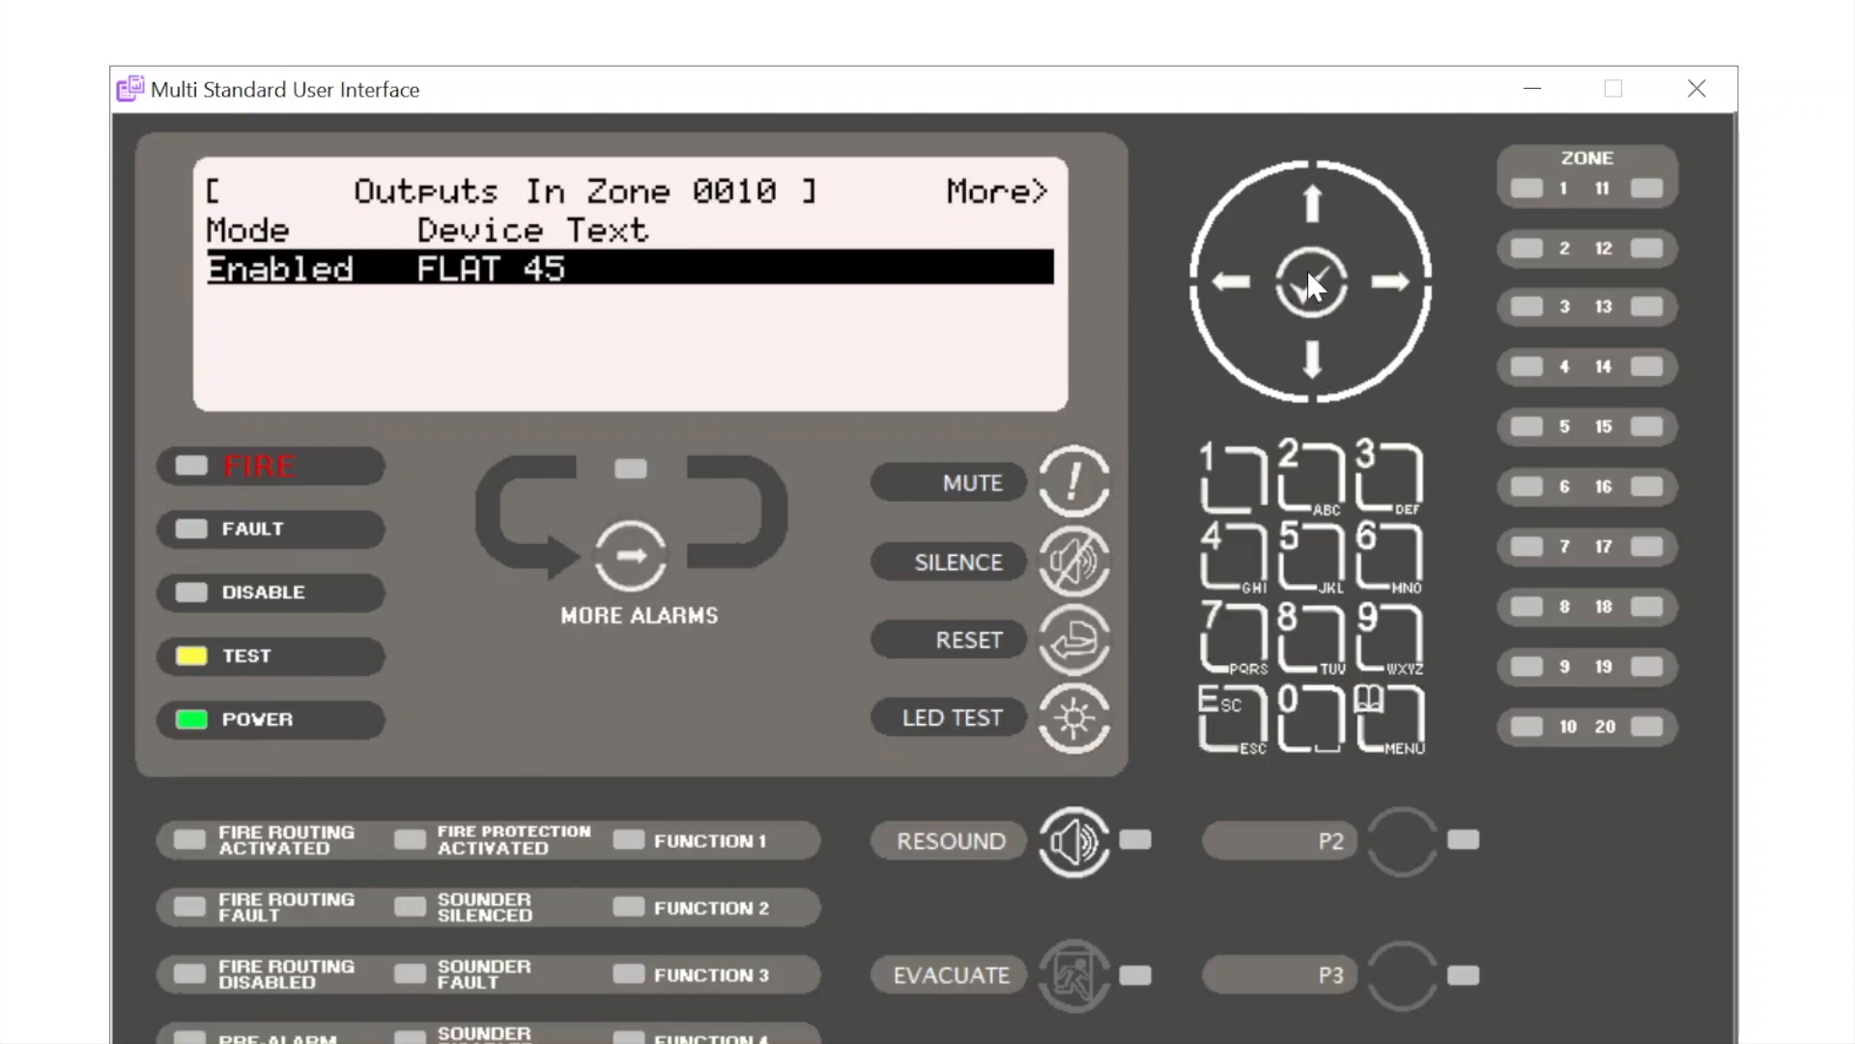
click(1312, 283)
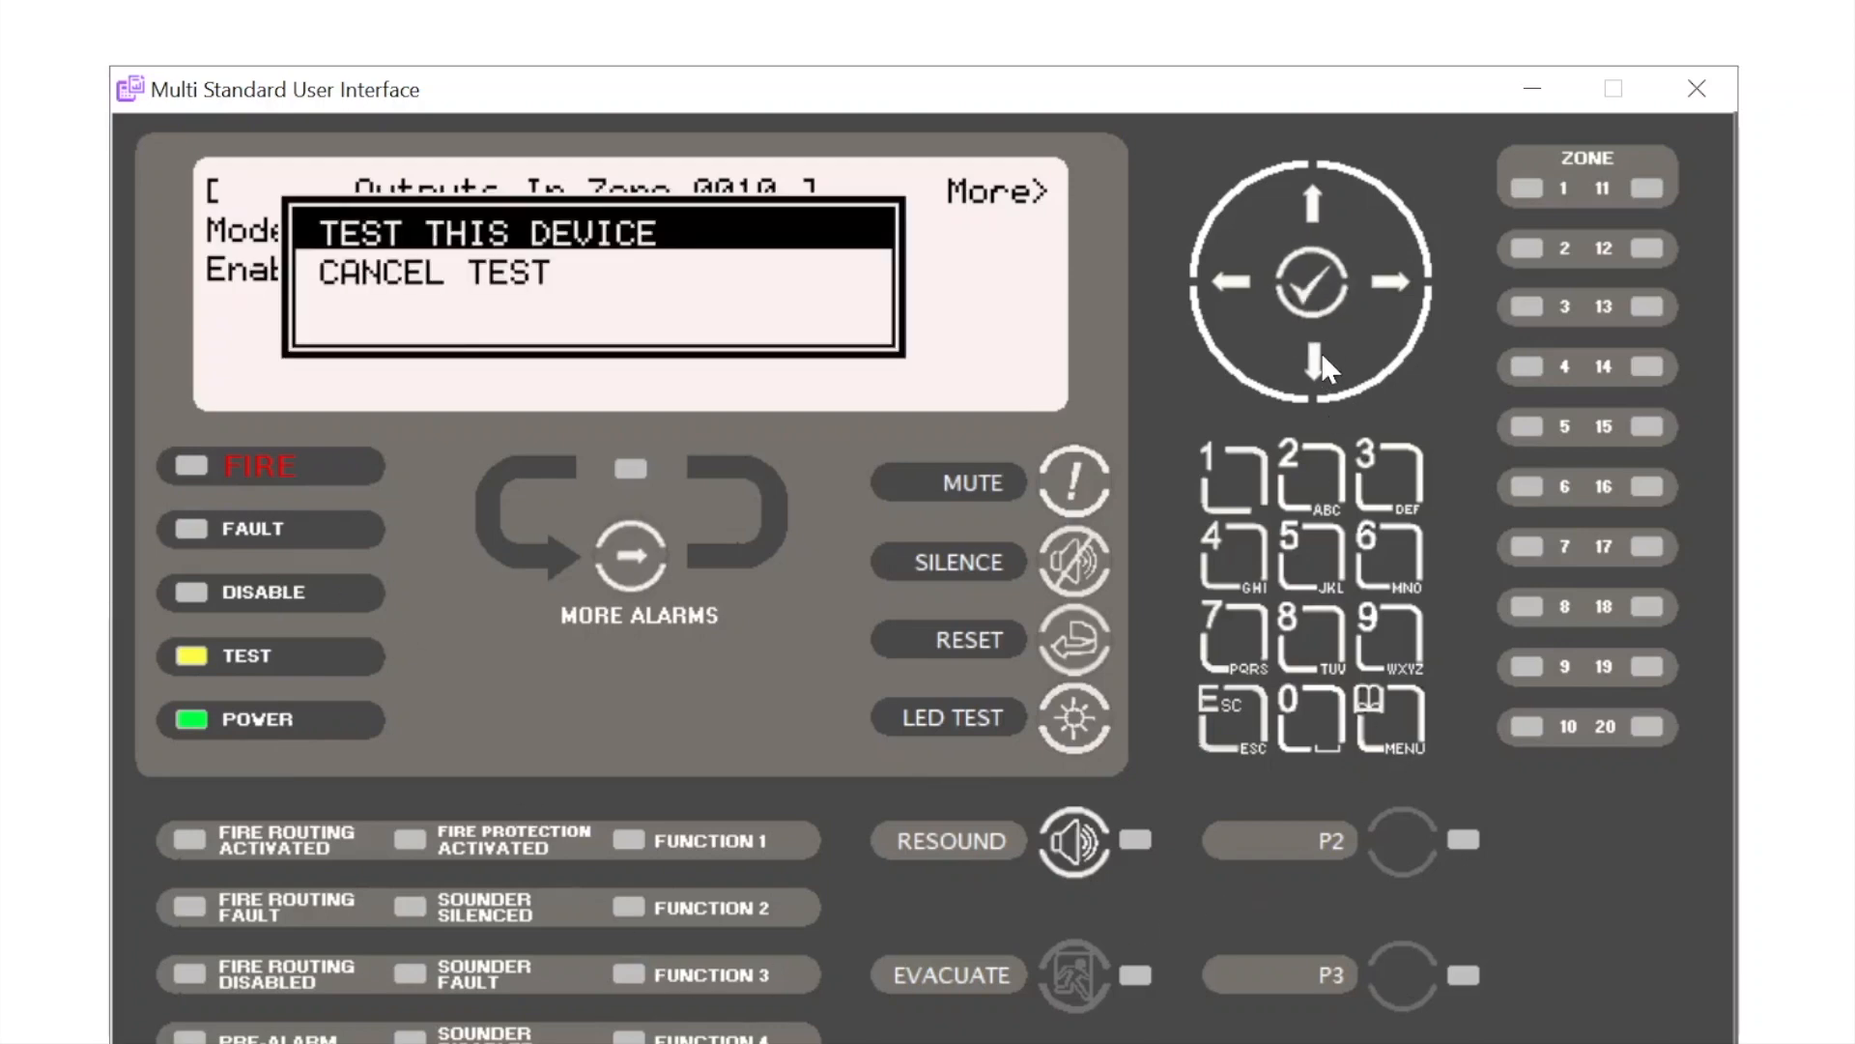